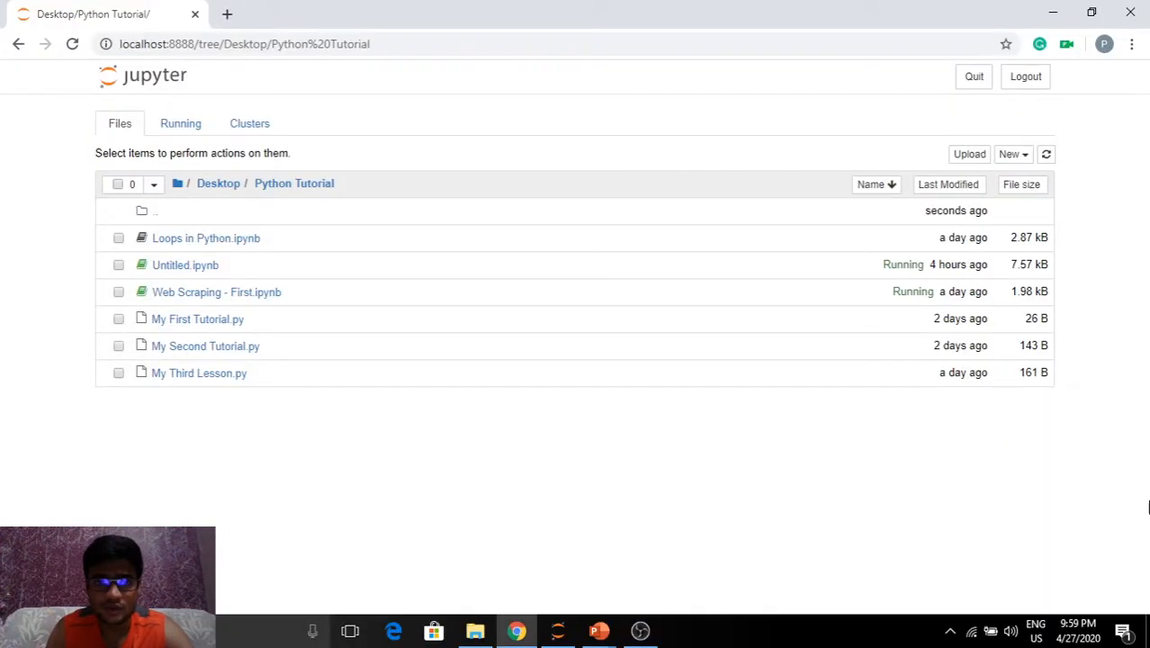
mouse_move(216, 291)
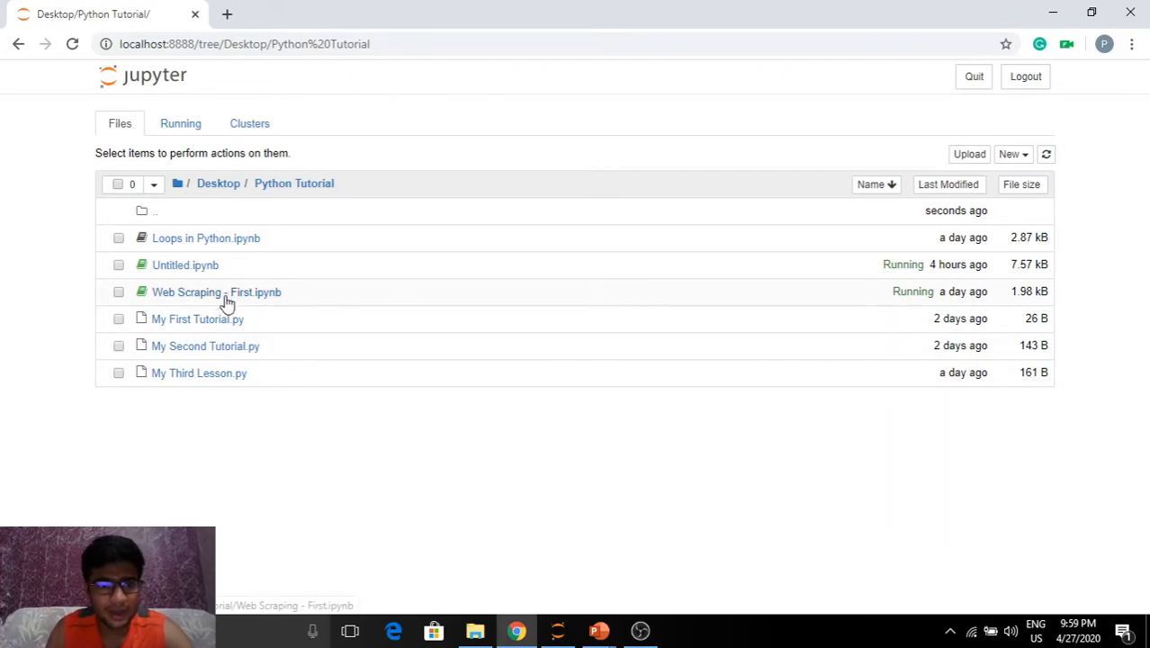
Open Web Scraping - First.ipynb and rerun its cells to fetch the latest headline.
left_click(216, 292)
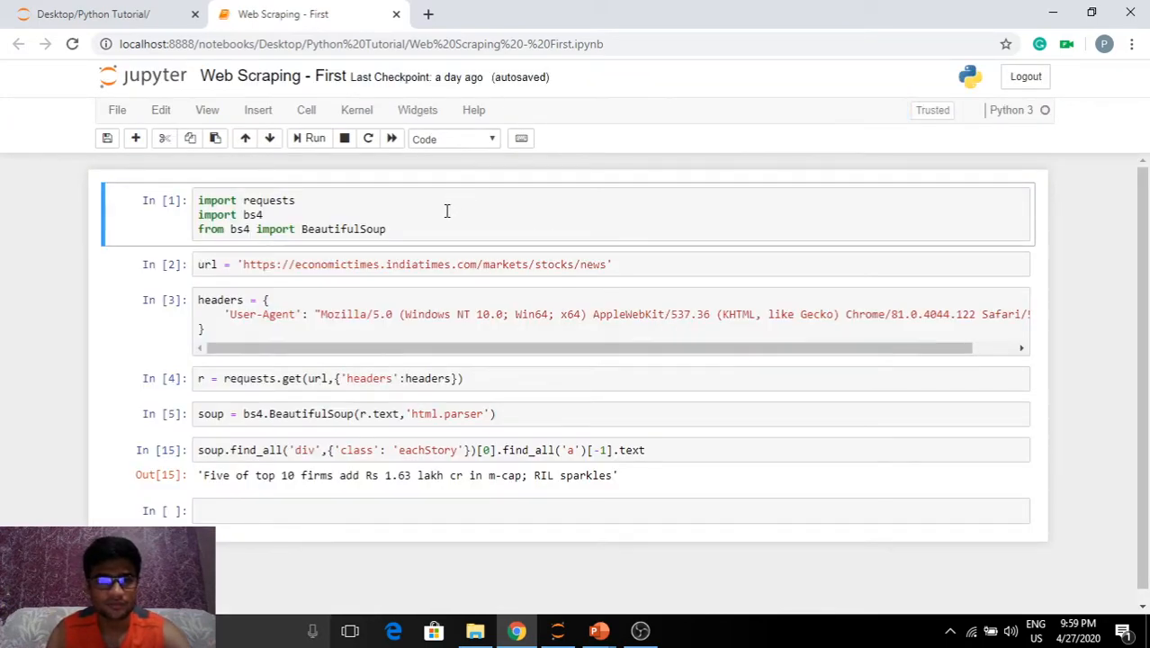
left_click(309, 138)
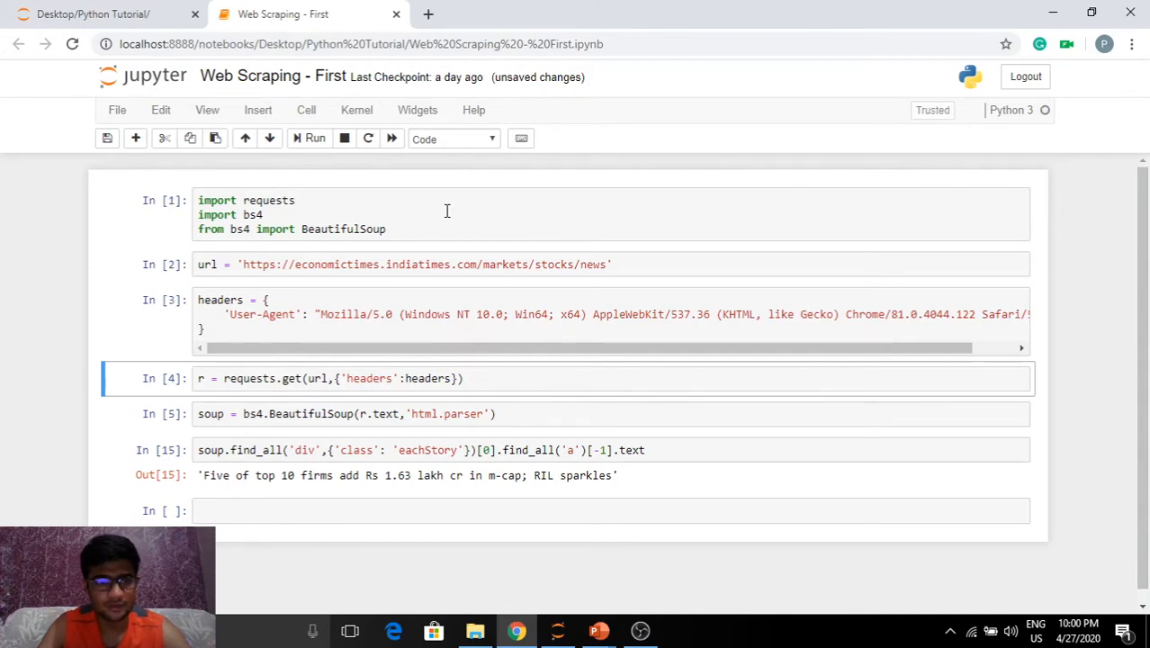
left_click(314, 137)
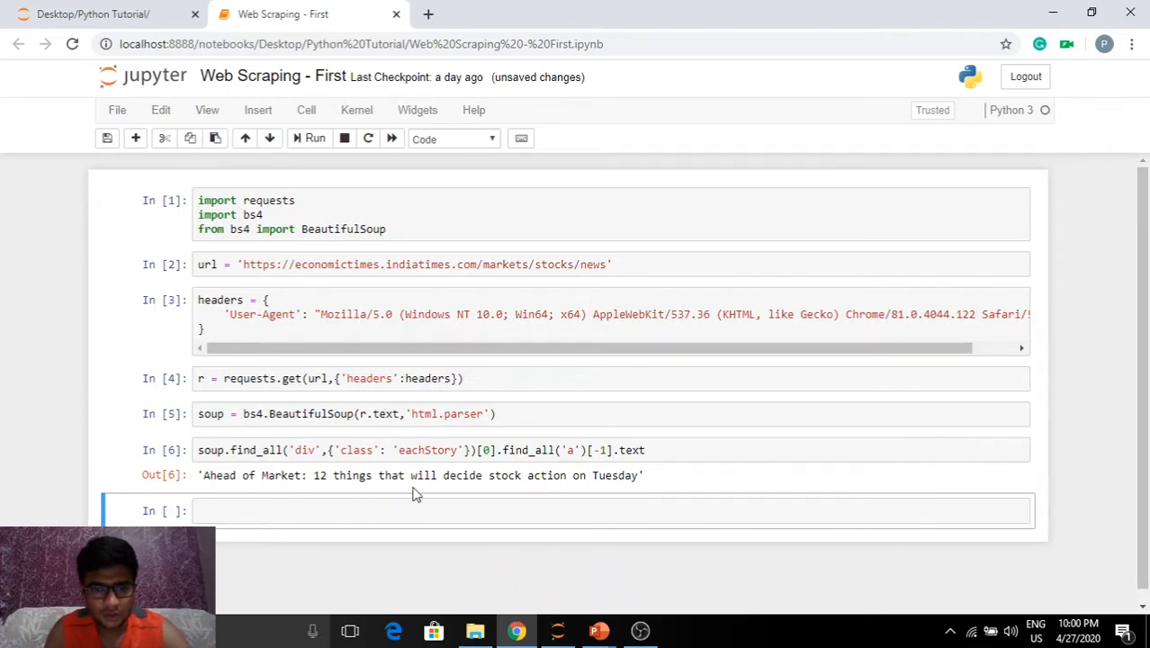
Highlight the freshly fetched headline text in the cell output.
left_click(482, 450)
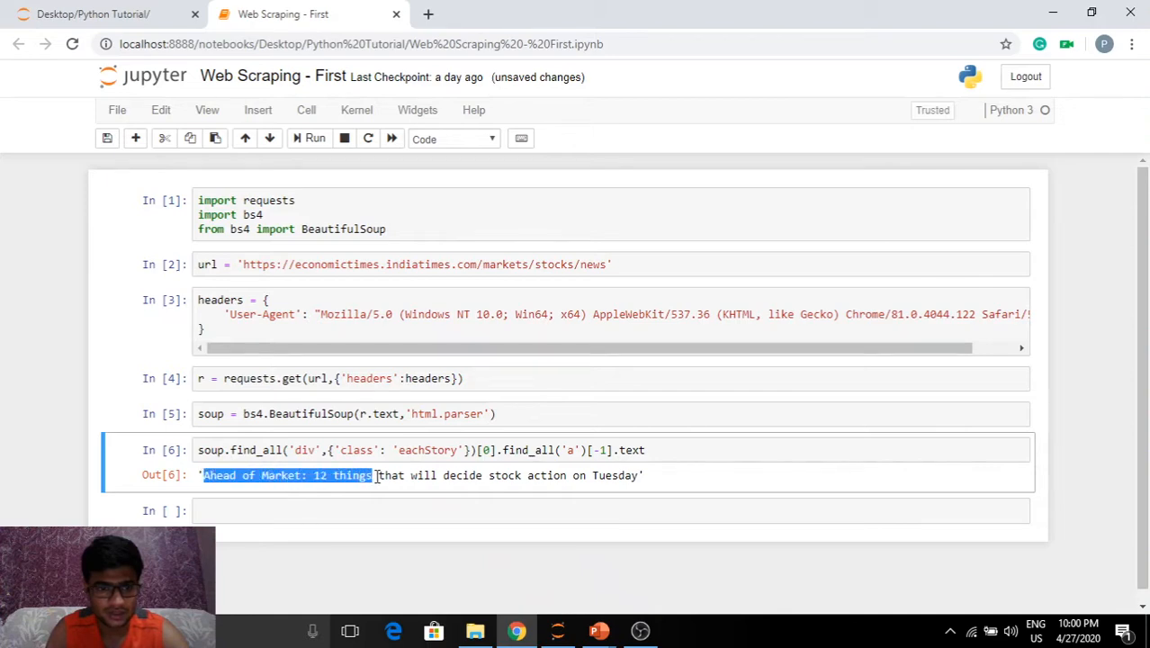
left_click_drag(372, 475, 643, 475)
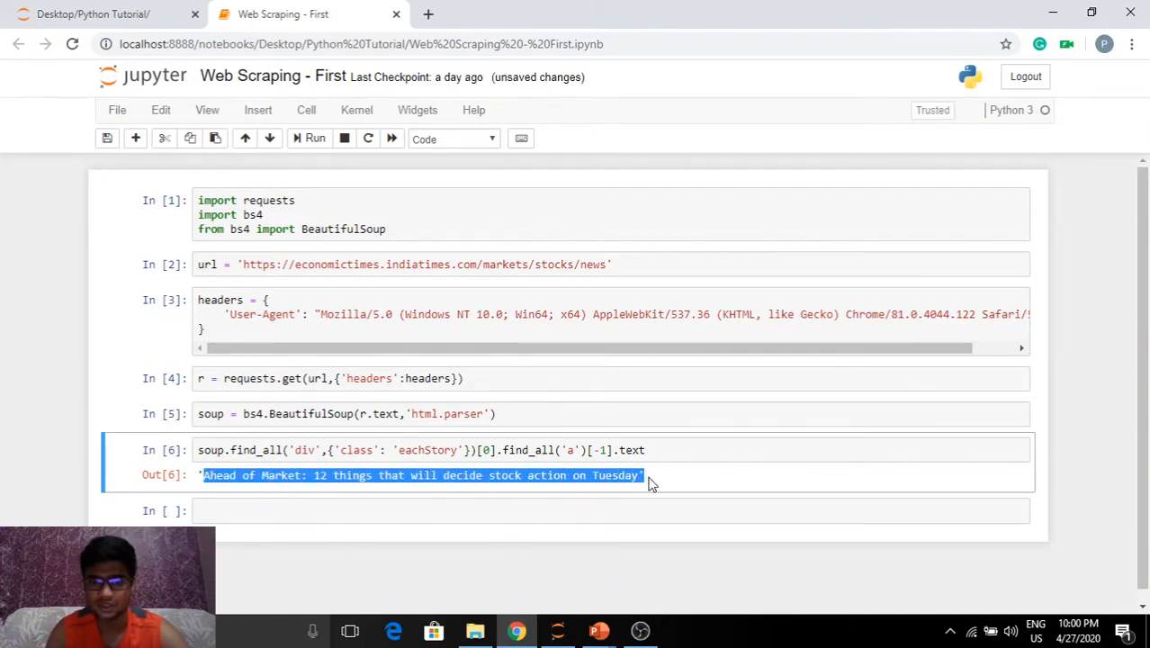
left_click(652, 475)
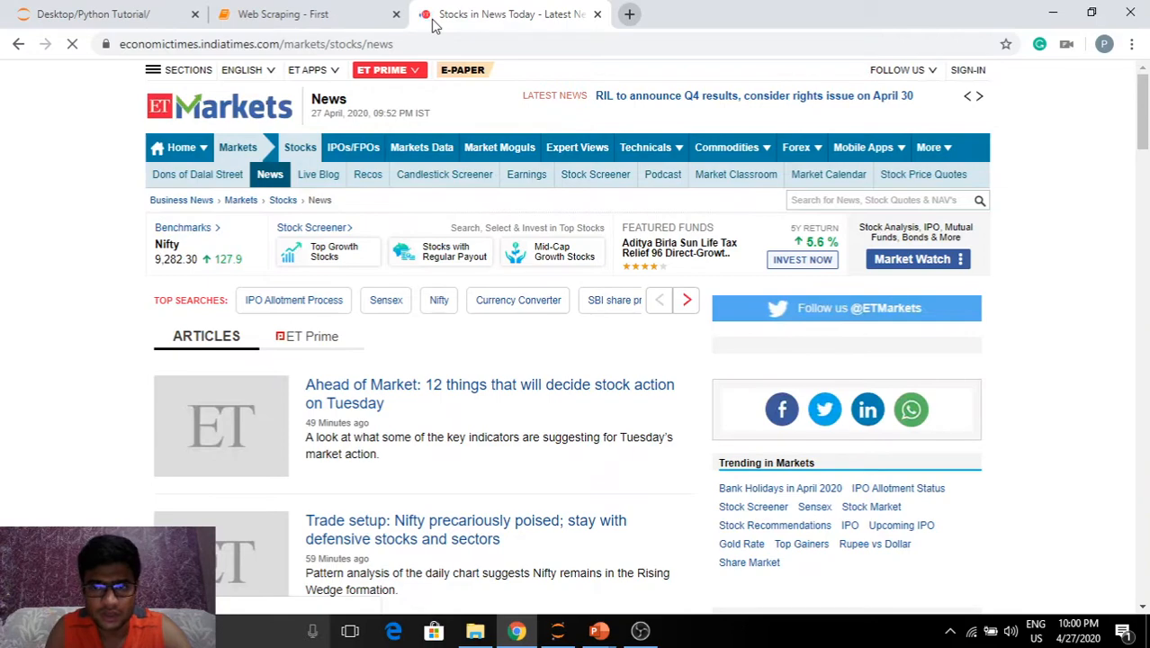
Show the stocks news page's HTML in the developer tools Elements panel.
key("F12")
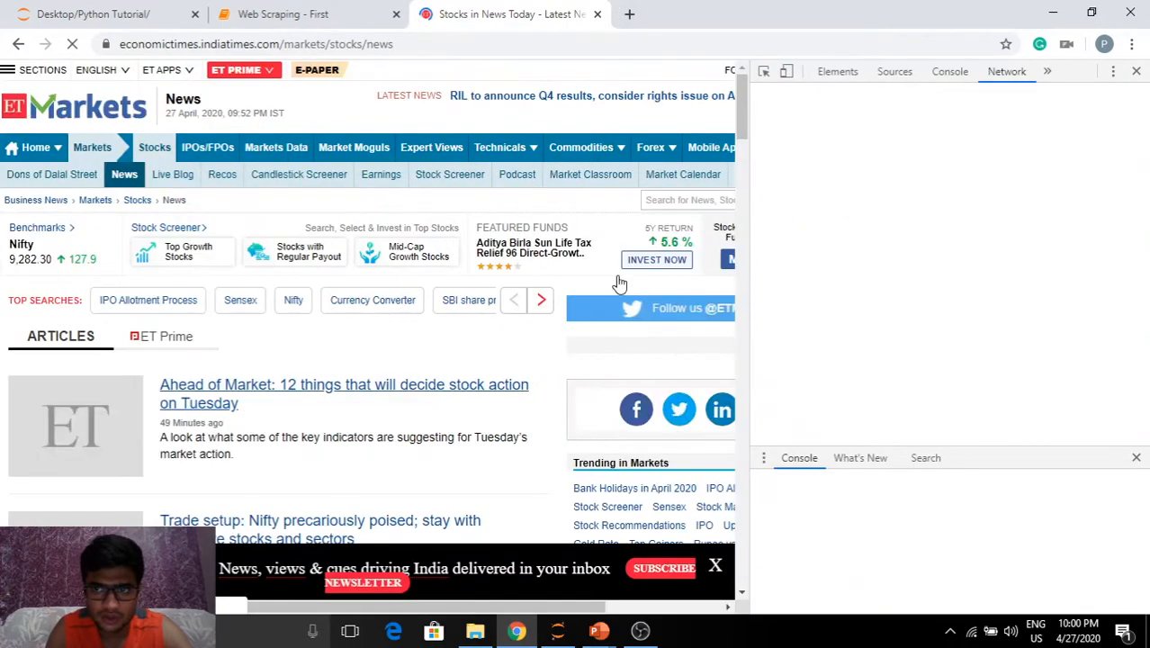
left_click(835, 71)
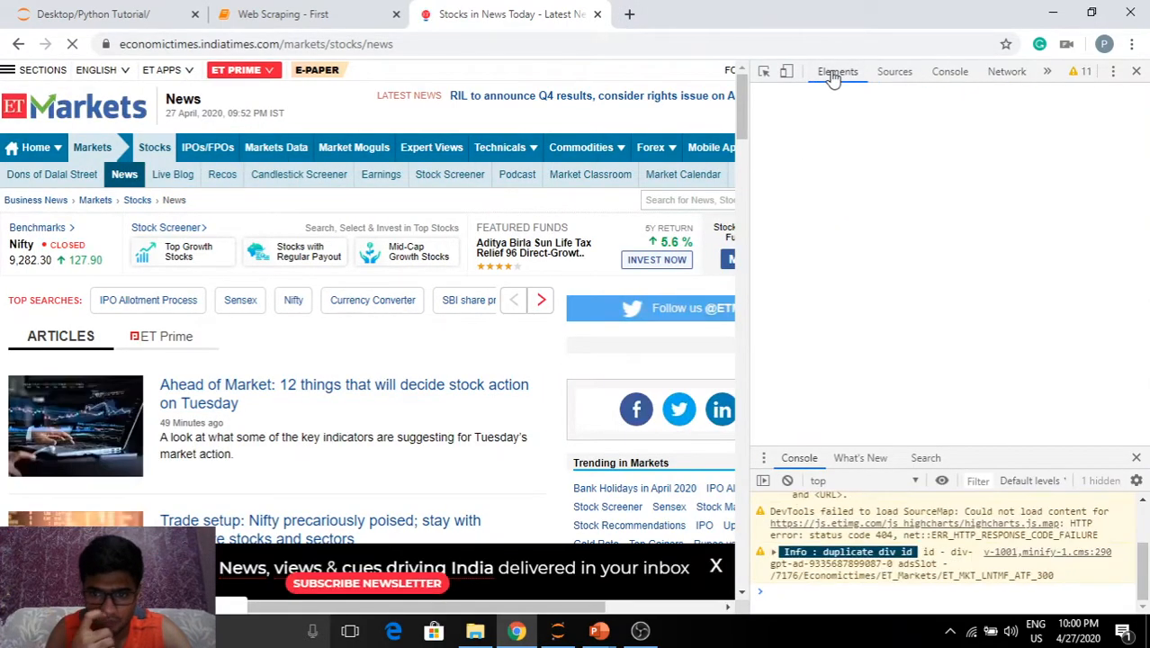
left_click(836, 71)
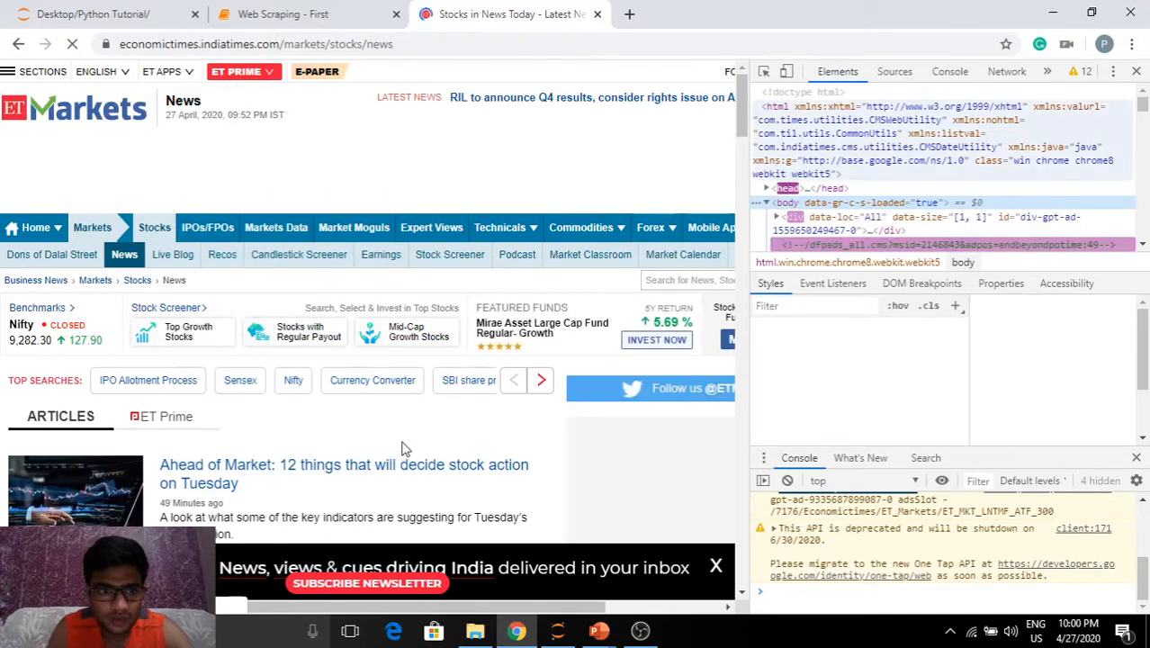
scroll("down", 3)
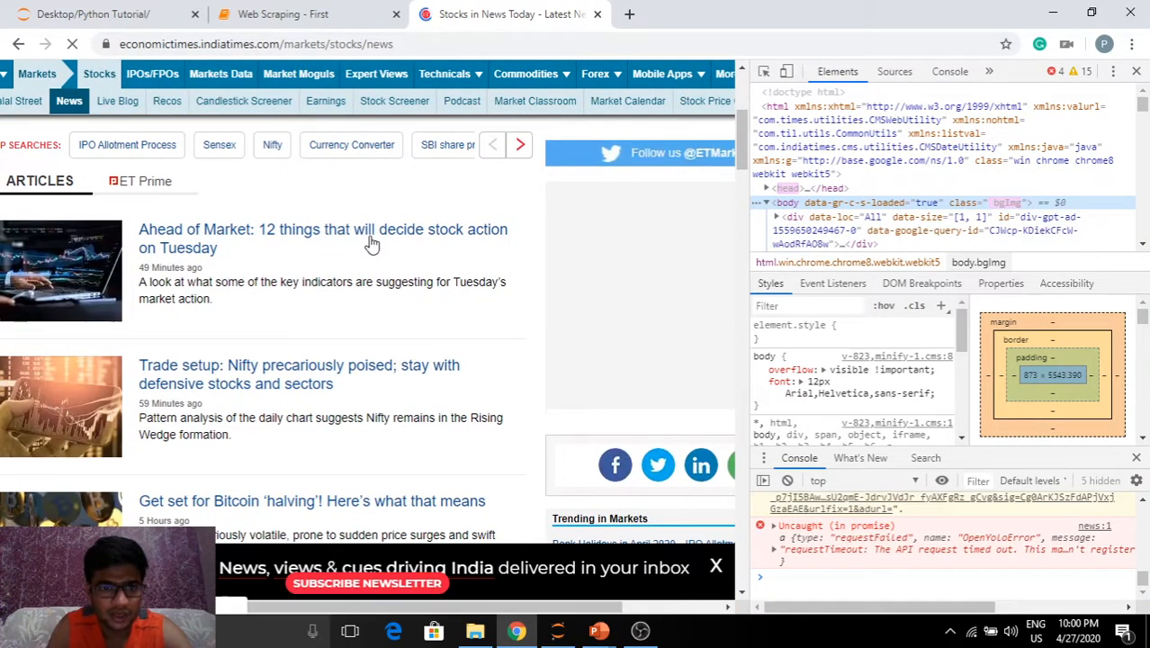
left_click(283, 14)
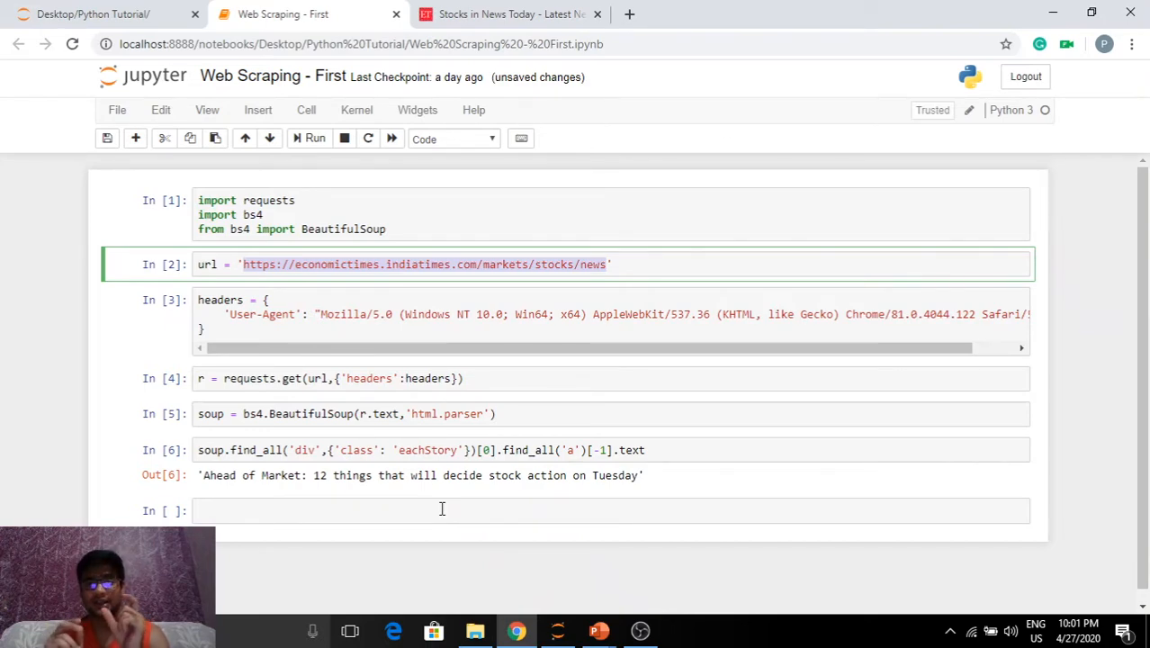
Inspect the Bitcoin story's description markup in developer tools, then return to the notebook.
left_click(510, 15)
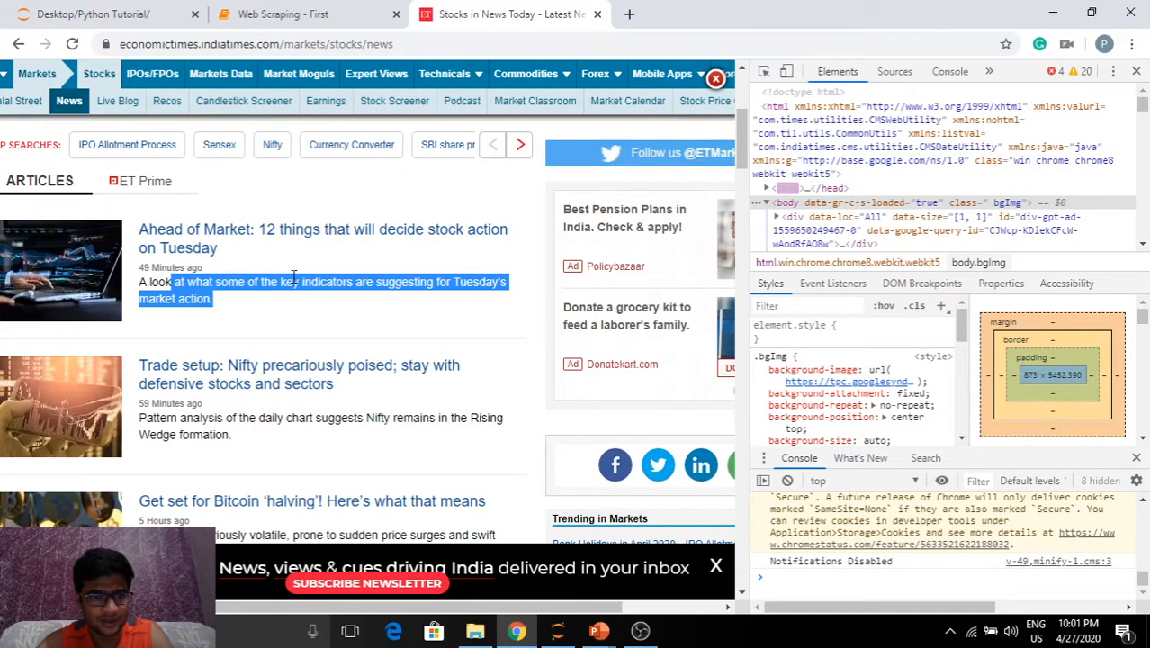
scroll("down", 3)
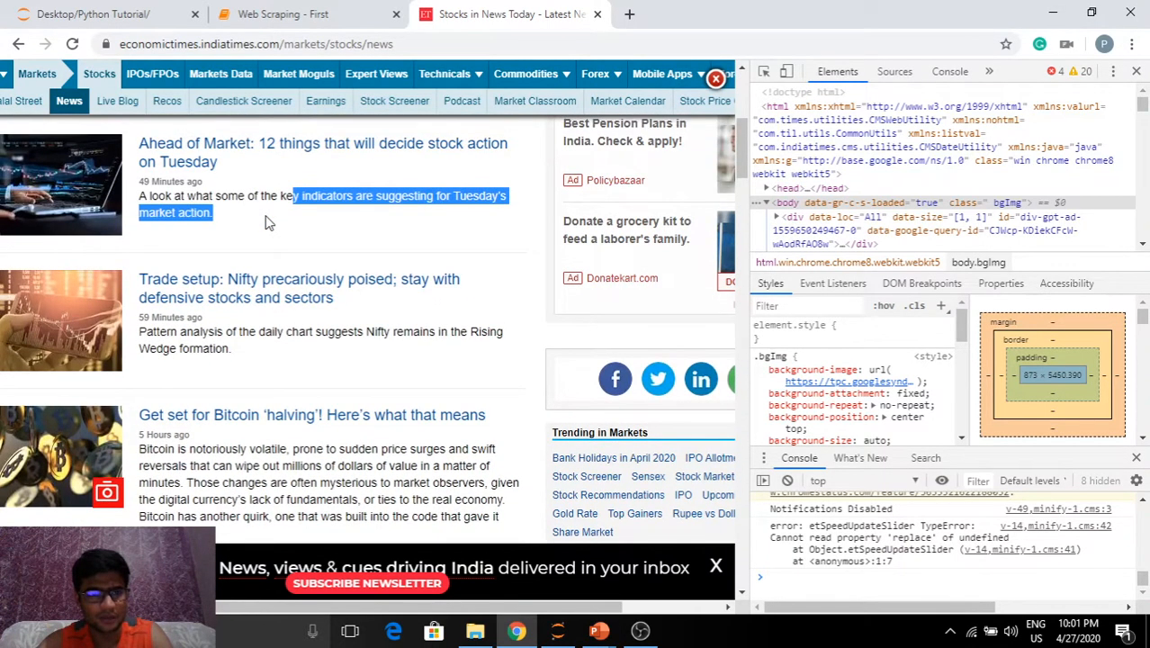
scroll("down", 3)
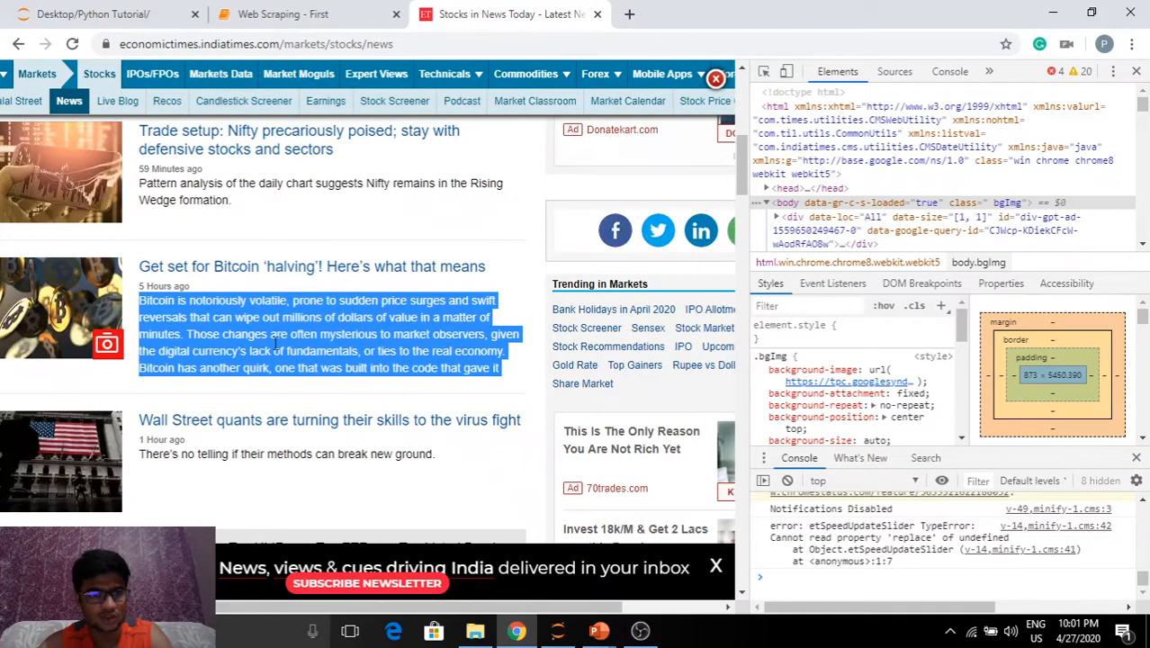
mouse_move(378, 292)
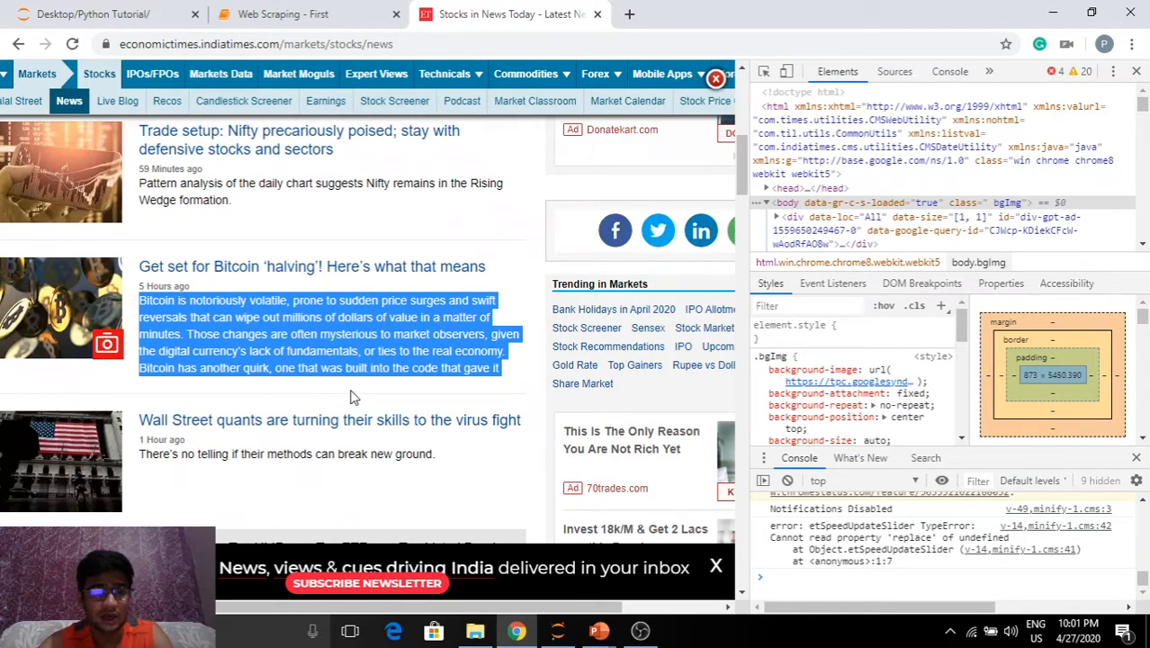
mouse_move(472, 351)
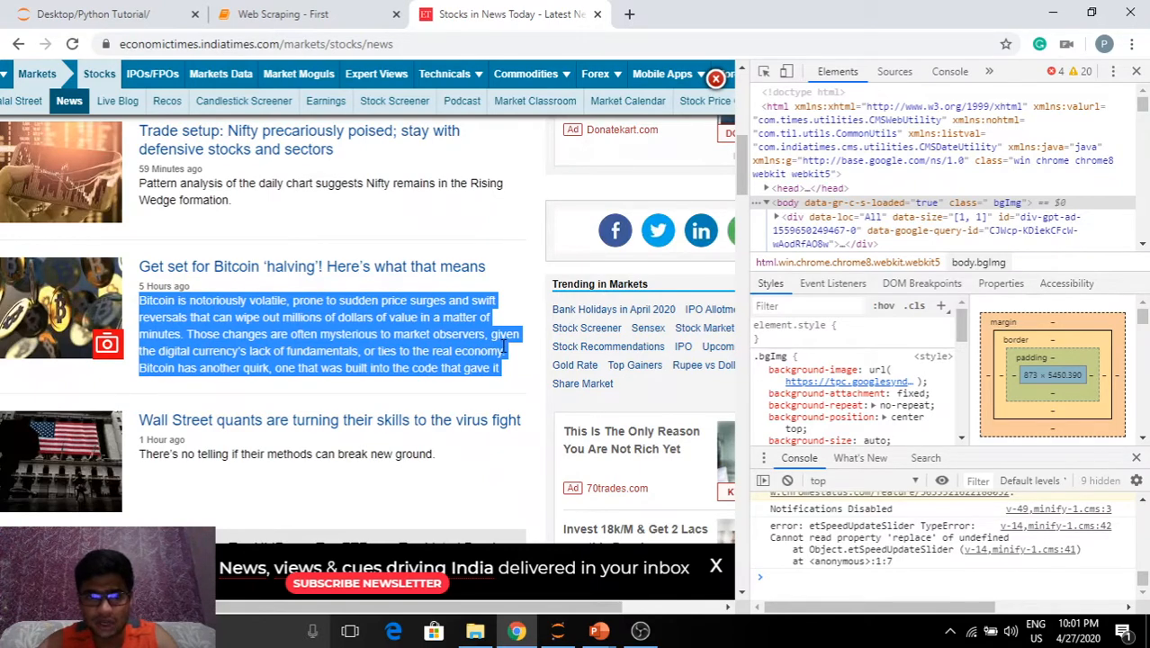
right_click(315, 342)
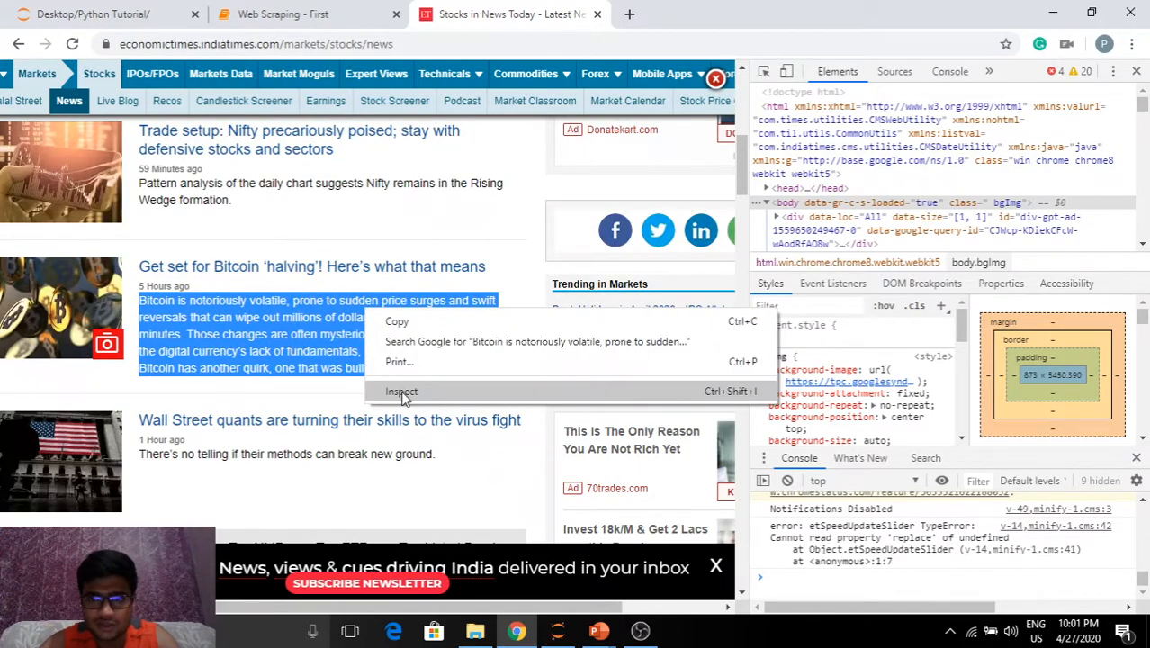
left_click(401, 390)
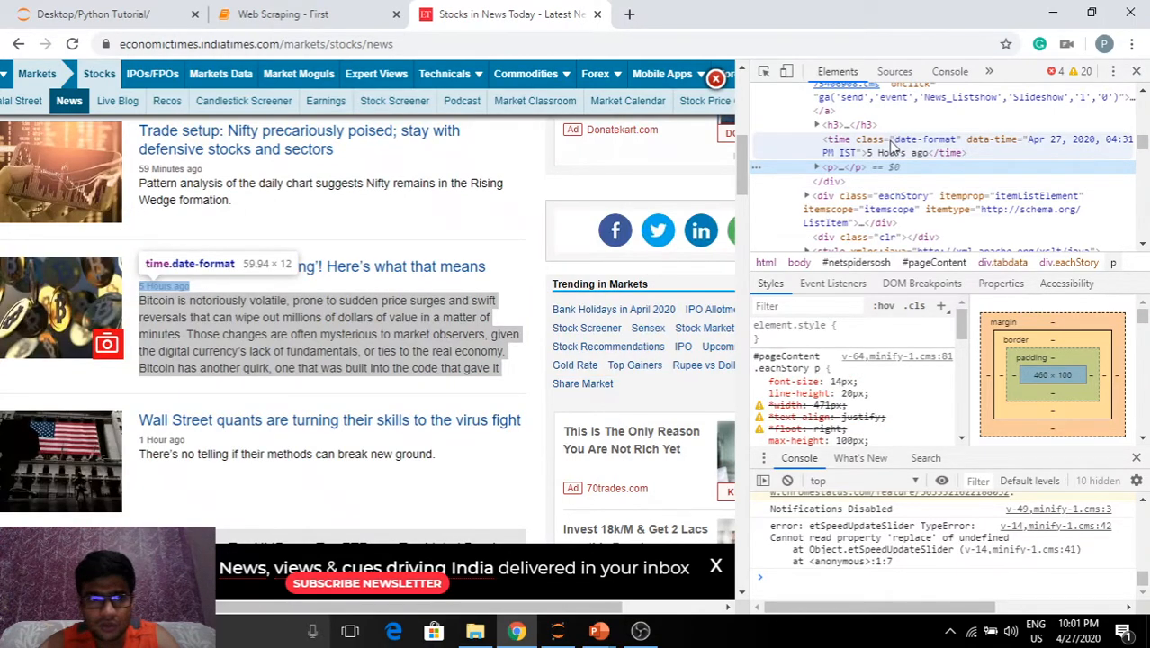
left_click(306, 14)
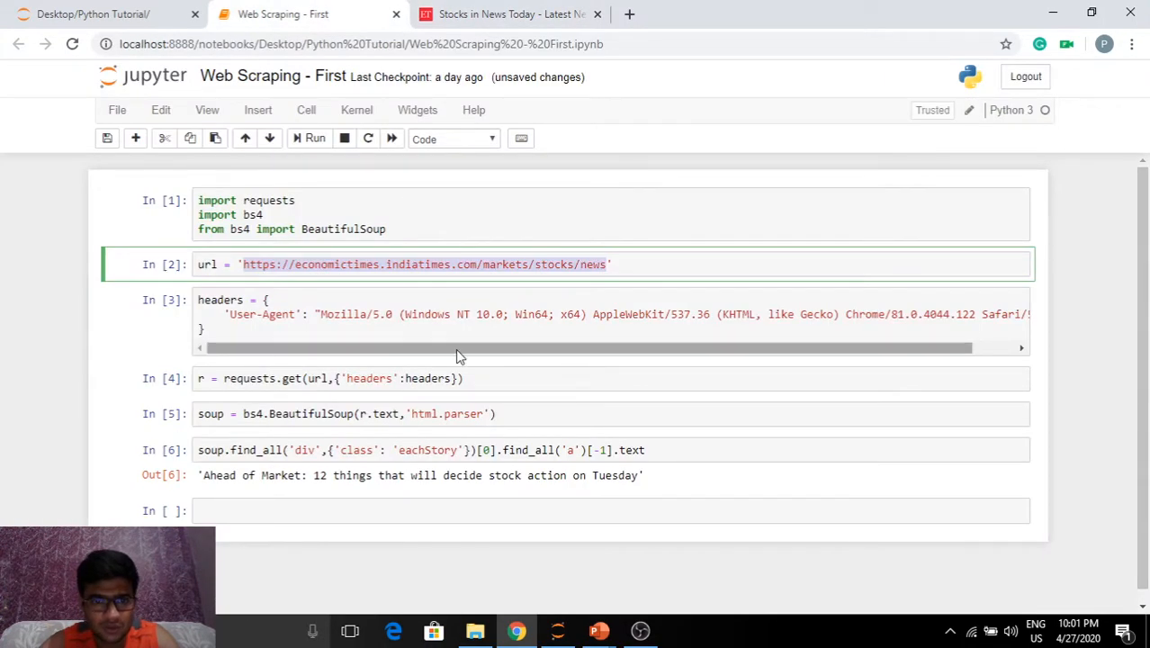
Expand the <p> node under the Bitcoin eachStory div to reveal its description.
left_click(508, 14)
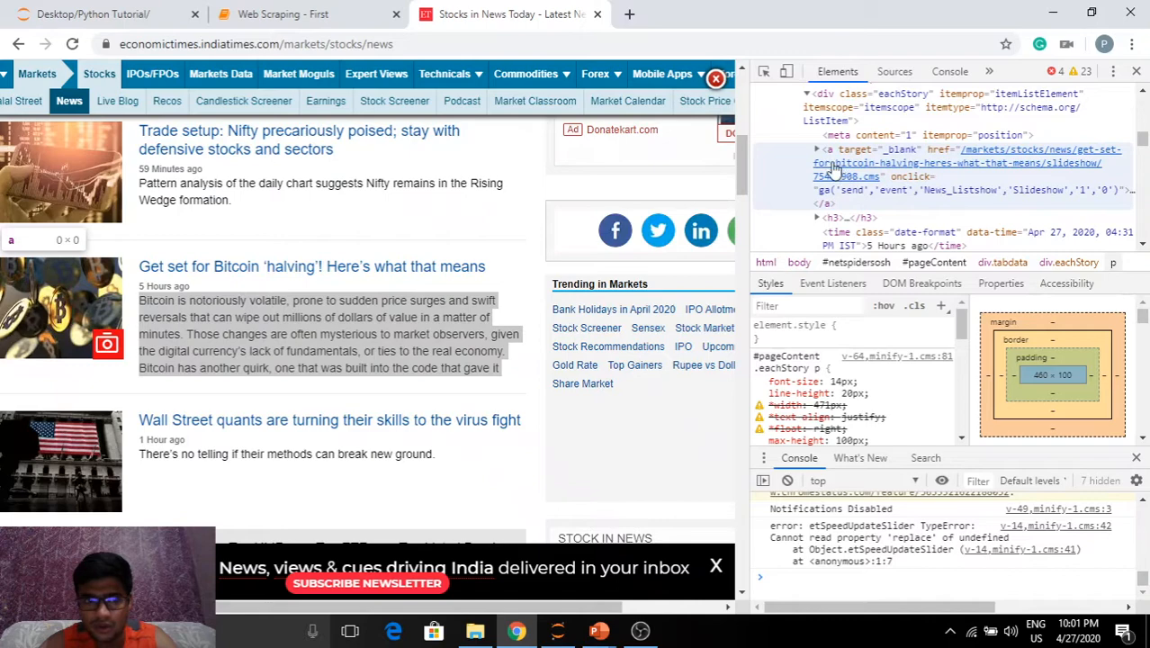
mouse_move(850, 121)
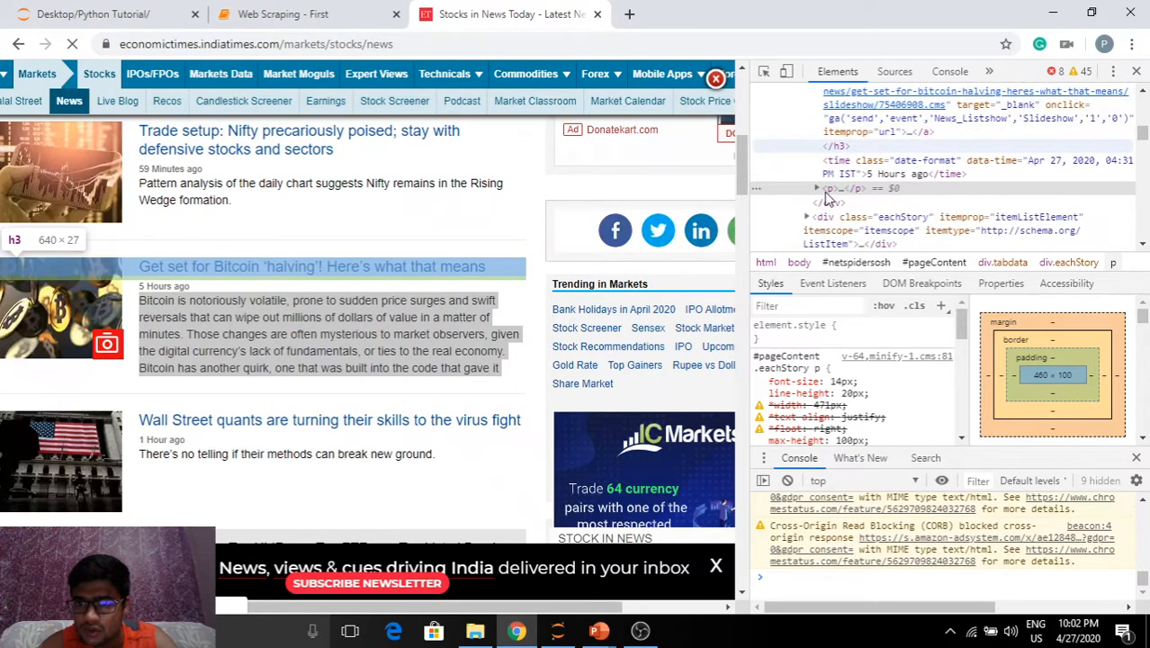
left_click(817, 188)
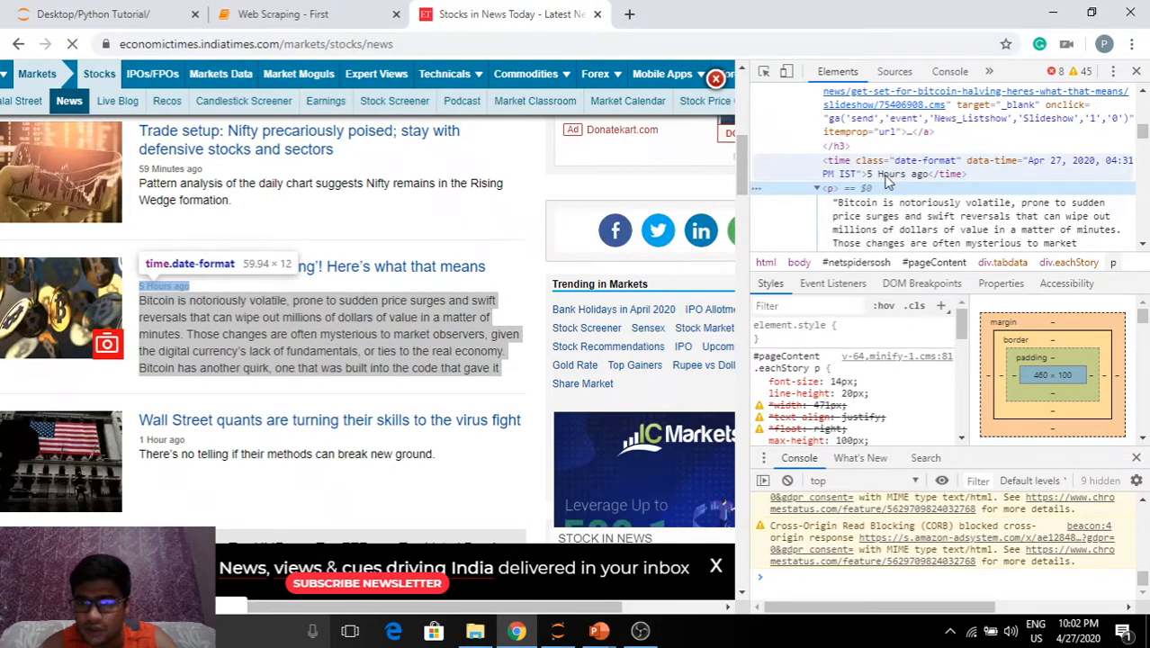
mouse_move(785, 161)
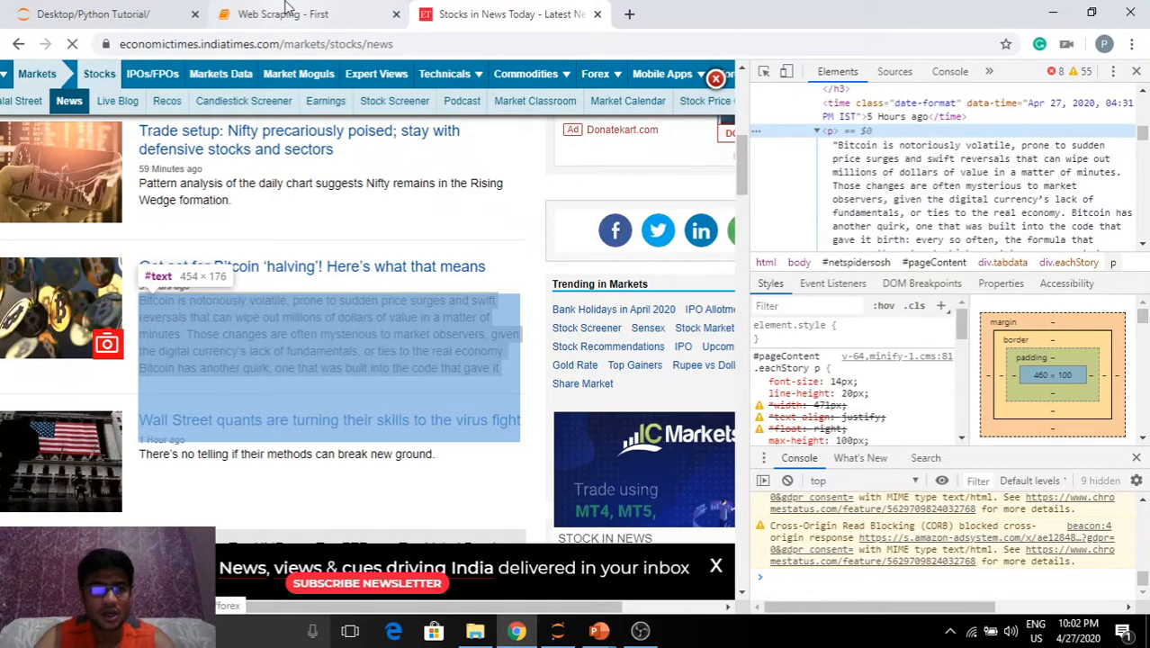
left_click(283, 13)
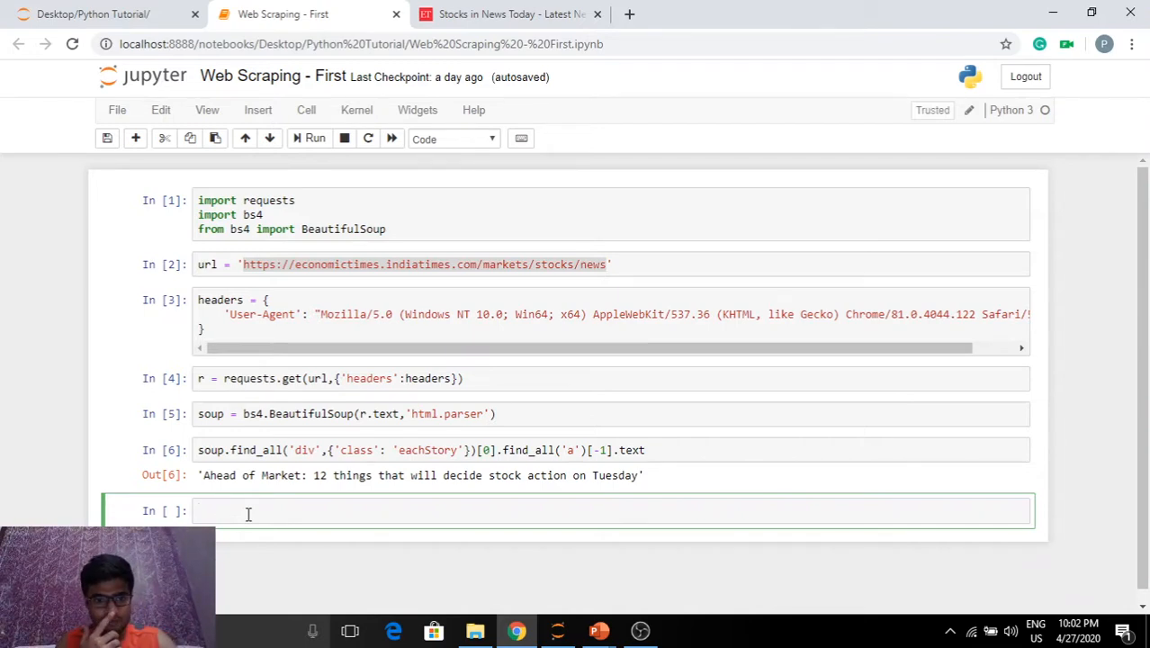
Write a while i < 10 loop printing the eachStory headline at index i.
left_click(645, 450)
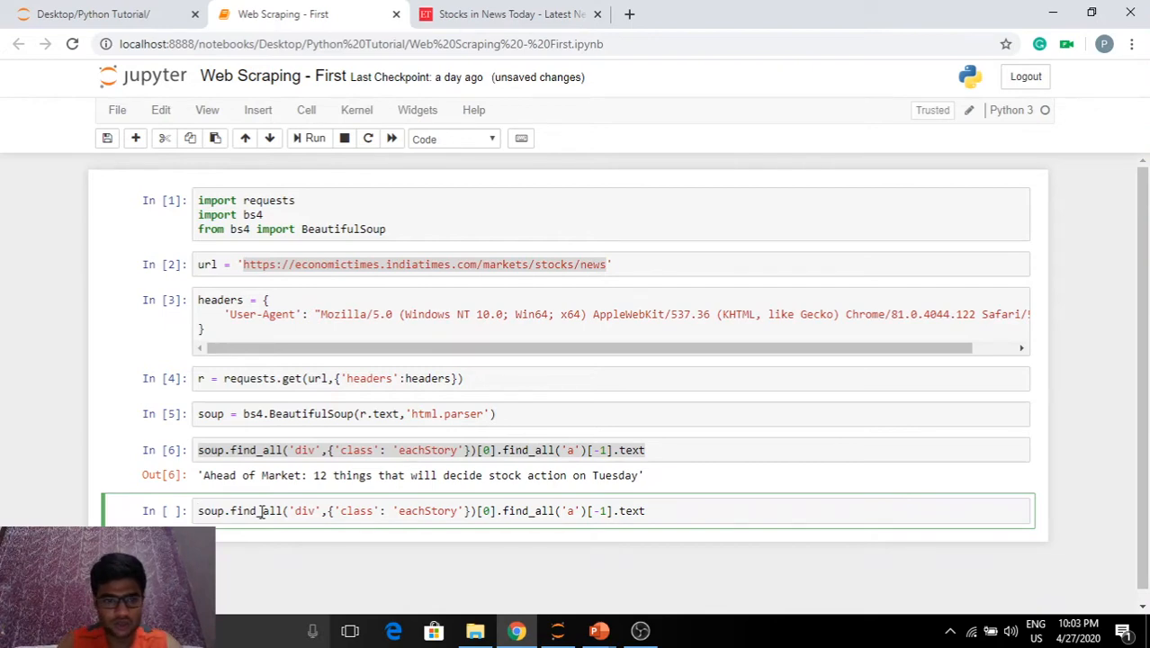
type("print (")
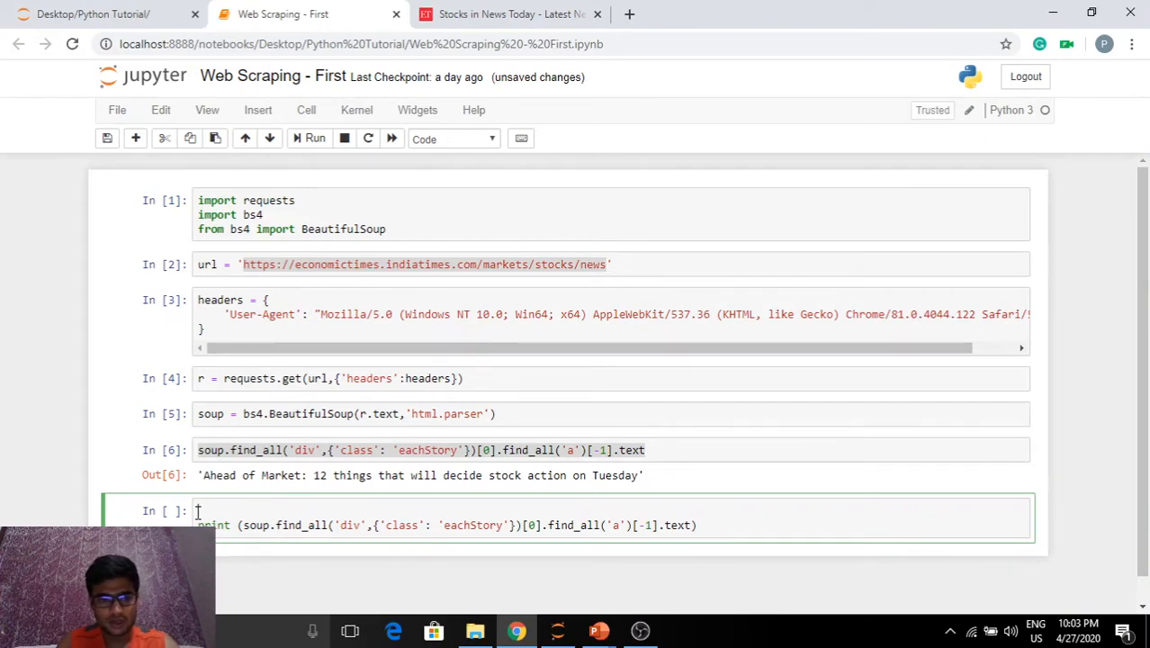
type("while")
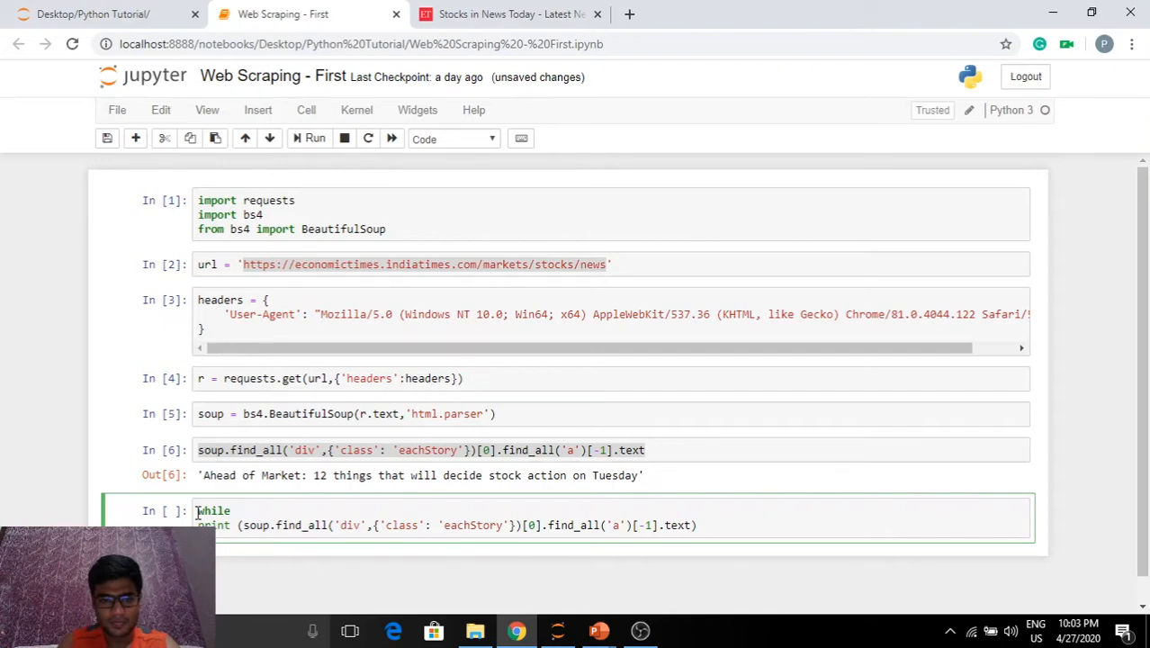
type("ind")
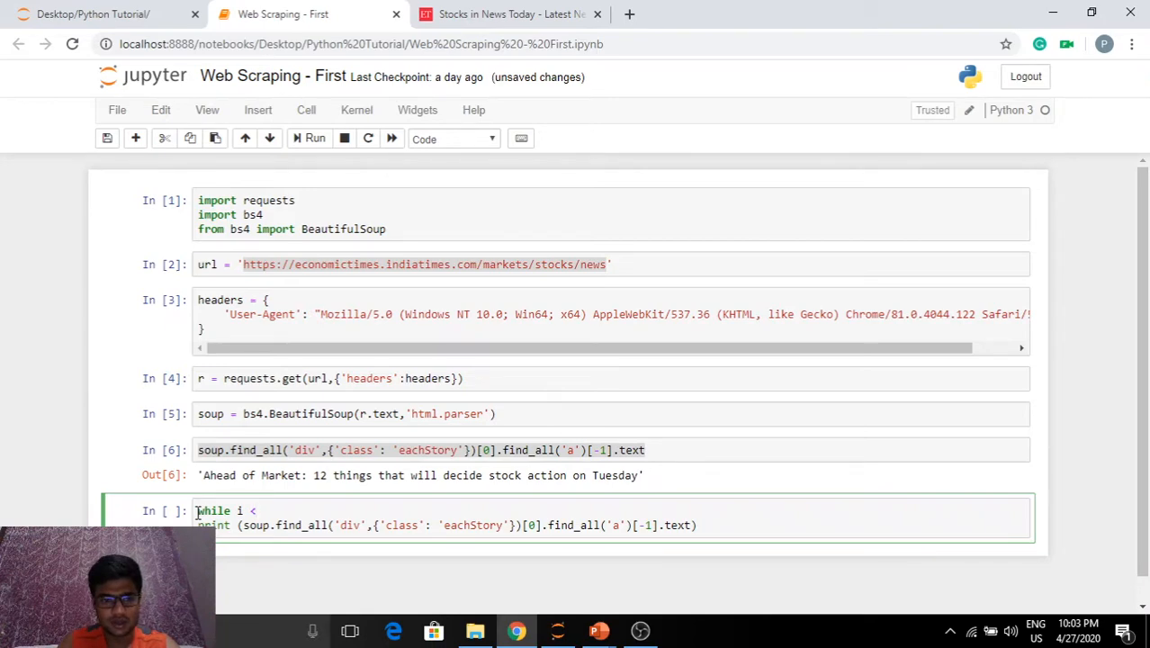
type("10:")
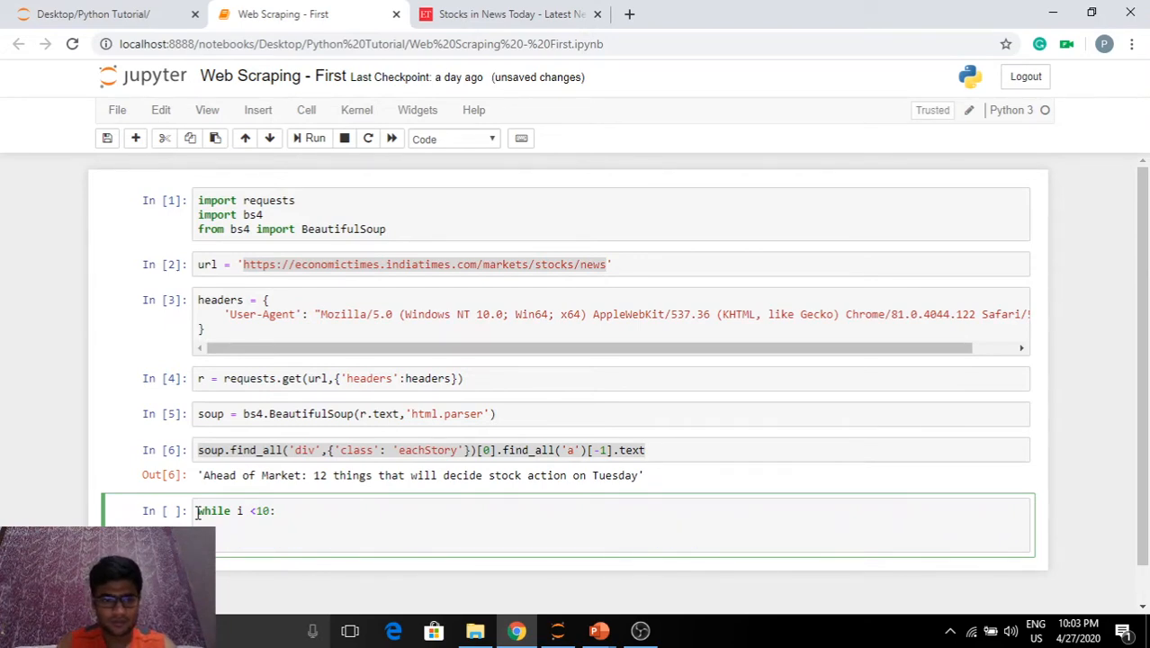
type("print (soup.find_all('div',{'class': 'eachStory'})[0].find_all('a')[-1].text)")
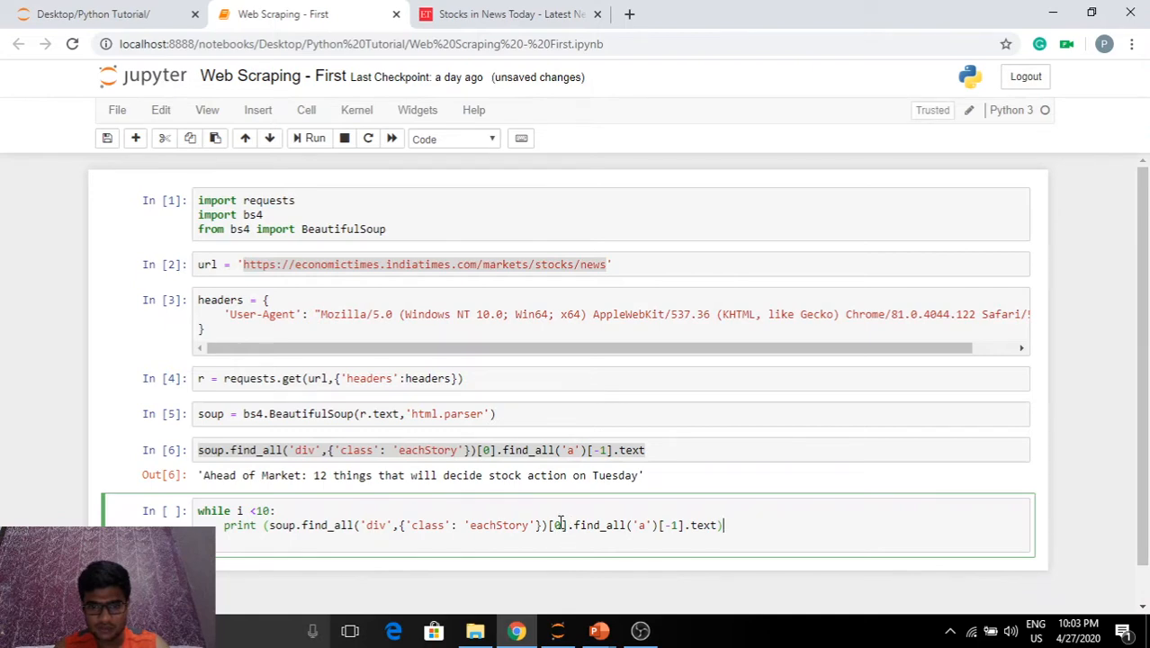
type("i")
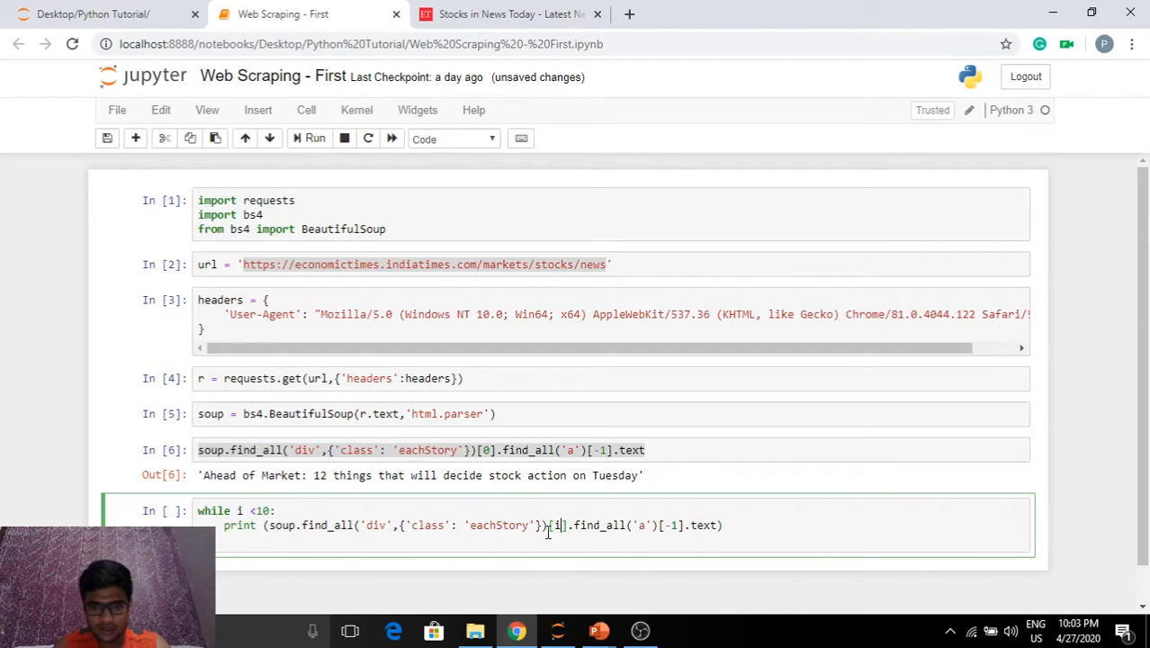
mouse_move(550, 586)
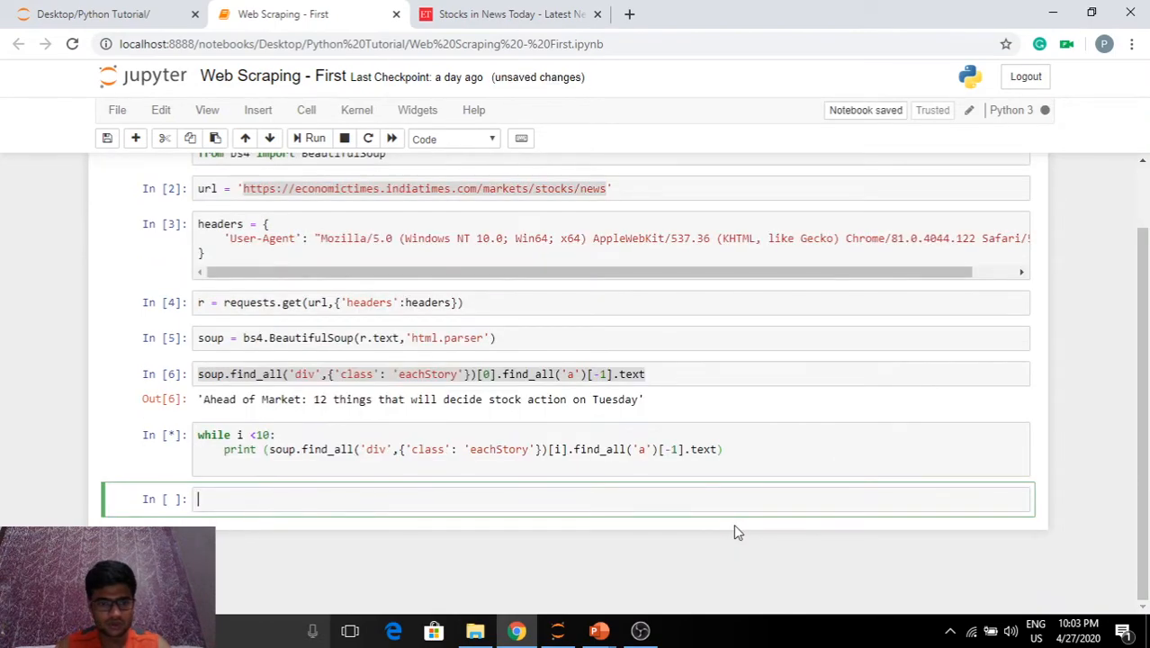
Add i = 0 and run the loop, then interrupt its endlessly repeating output.
left_click(314, 137)
type("i =")
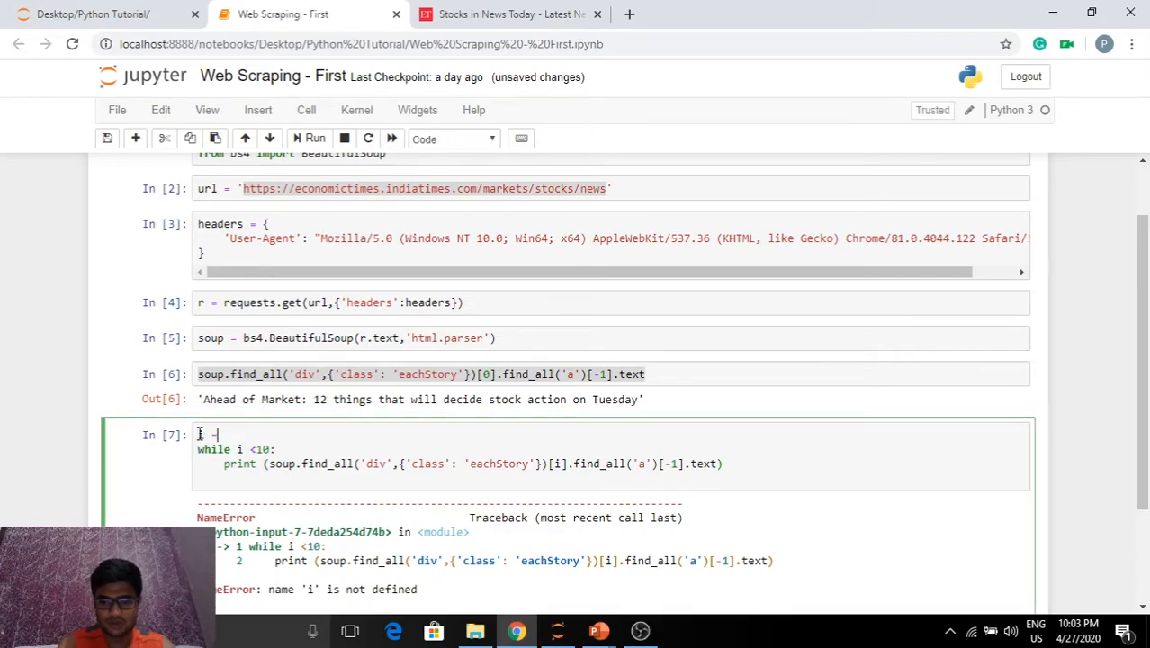
left_click(314, 137)
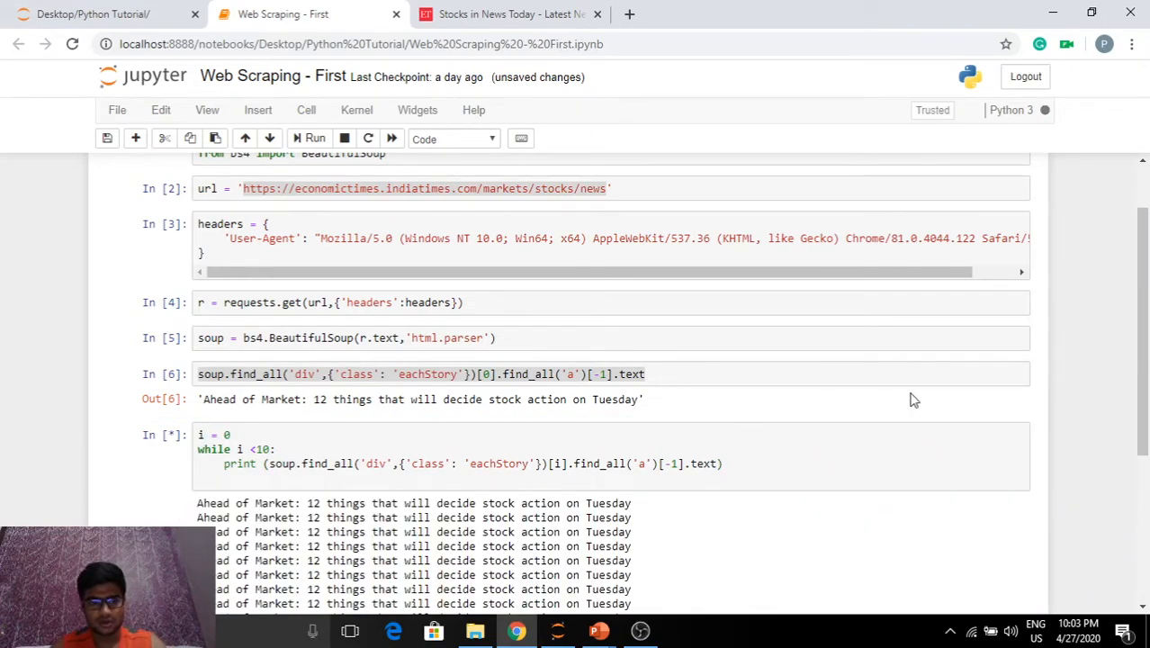
scroll("down", 3)
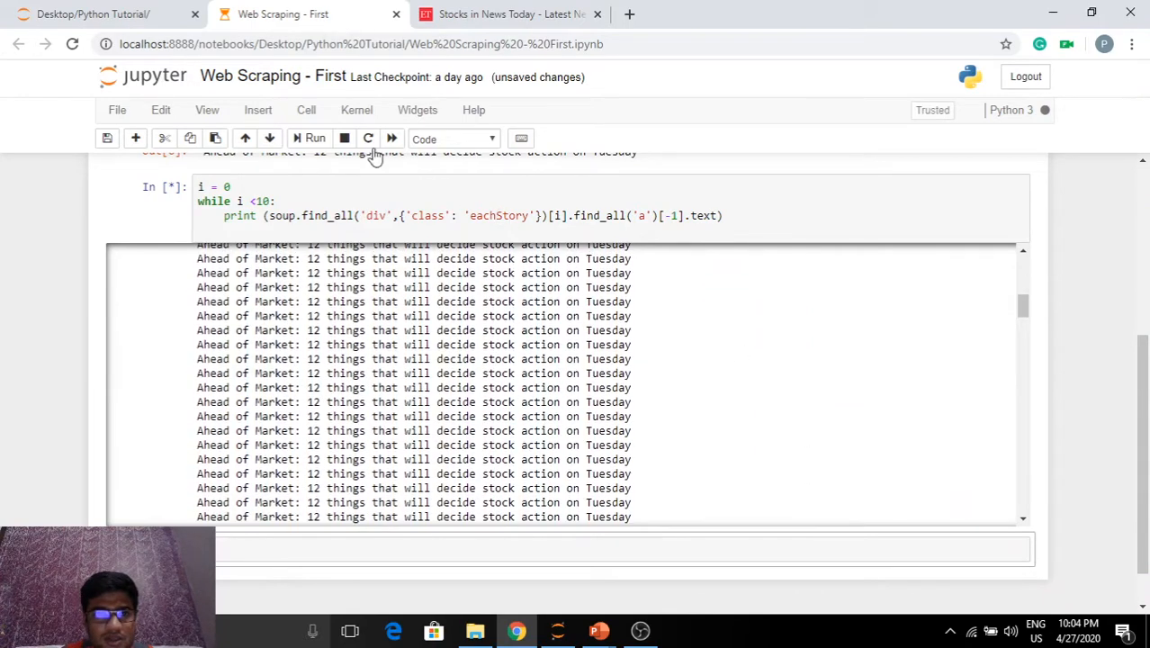
left_click(344, 138)
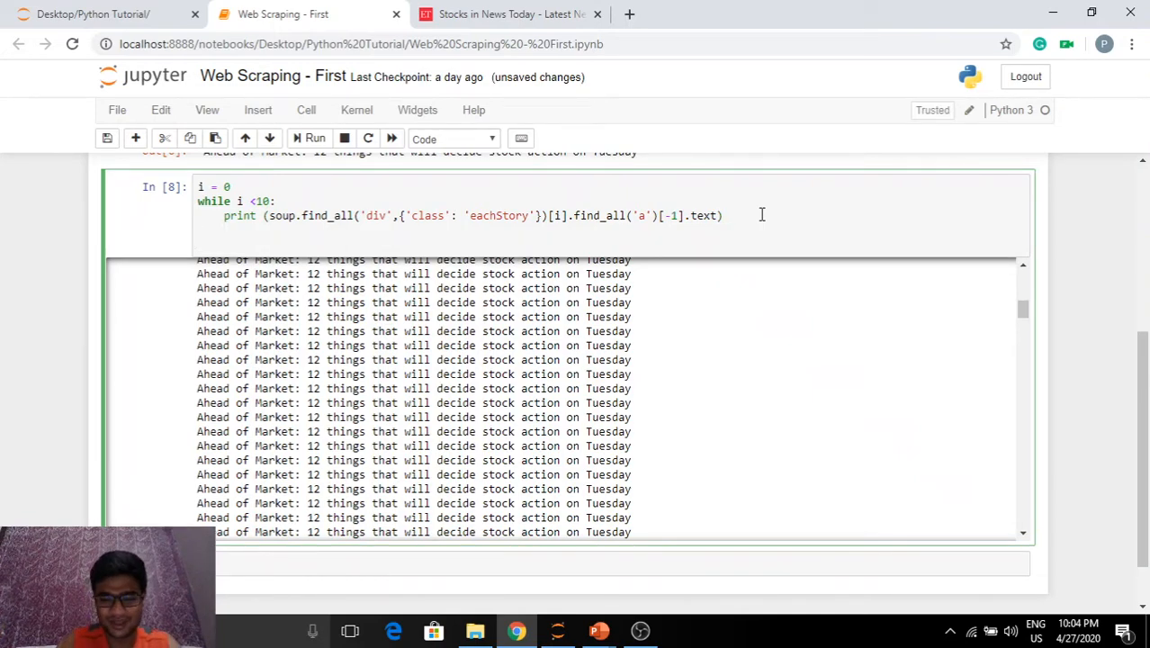
Add i+=1 to the loop body and rerun to get ten distinct headlines.
type("i+=1")
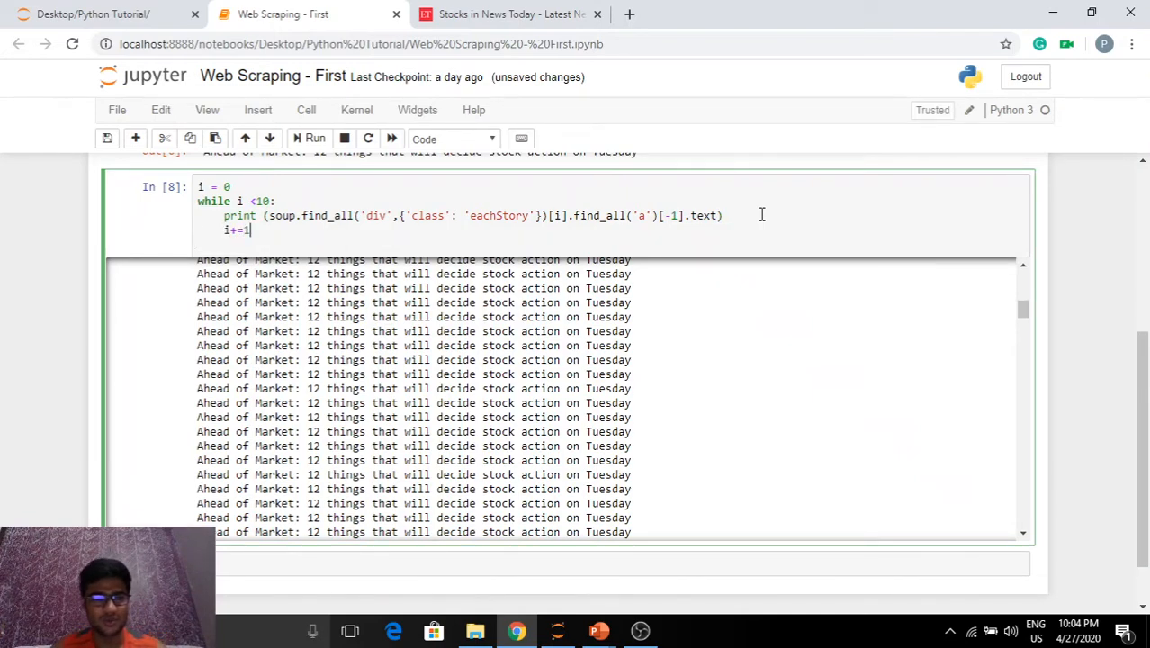
left_click(309, 138)
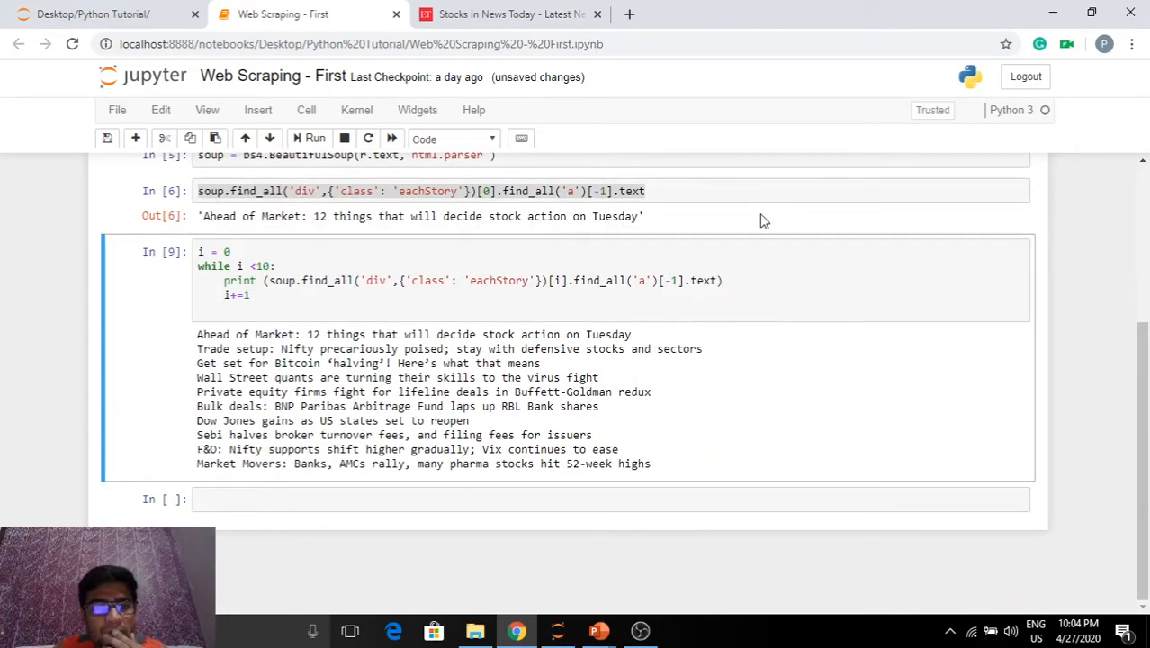
left_click_drag(468, 435, 651, 464)
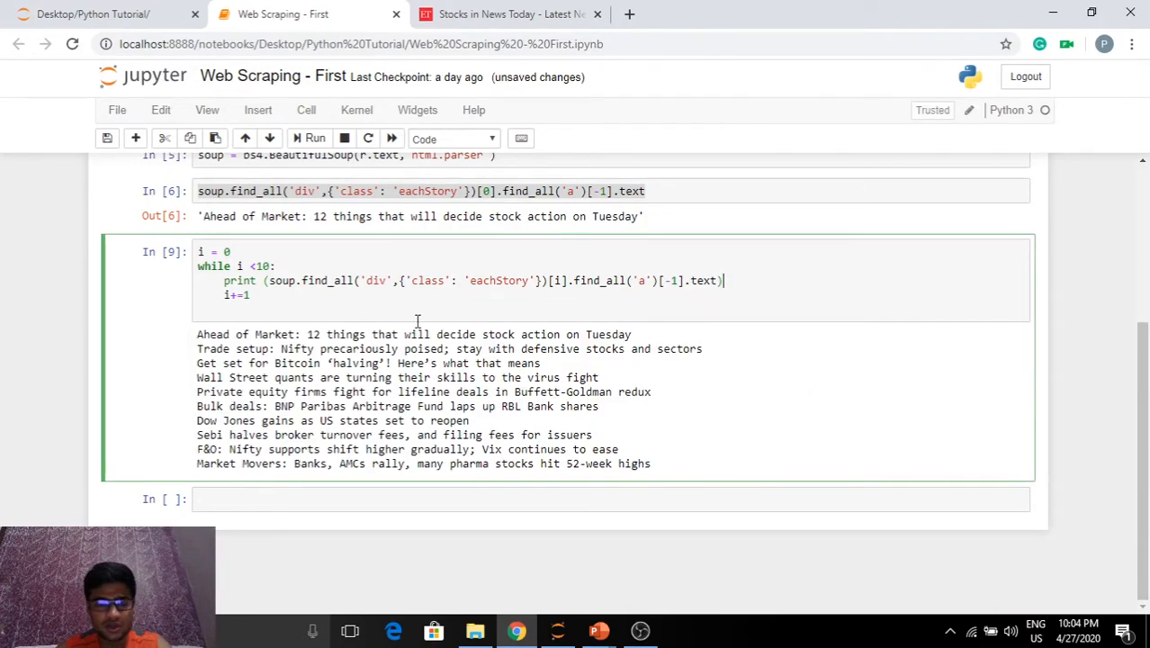
mouse_move(769, 302)
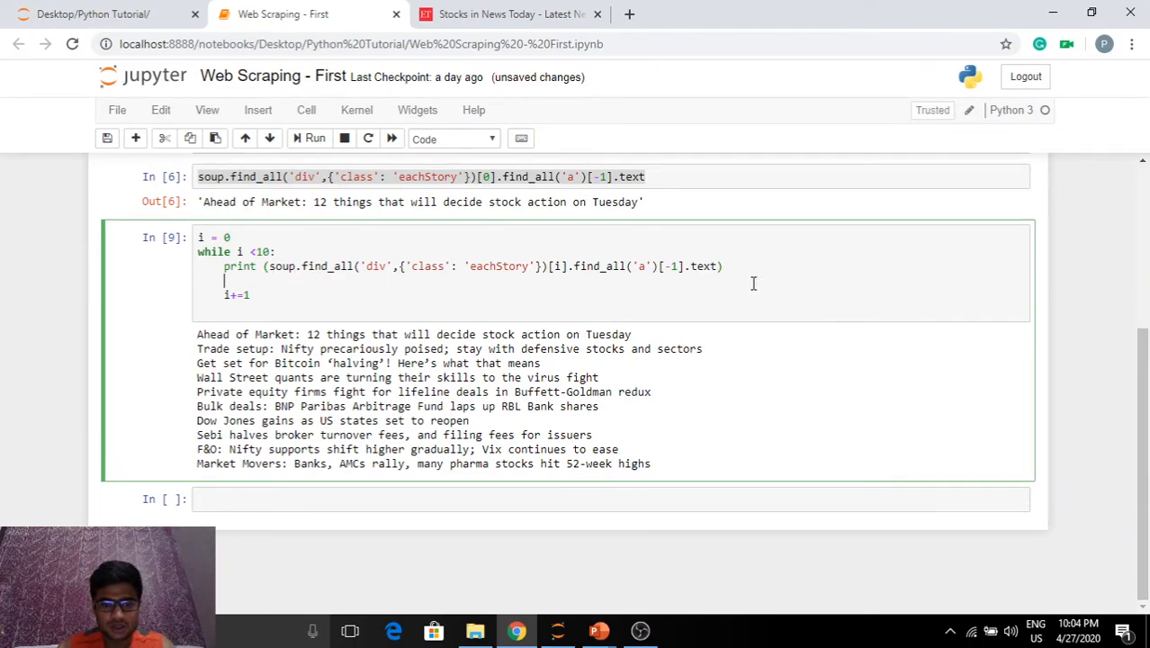
Add print(i+1) above the headline print and rerun, numbering headlines 1 to 10.
type("print")
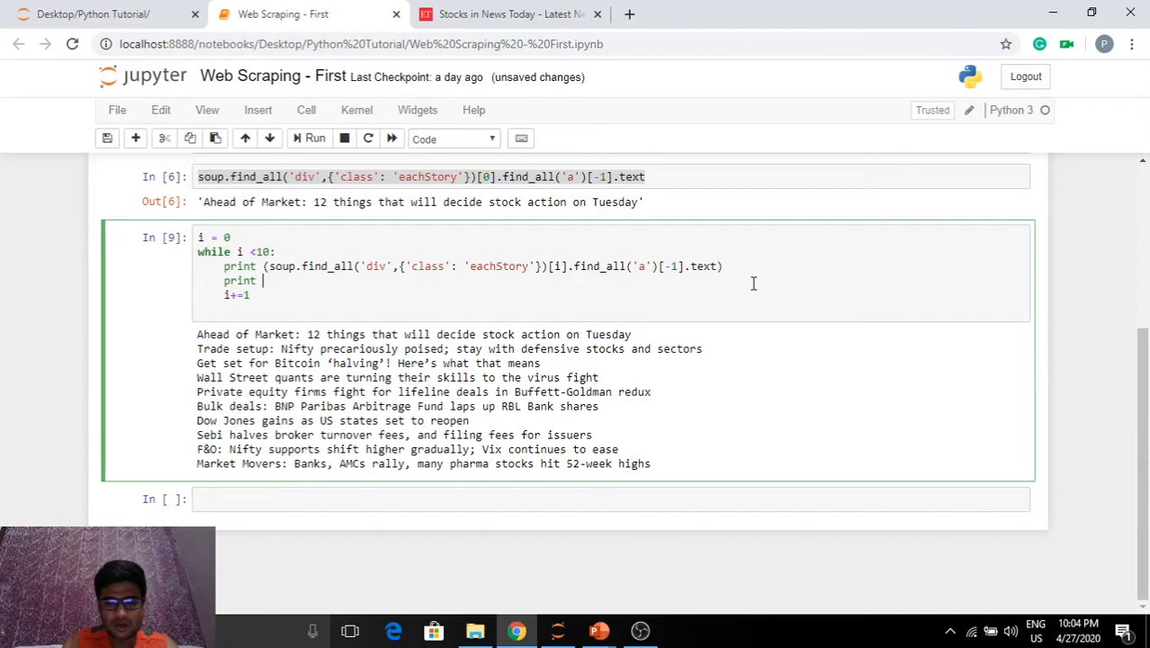
type("i)")
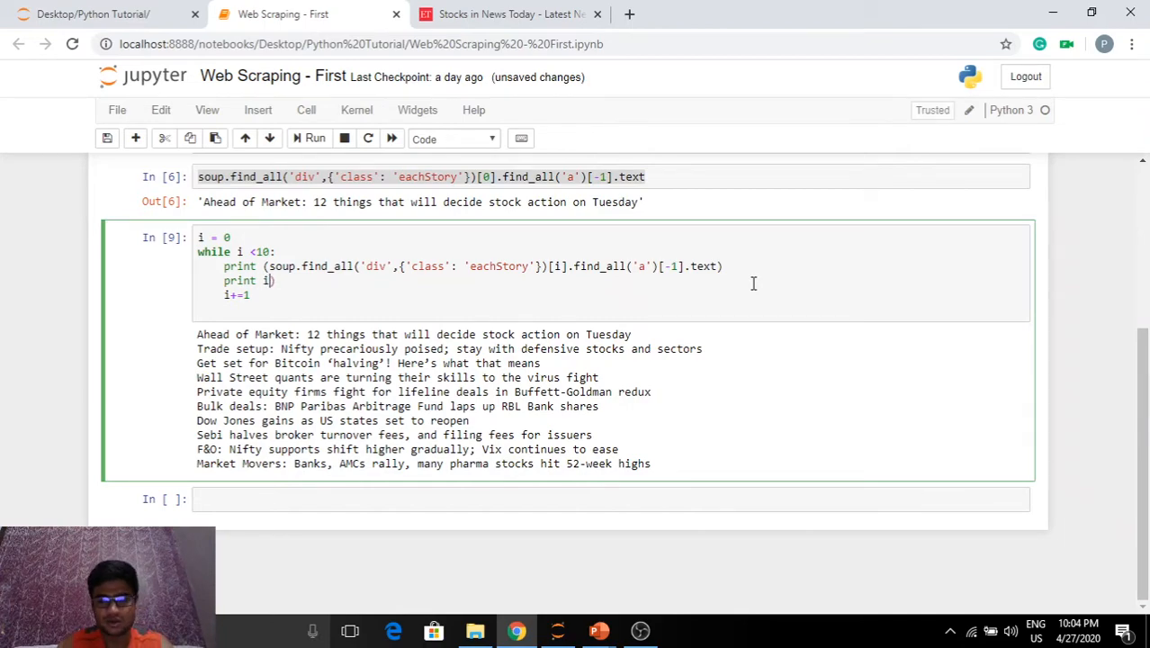
type("(")
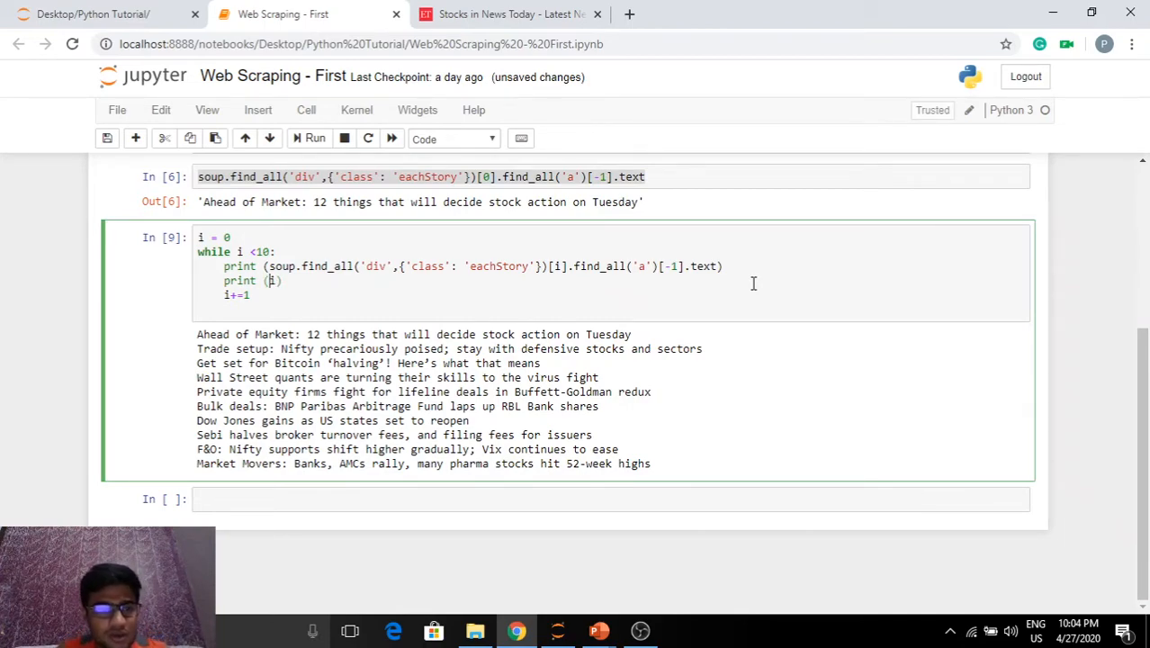
left_click(314, 138)
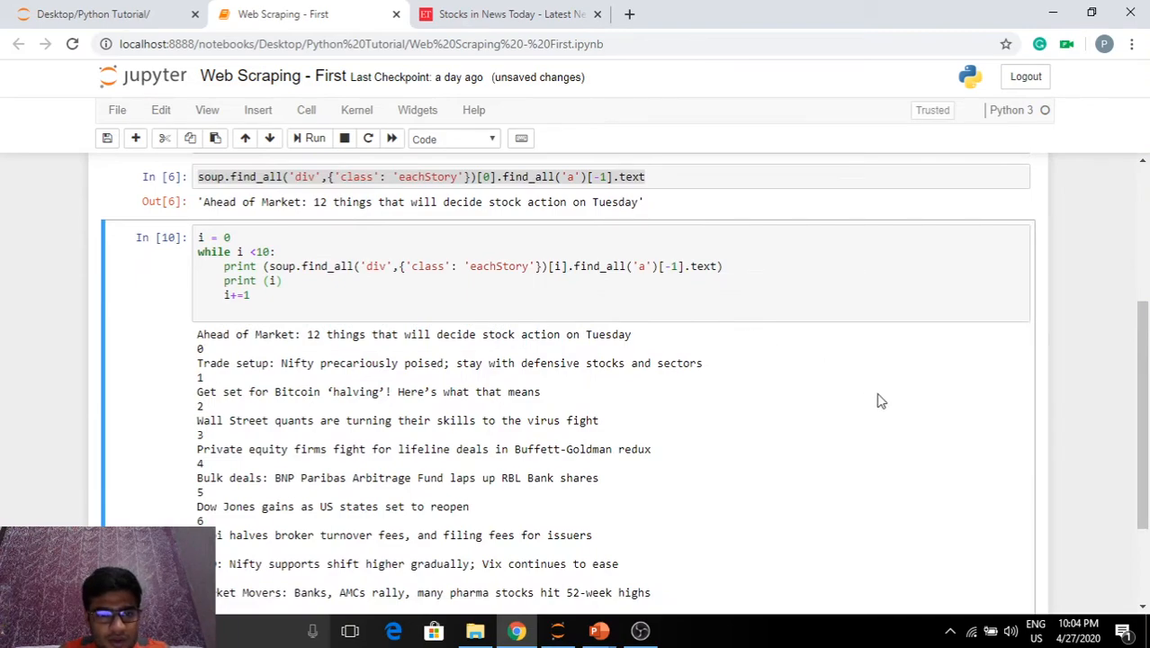
left_click(279, 281)
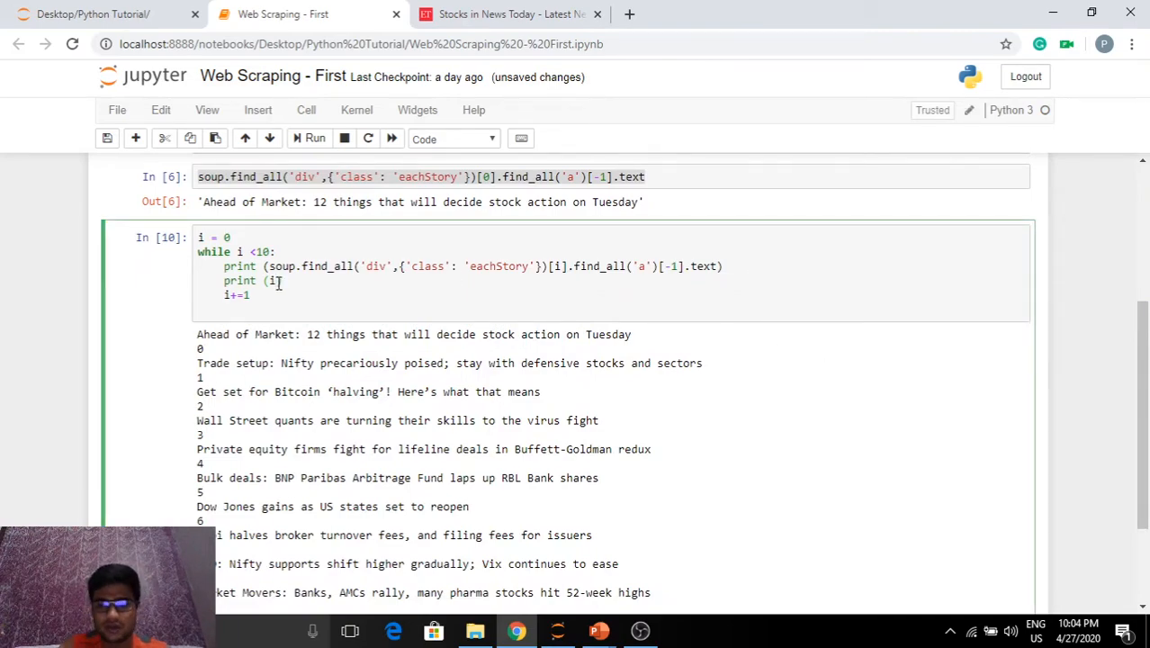
left_click(314, 137)
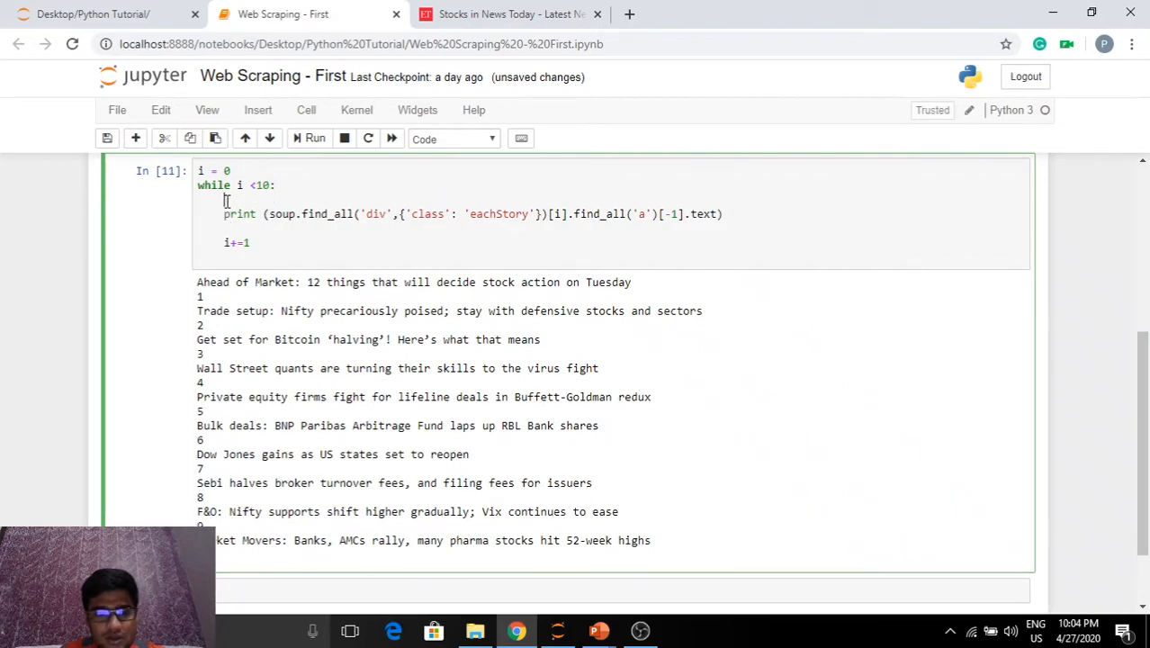
left_click(314, 137)
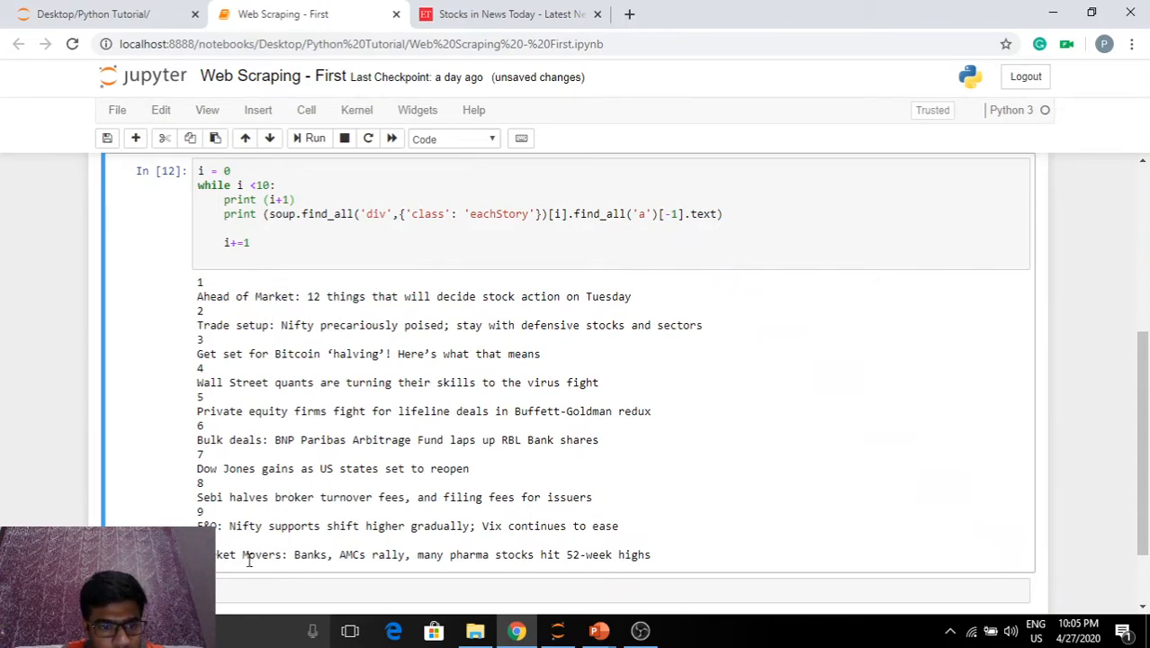
mouse_move(464, 384)
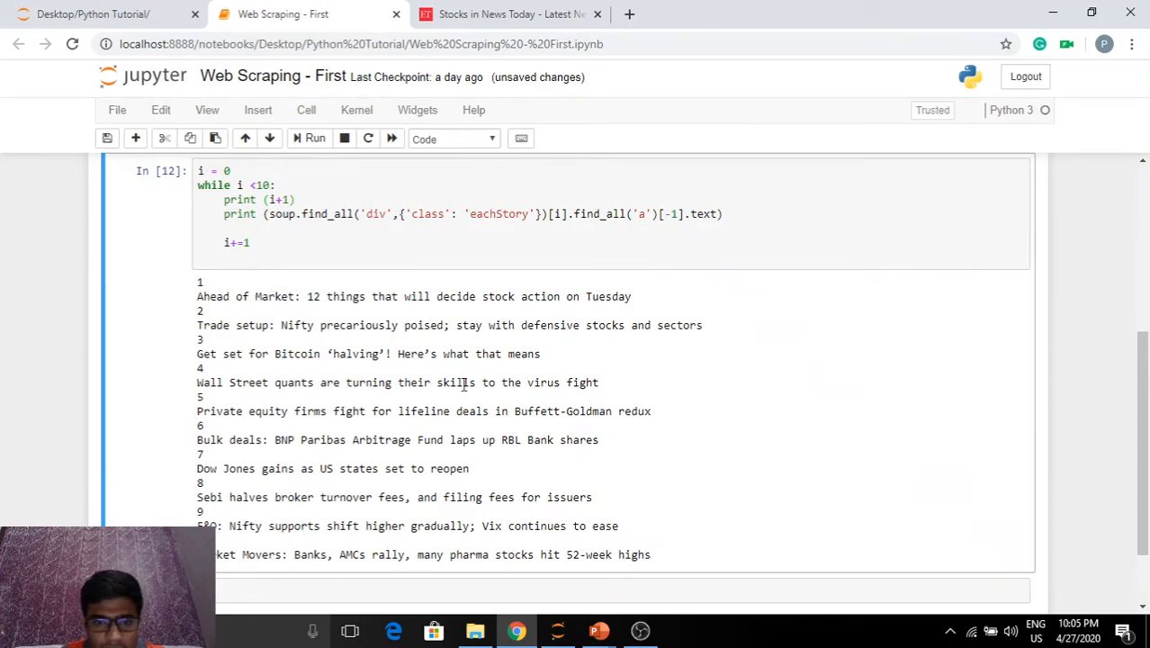
left_click(510, 14)
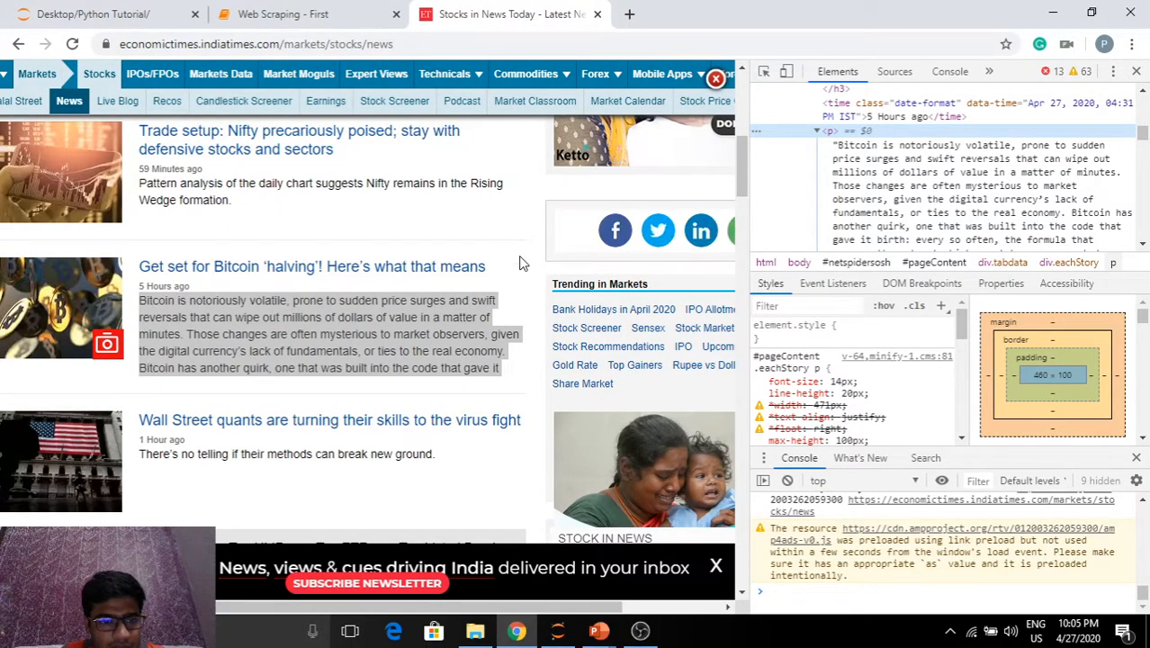
scroll("down", 3)
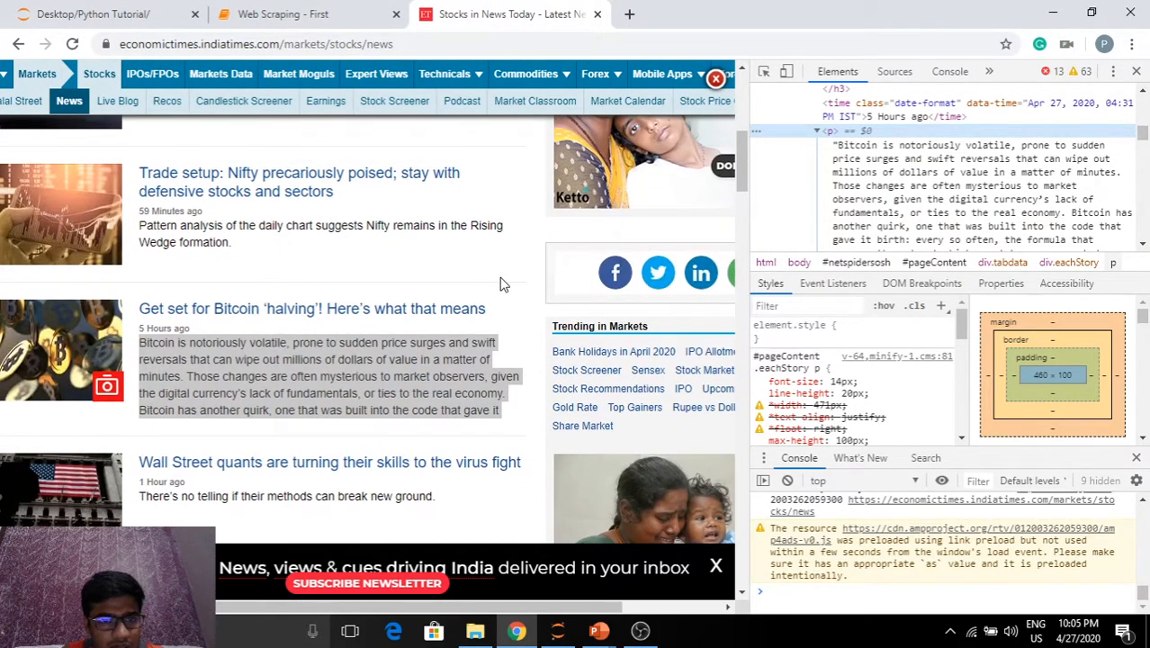
scroll("up", 3)
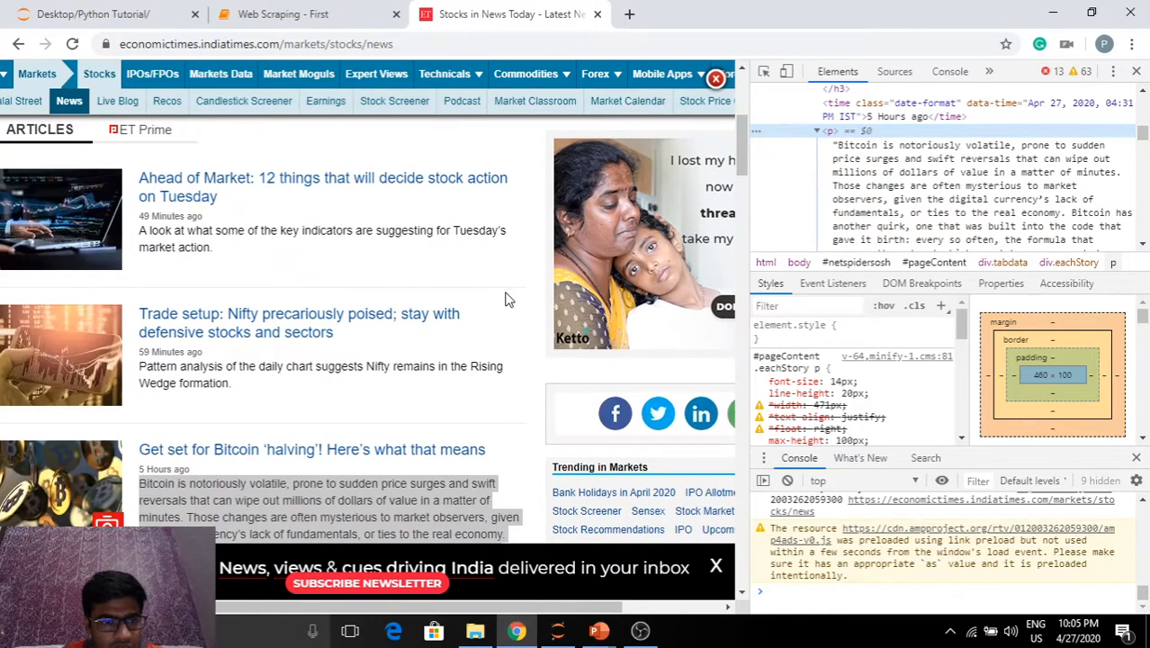
scroll("down", 3)
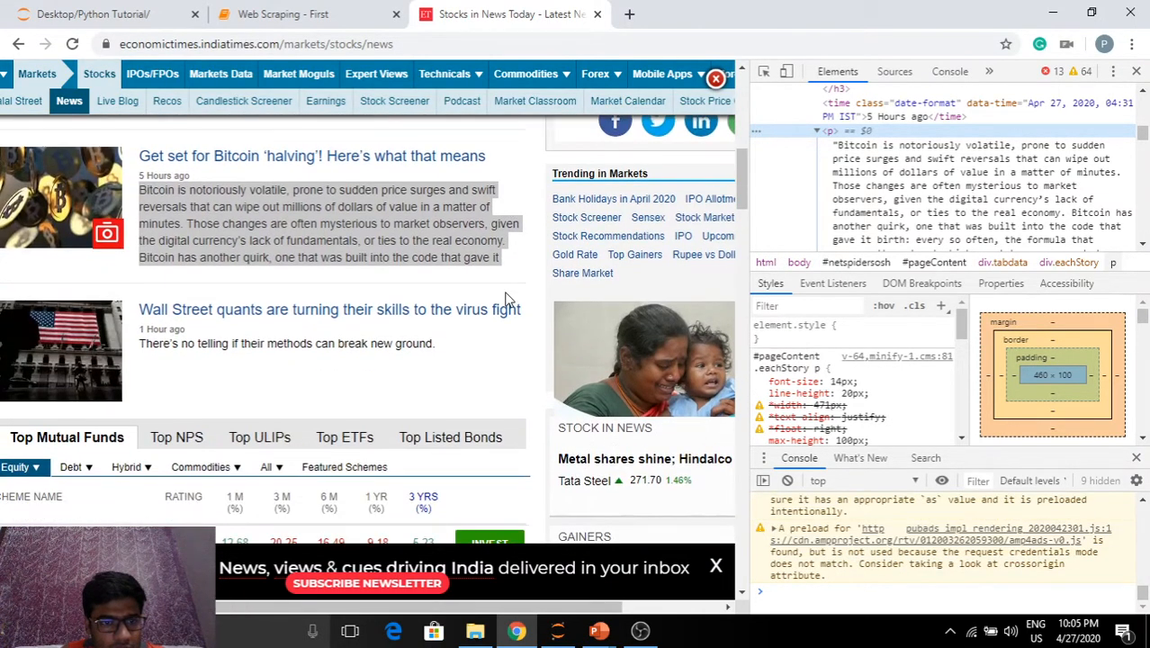
left_click(283, 13)
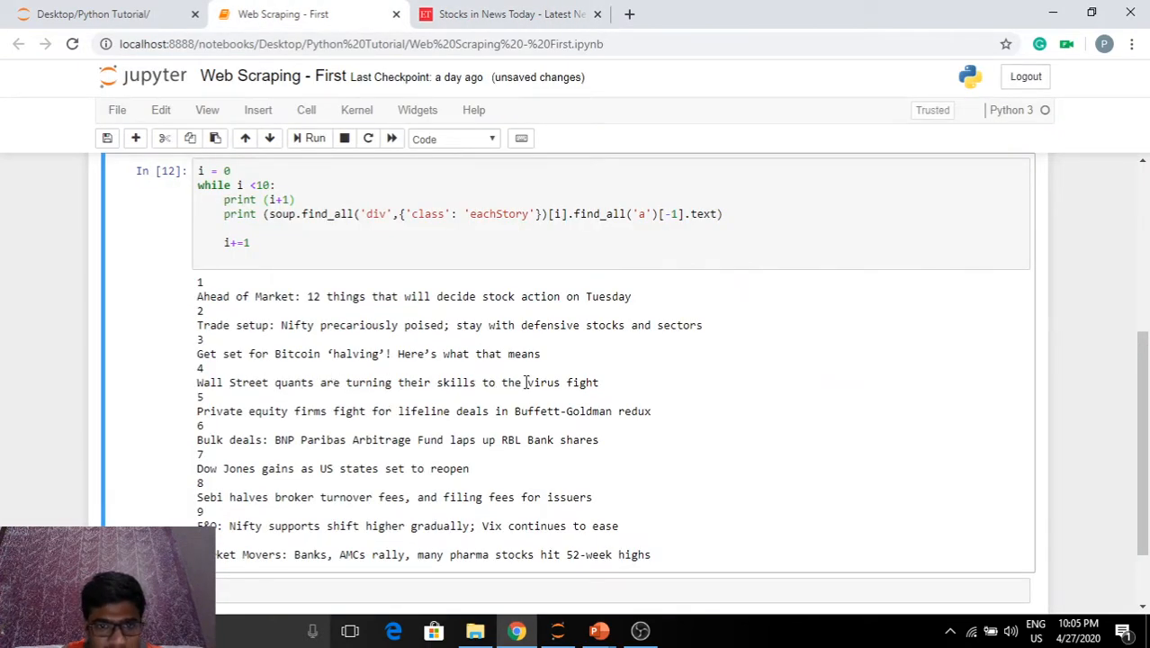
mouse_move(548, 503)
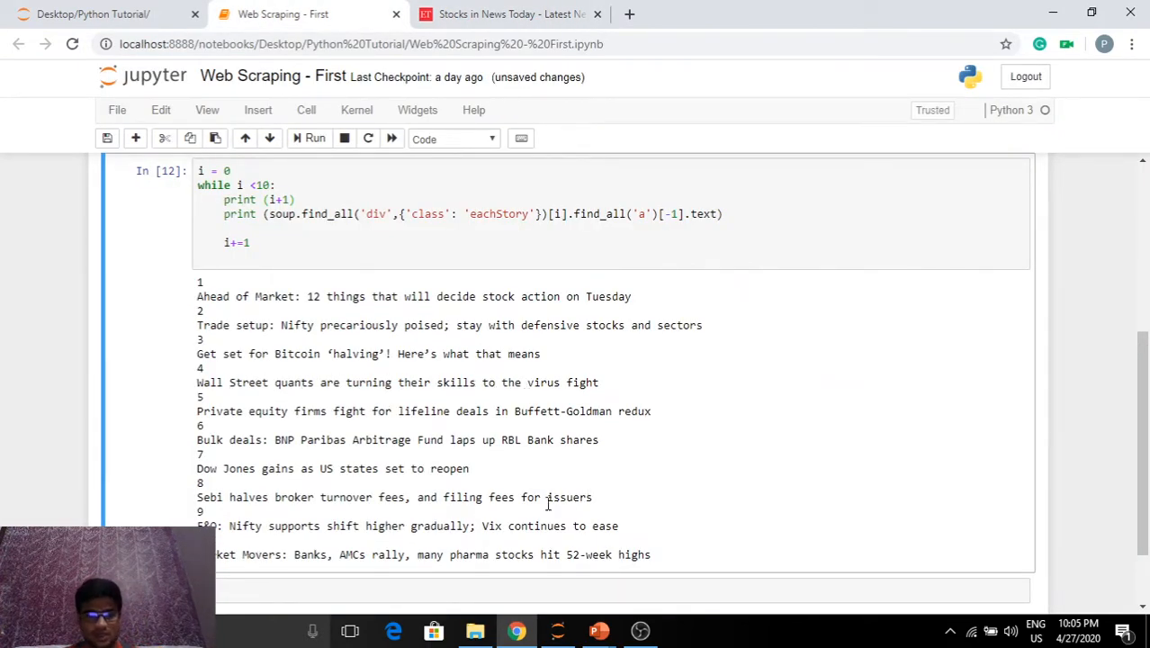
mouse_move(580, 316)
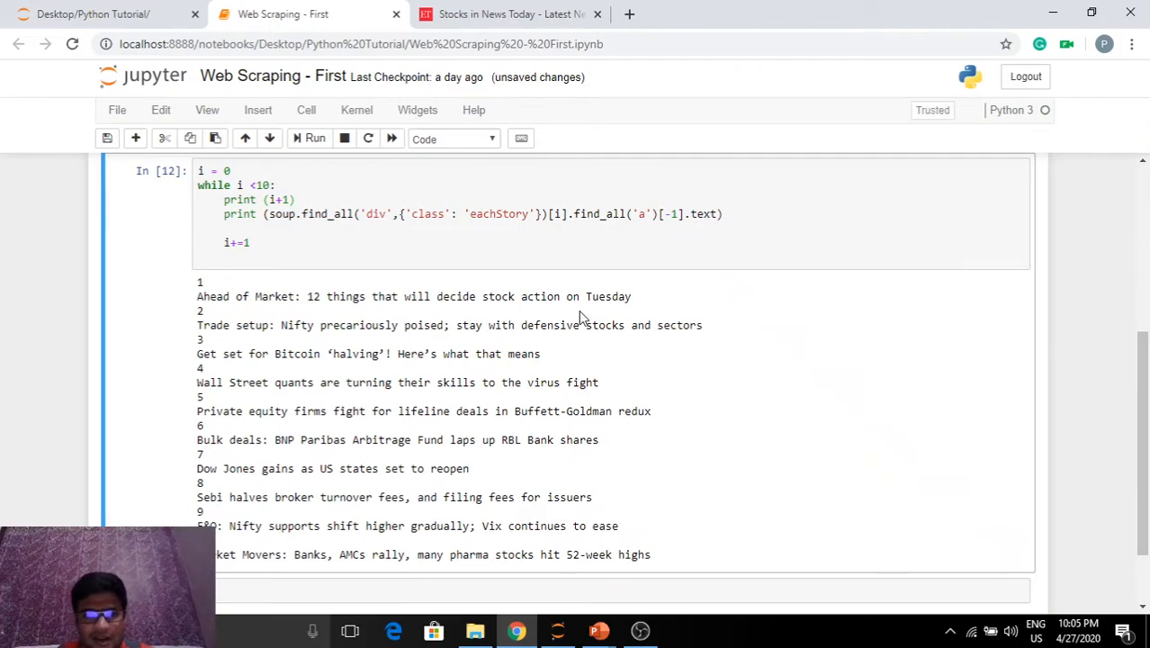
mouse_move(639, 315)
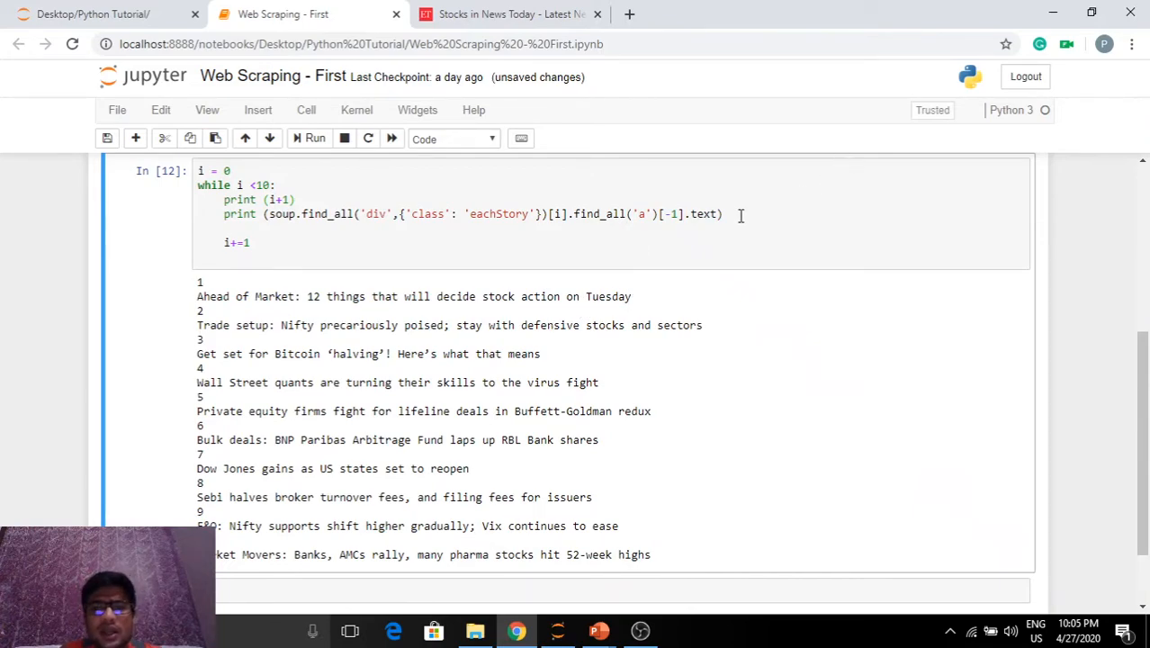
Print each story's last <p> text under its headline and compare with the news page.
left_click(722, 214)
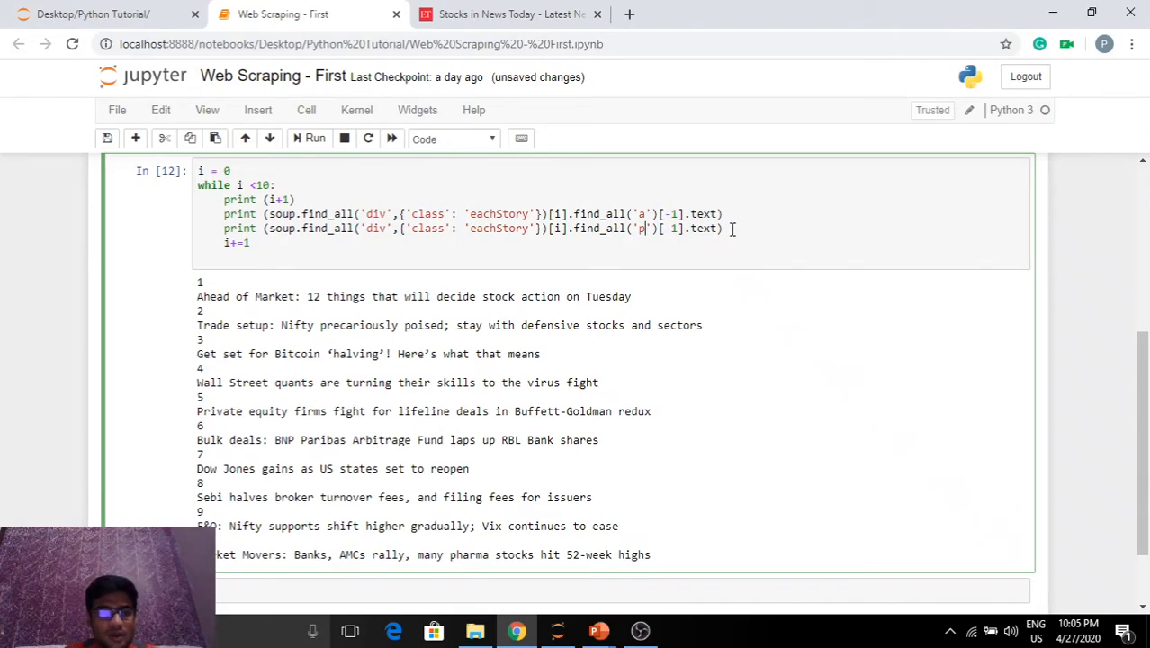
left_click(313, 137)
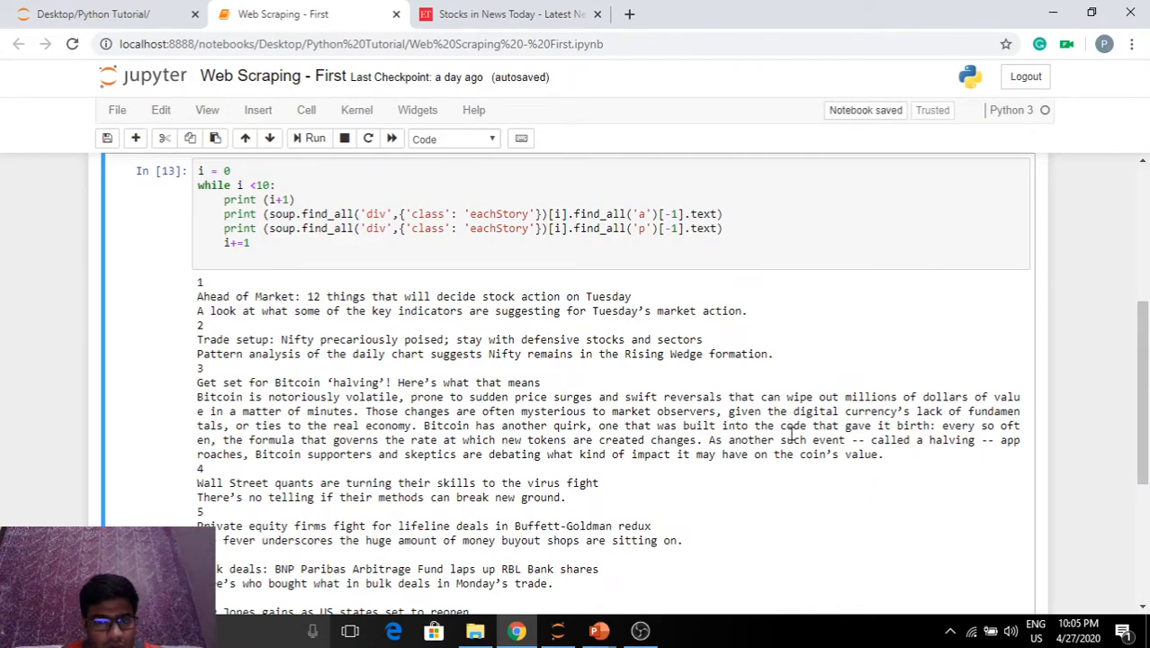
scroll("down", 3)
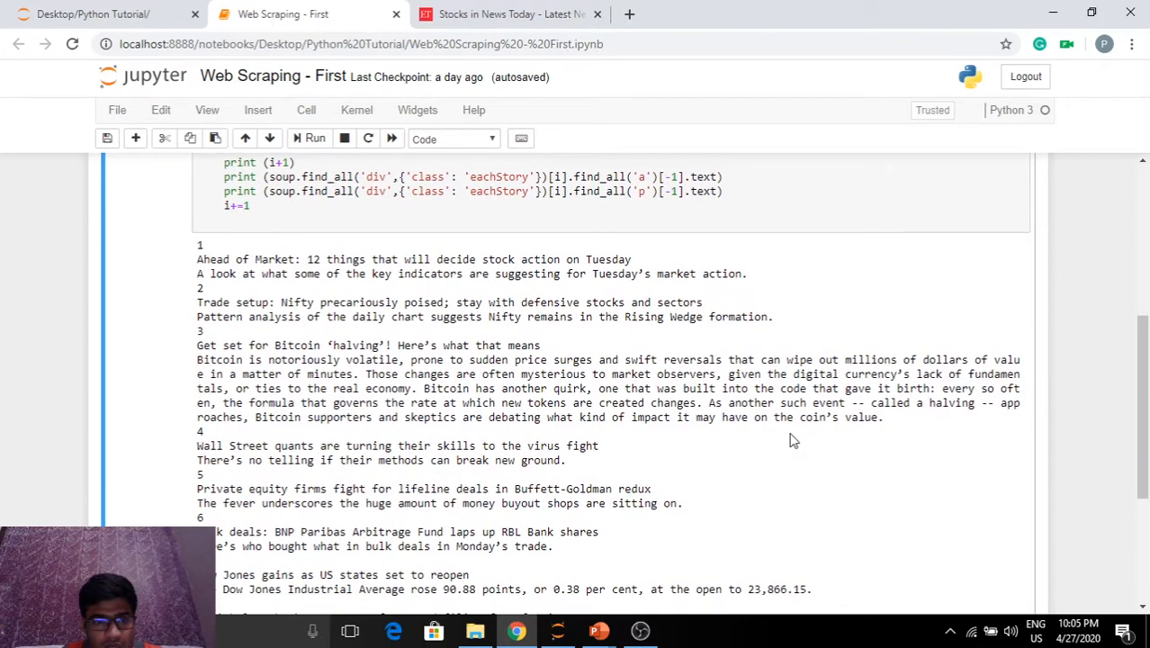
scroll("down", 3)
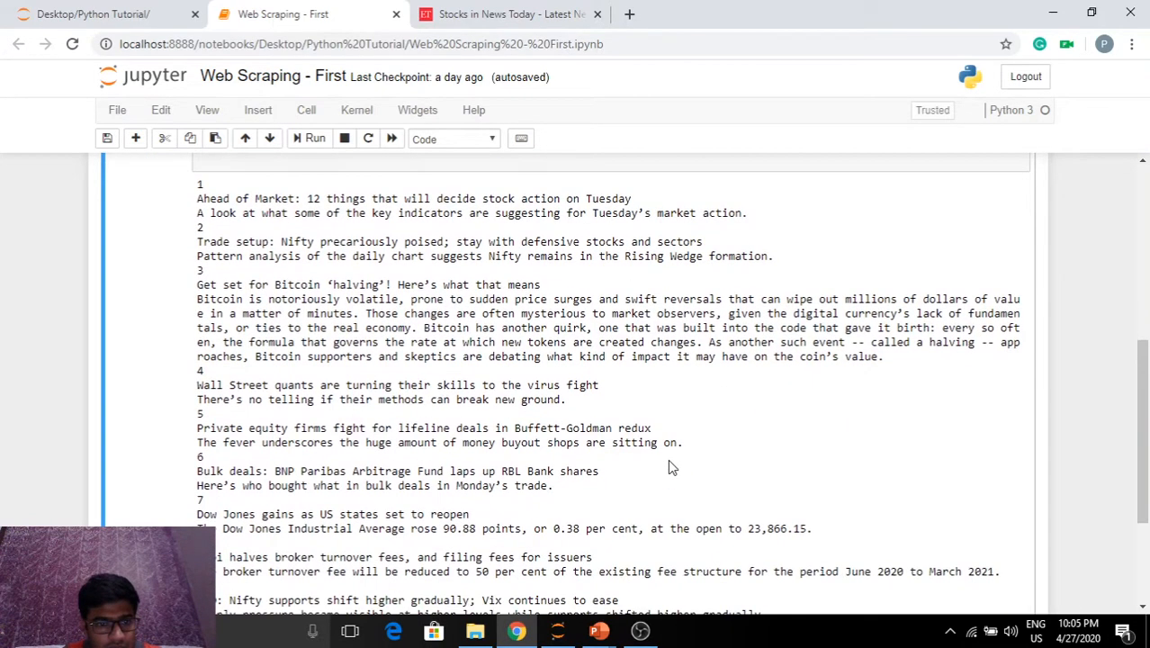
scroll("down", 3)
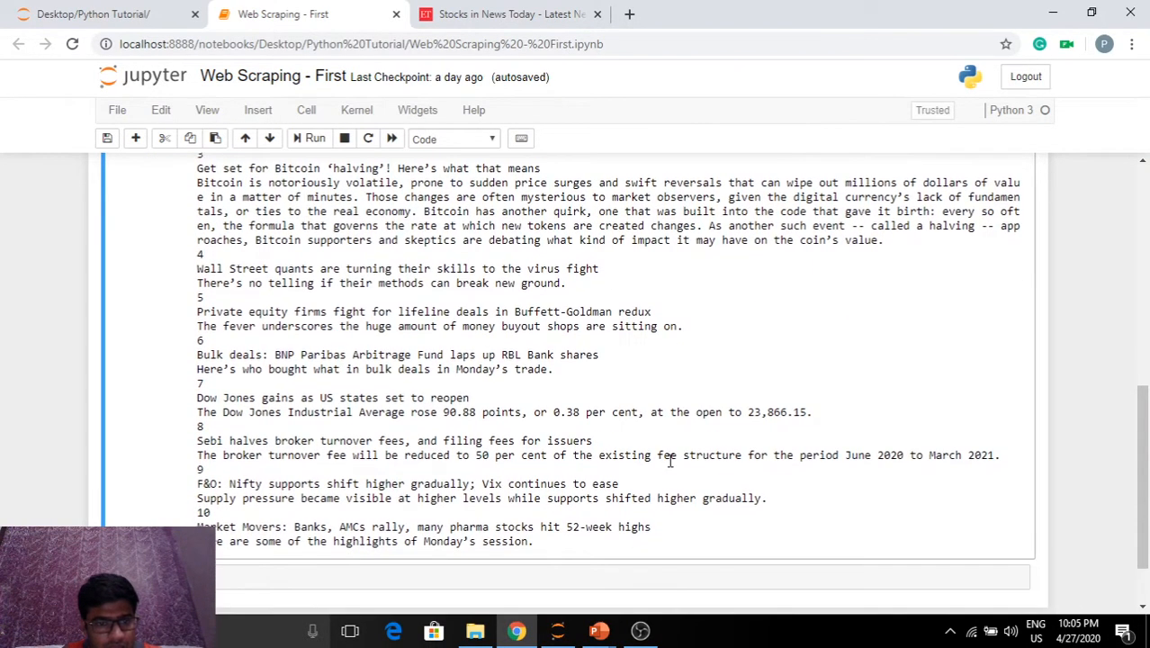
mouse_move(758, 412)
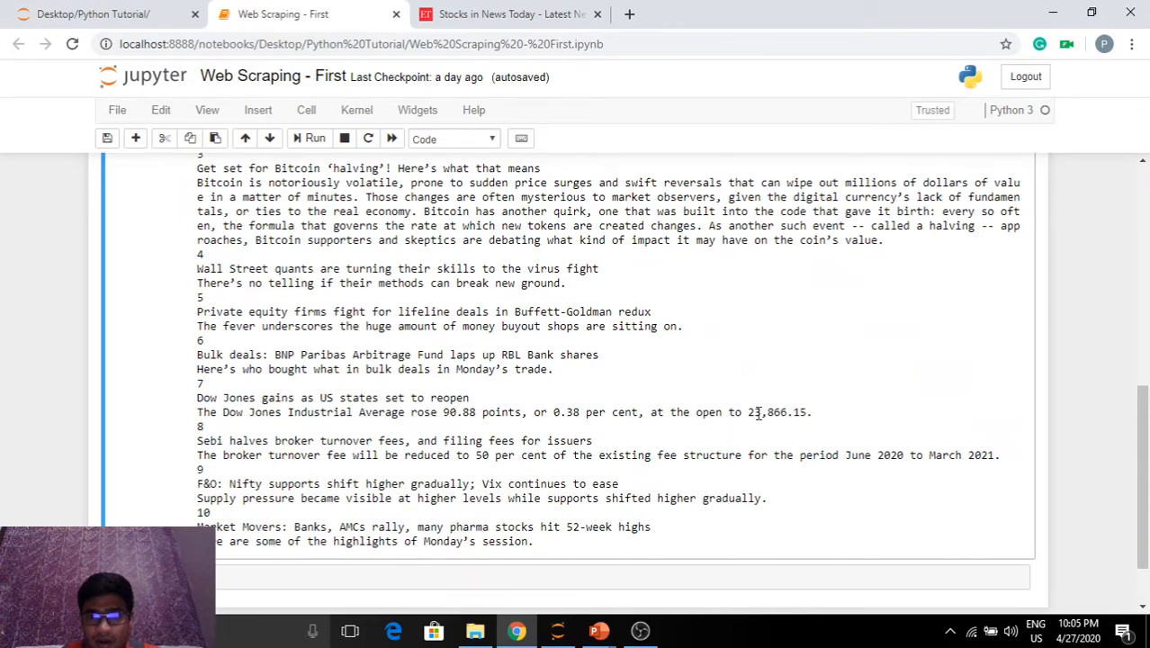
scroll("up", 3)
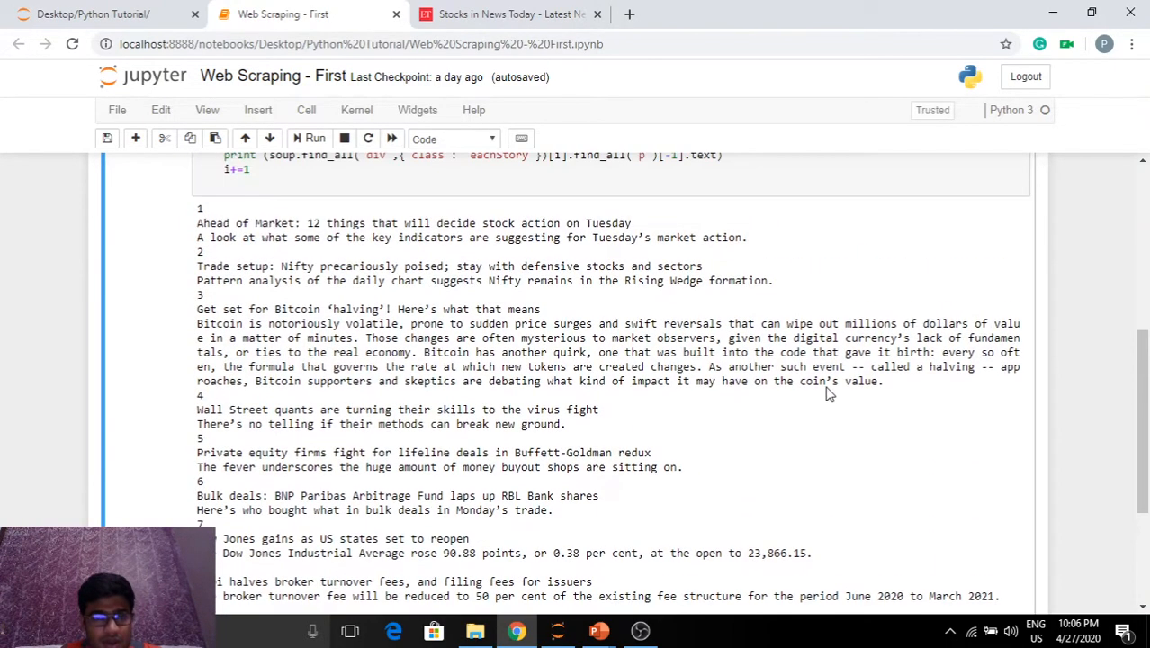
left_click(510, 15)
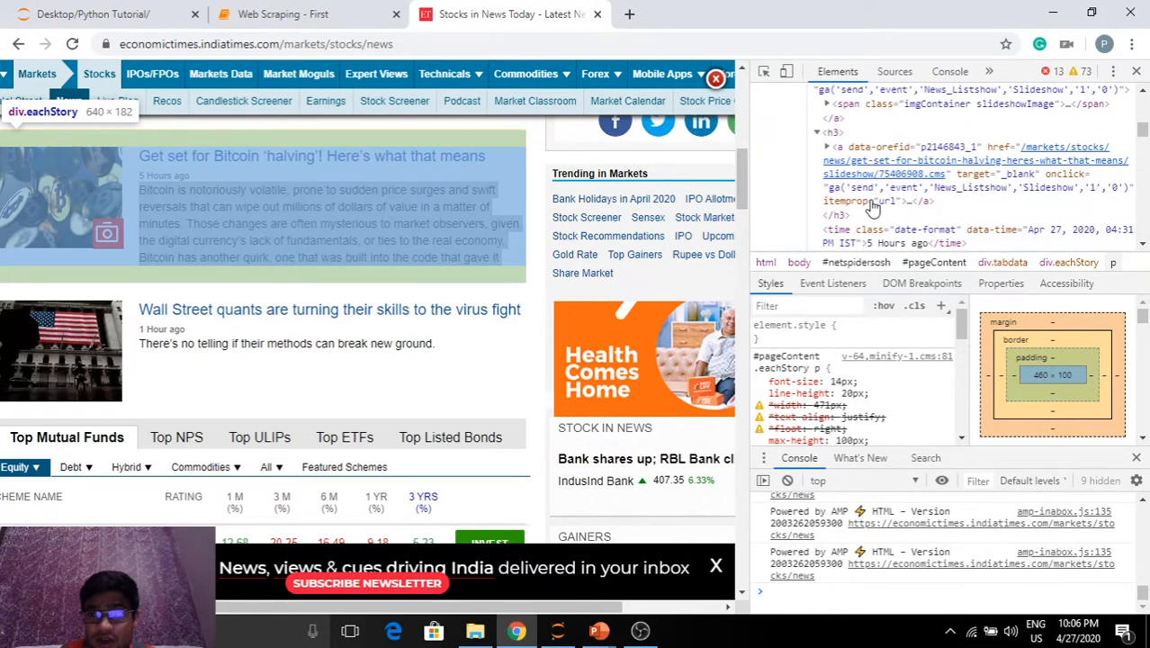
left_click(297, 13)
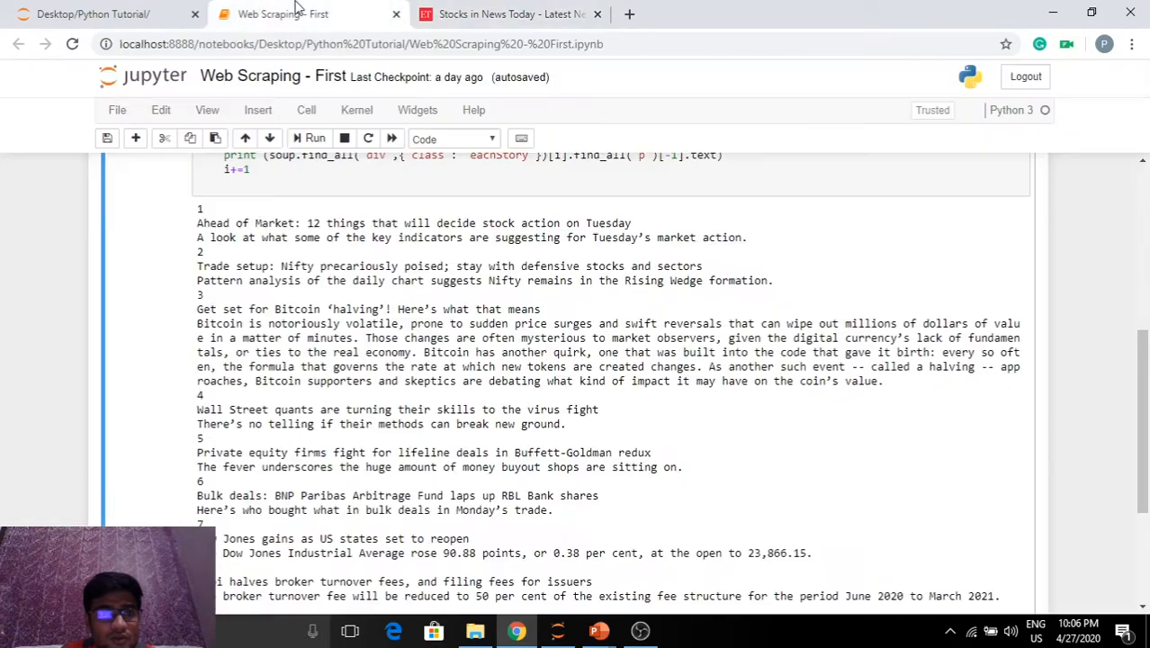
Change the description paragraph index from [-1] to [0] and rerun the loop.
scroll("up", 3)
type("0")
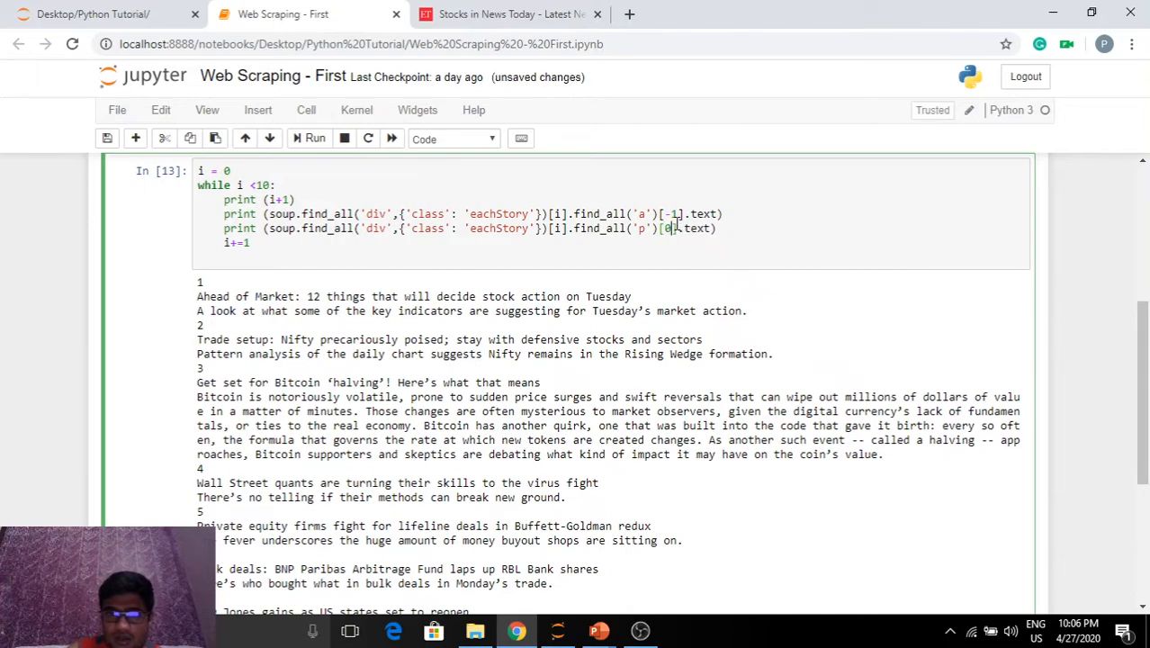
mouse_move(839, 264)
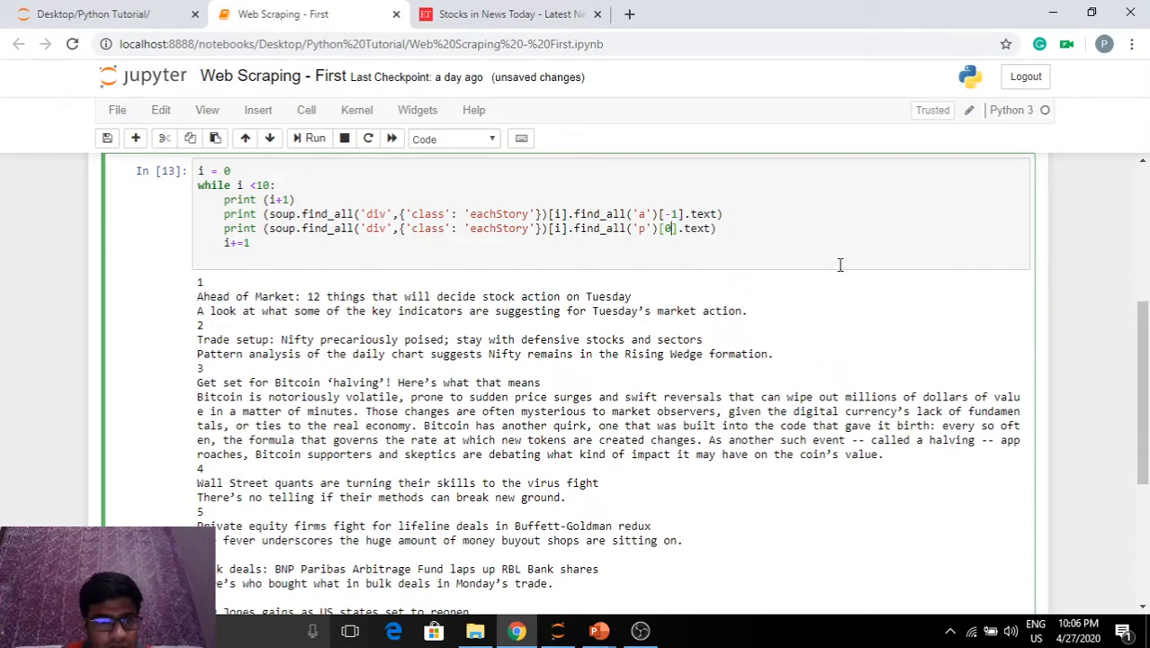
left_click(313, 138)
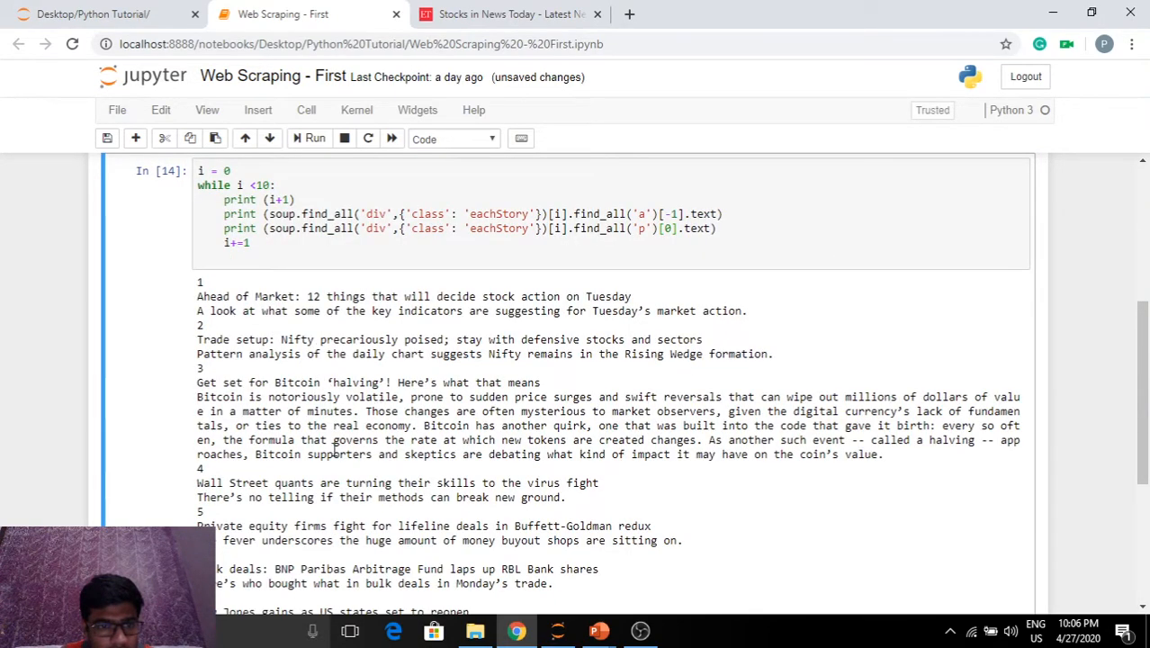
scroll("down", 3)
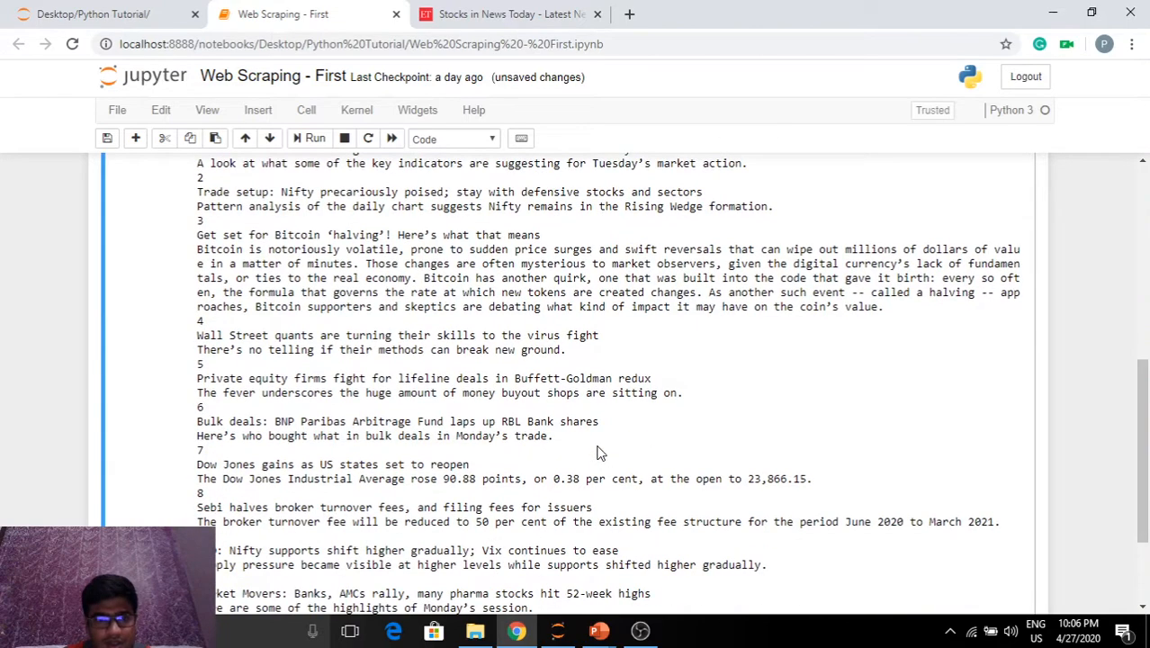
scroll("up", 3)
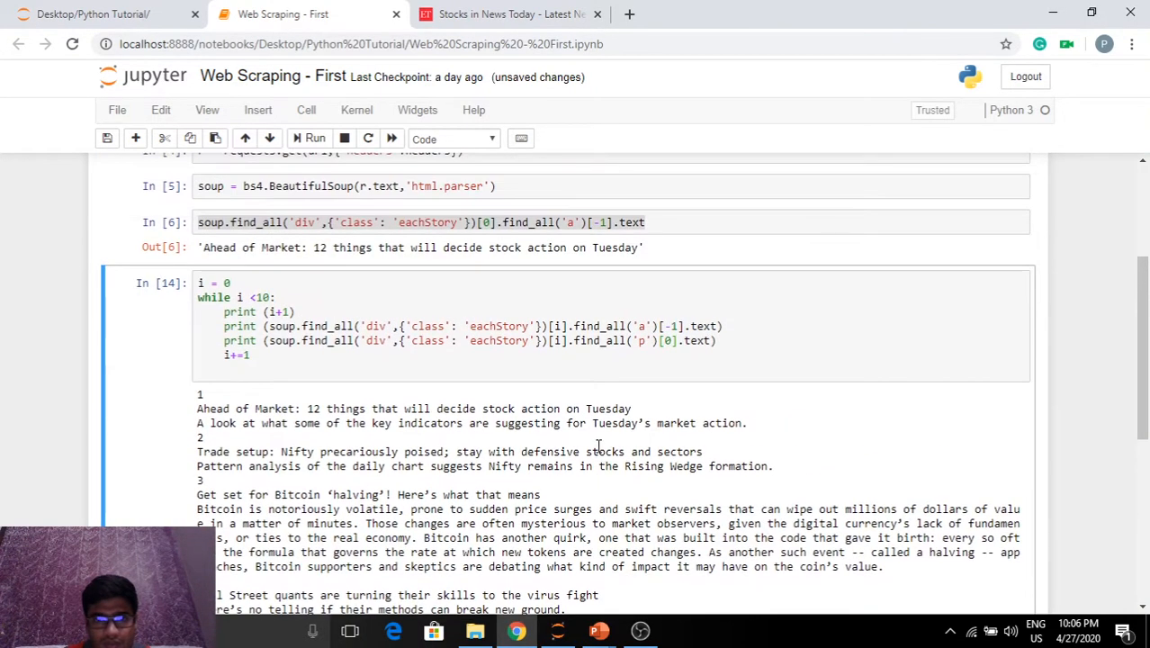
mouse_move(321, 378)
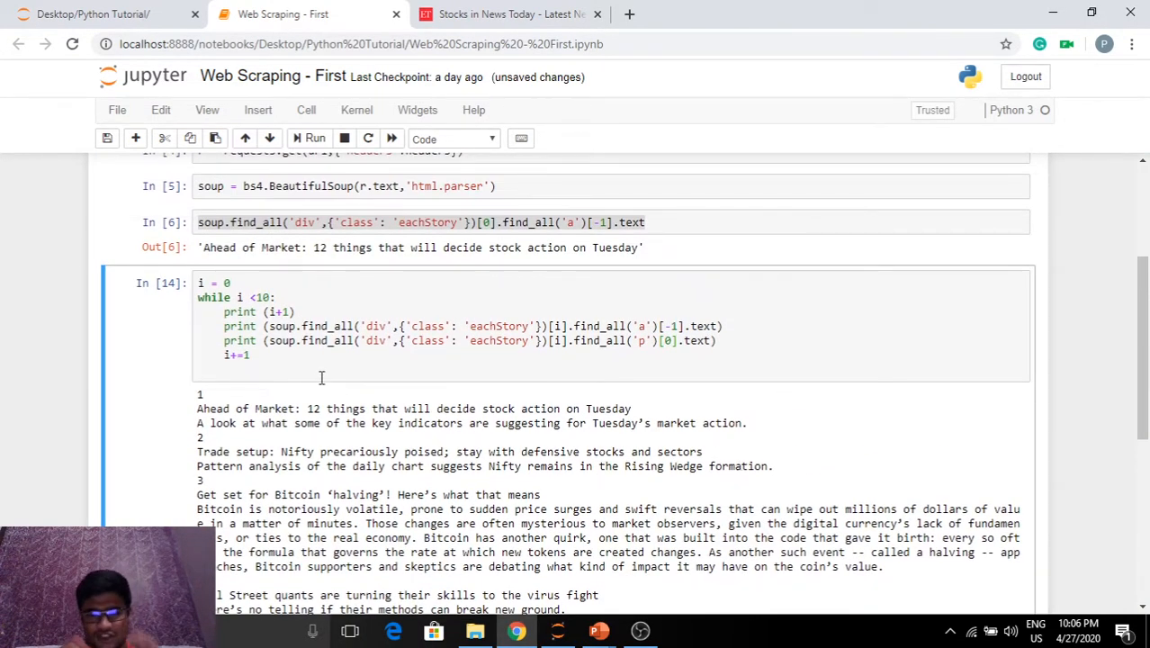
mouse_move(306, 437)
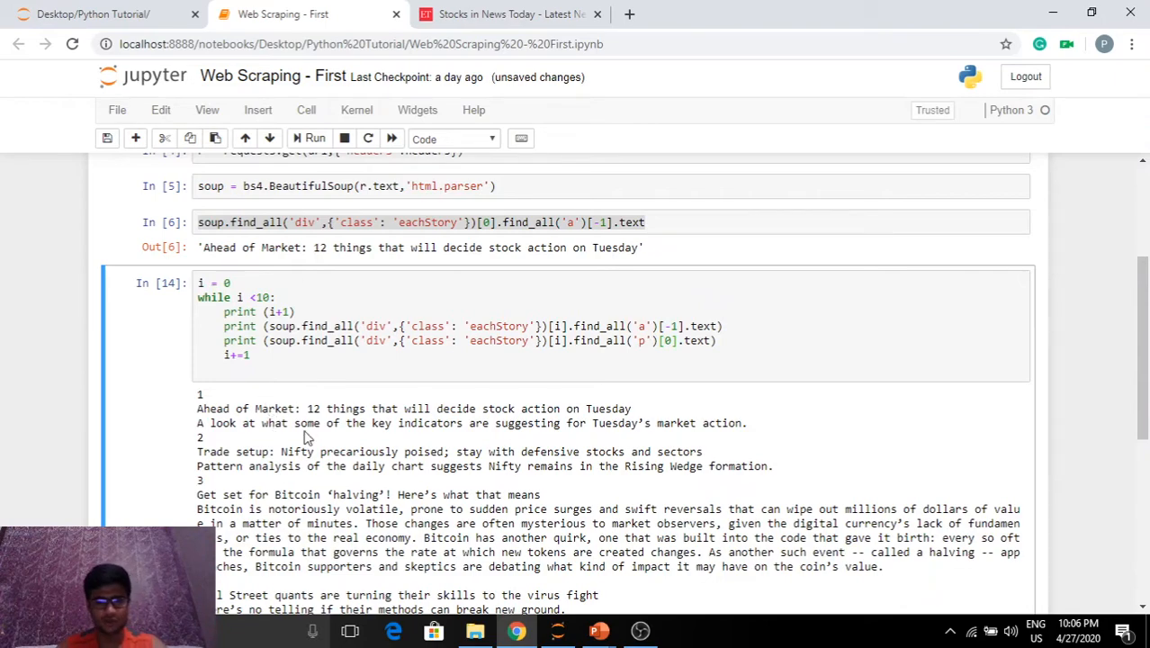
mouse_move(480, 442)
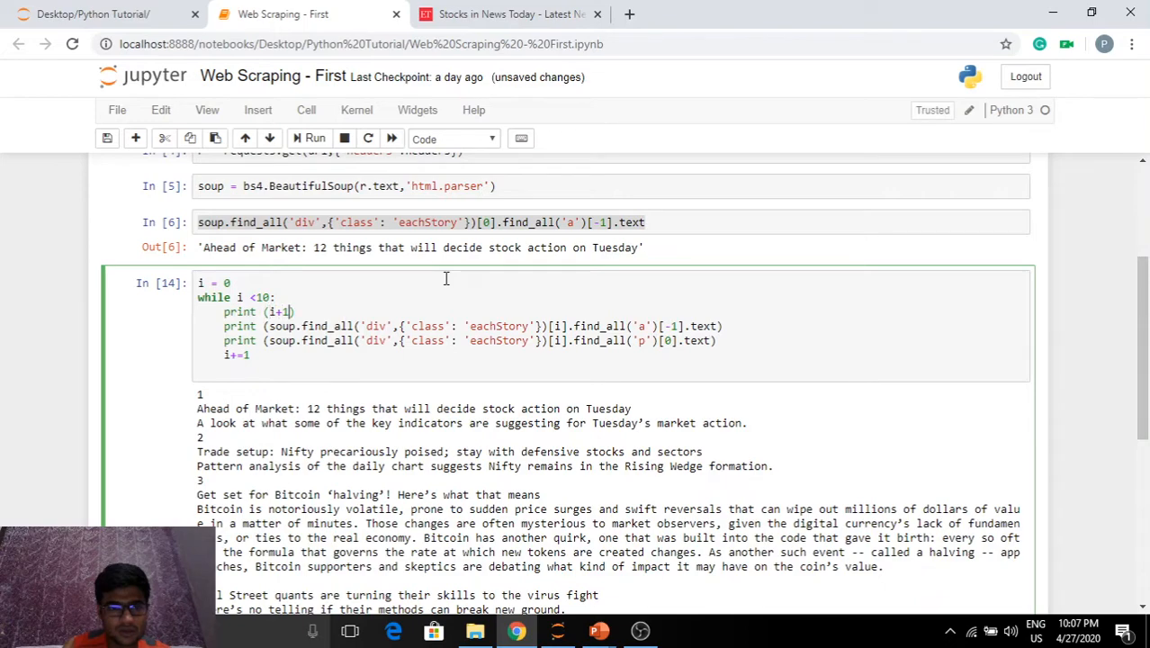
Change print(i+1) to print(str(i+1)+": ") and rerun the loop.
type("str(")
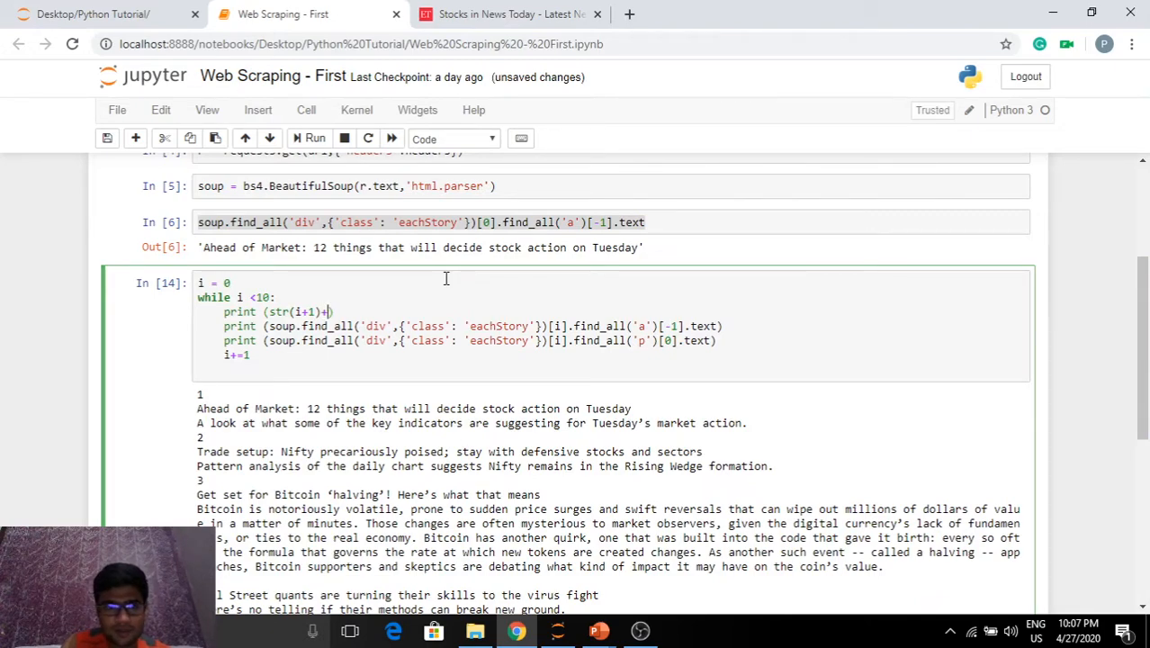
type("\"")
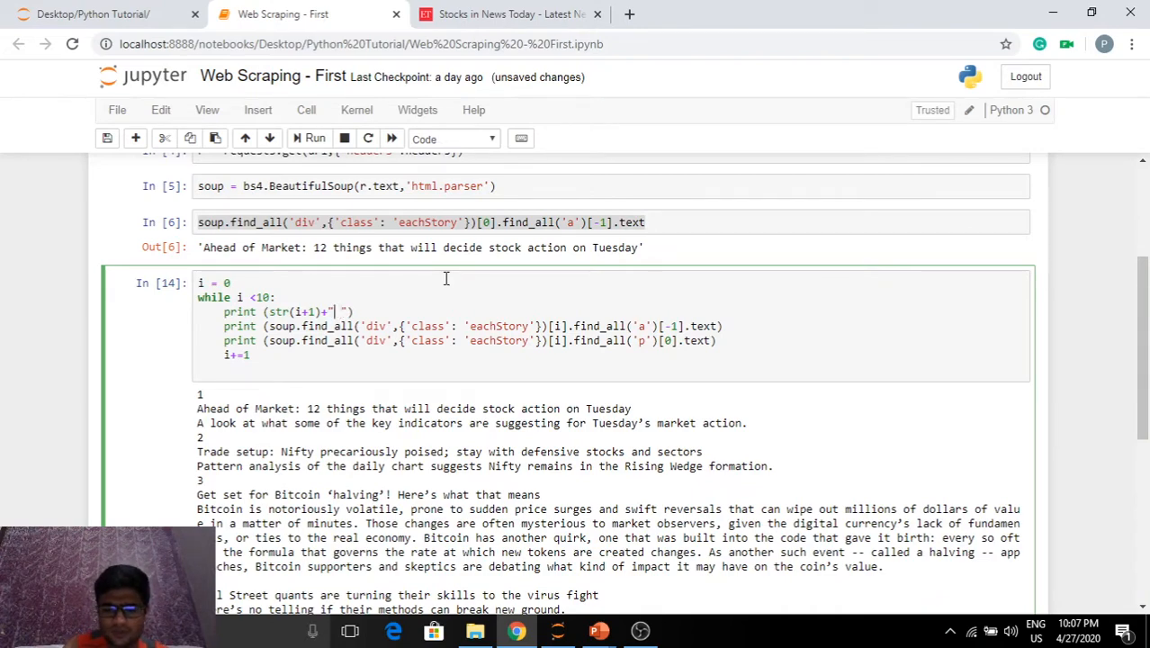
type(":")
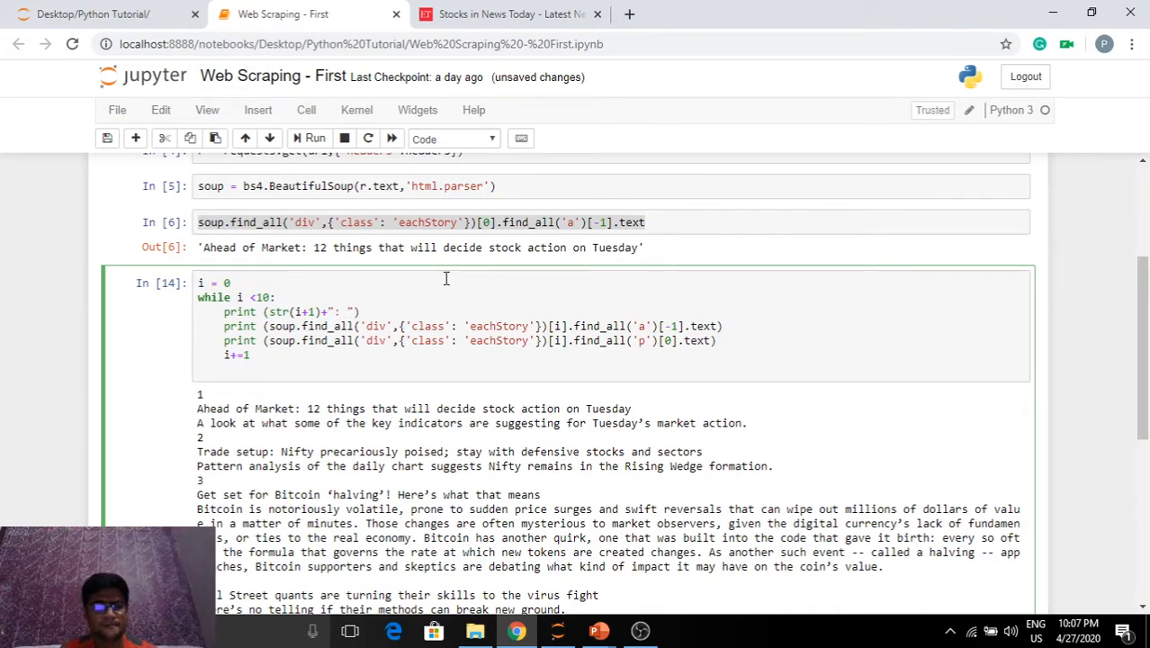
mouse_move(571, 322)
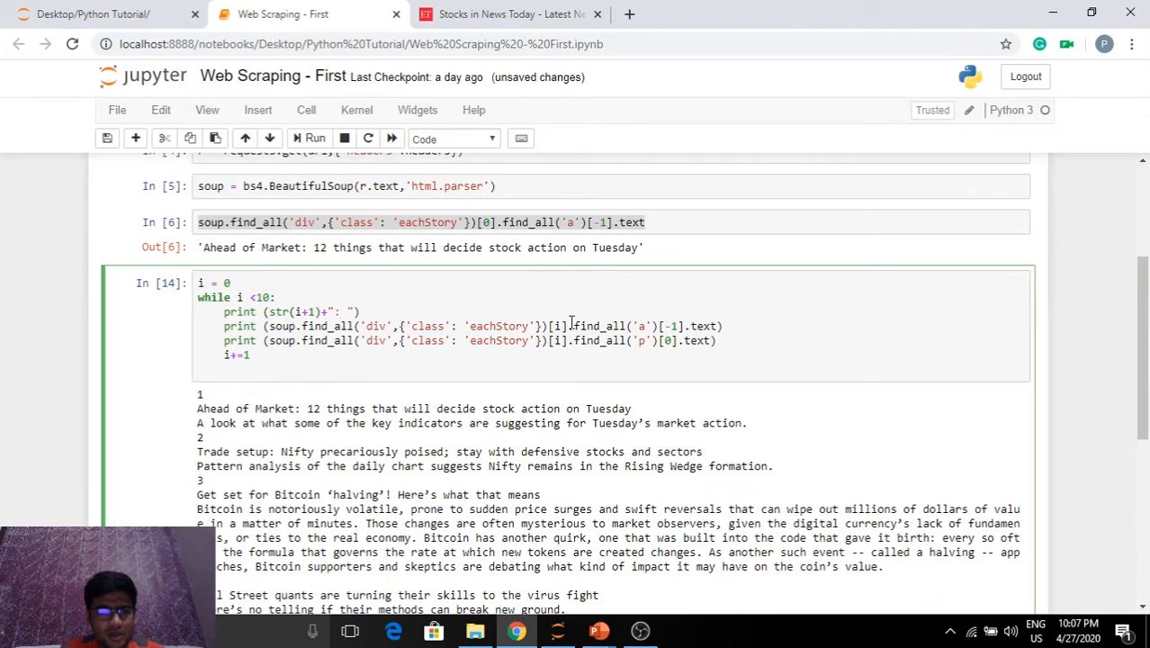
left_click(313, 138)
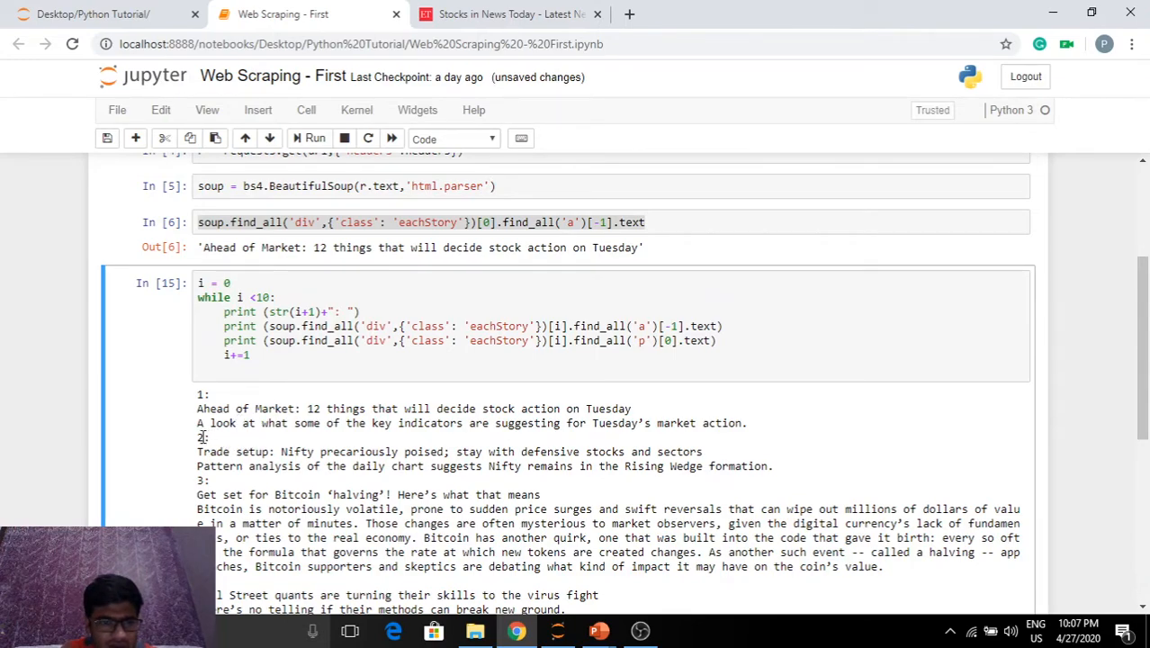
mouse_move(288, 440)
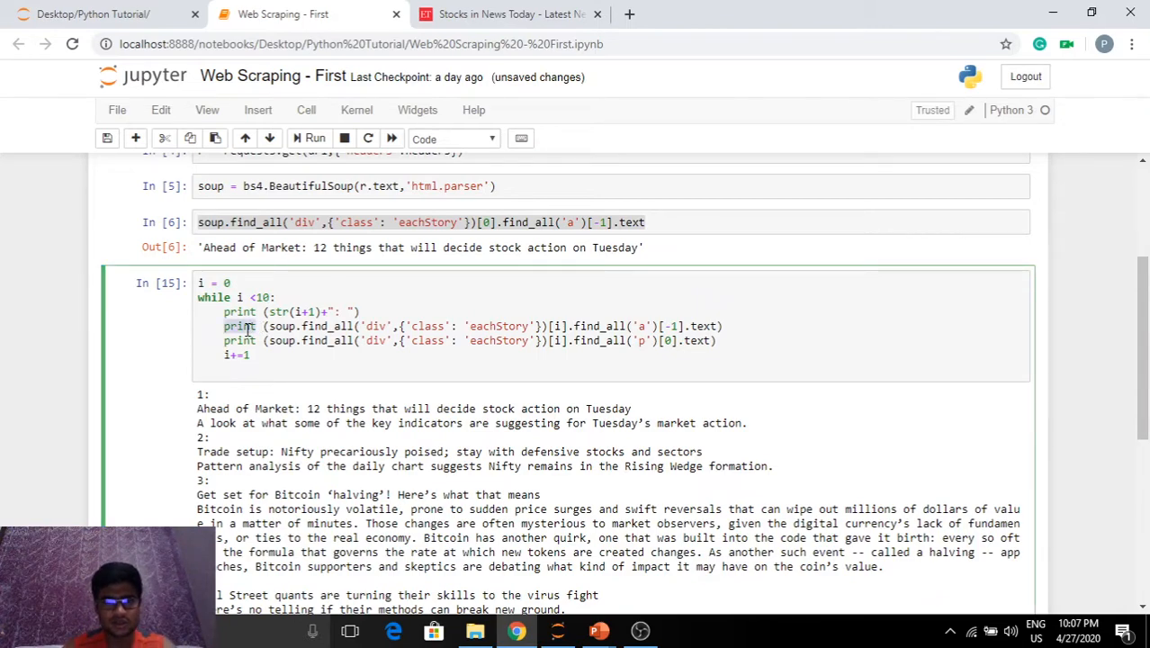
Print each number and headline on one line, then add print() after the description.
type("headline")
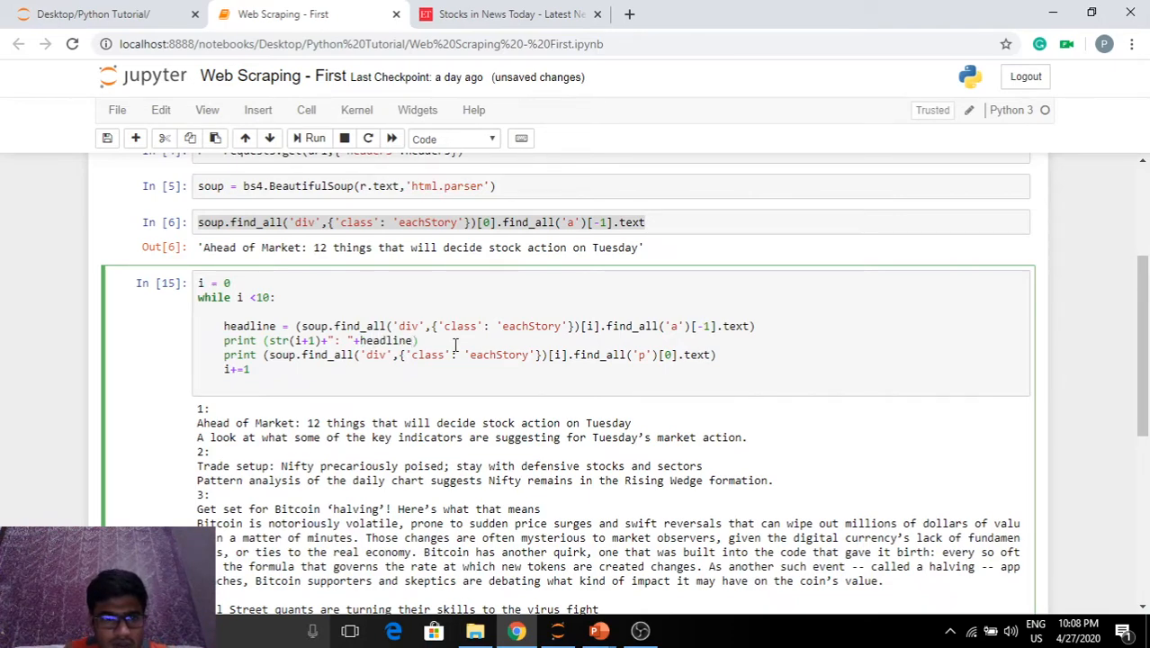
left_click(312, 139)
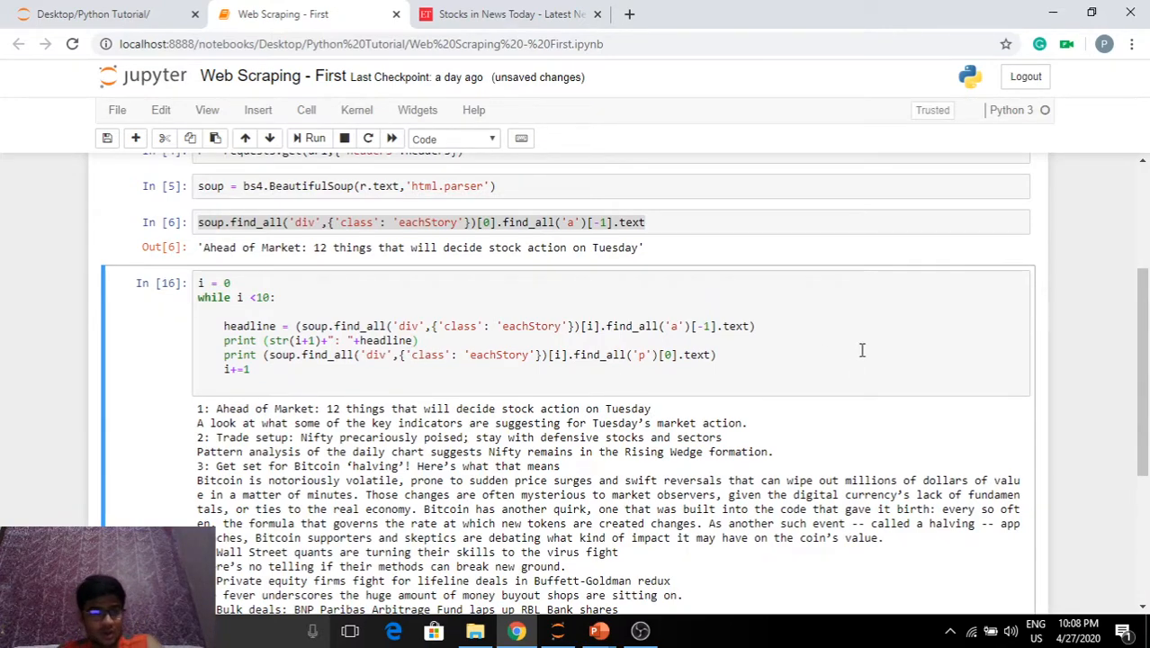
mouse_move(539, 404)
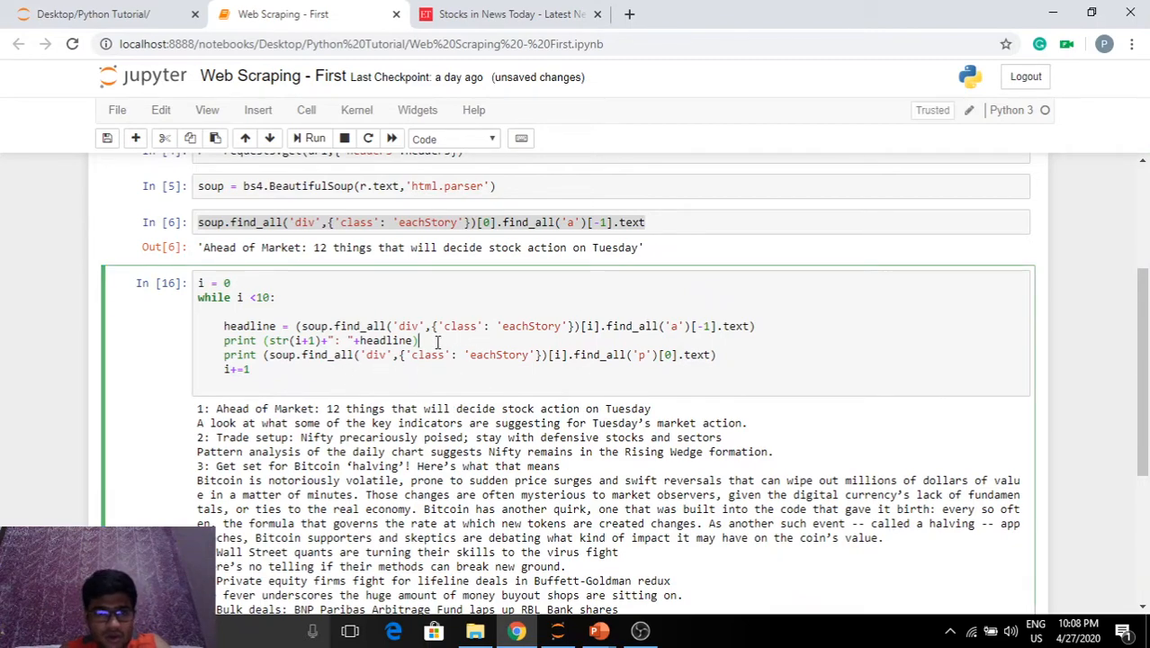
key("Backspace")
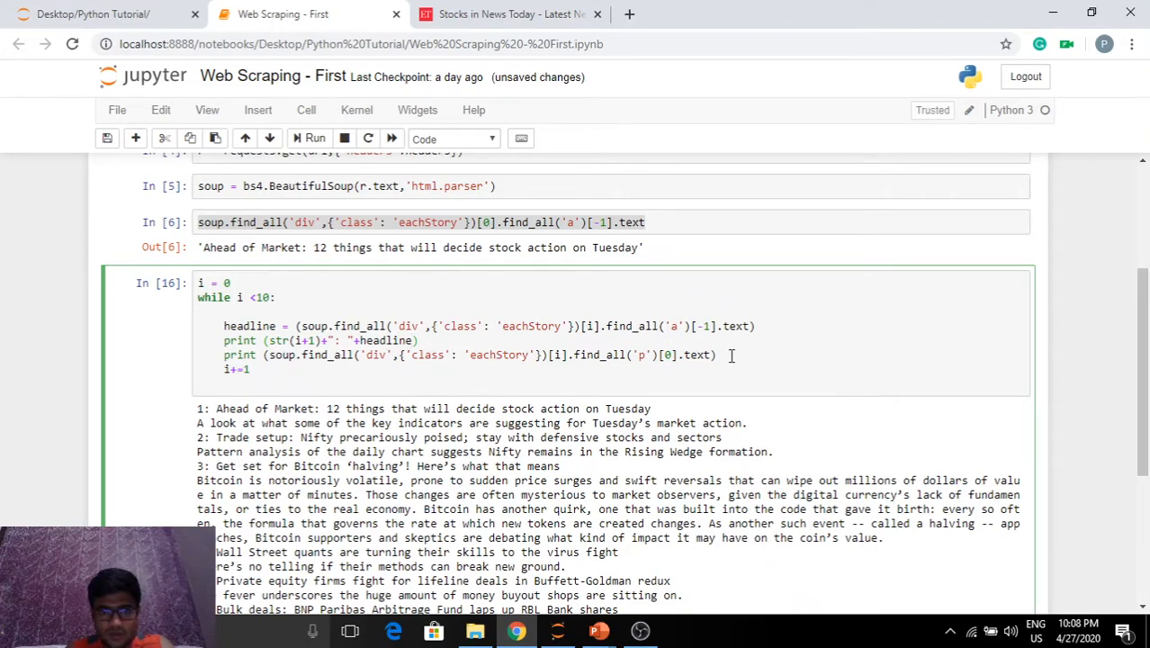
type("print(")
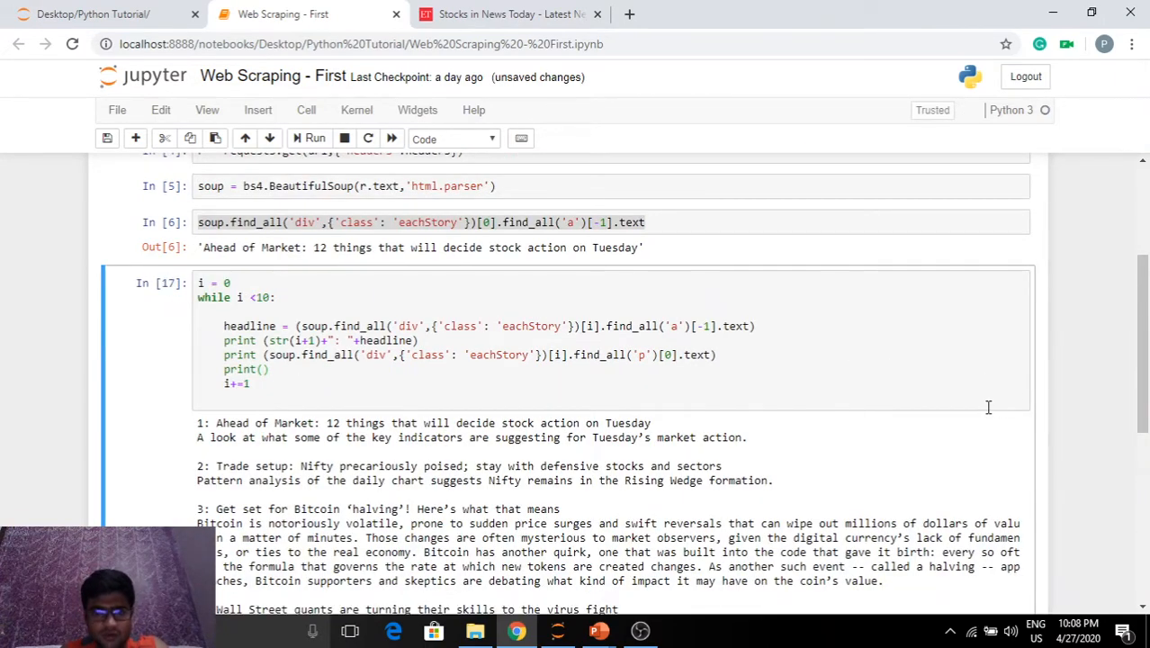
scroll("down", 3)
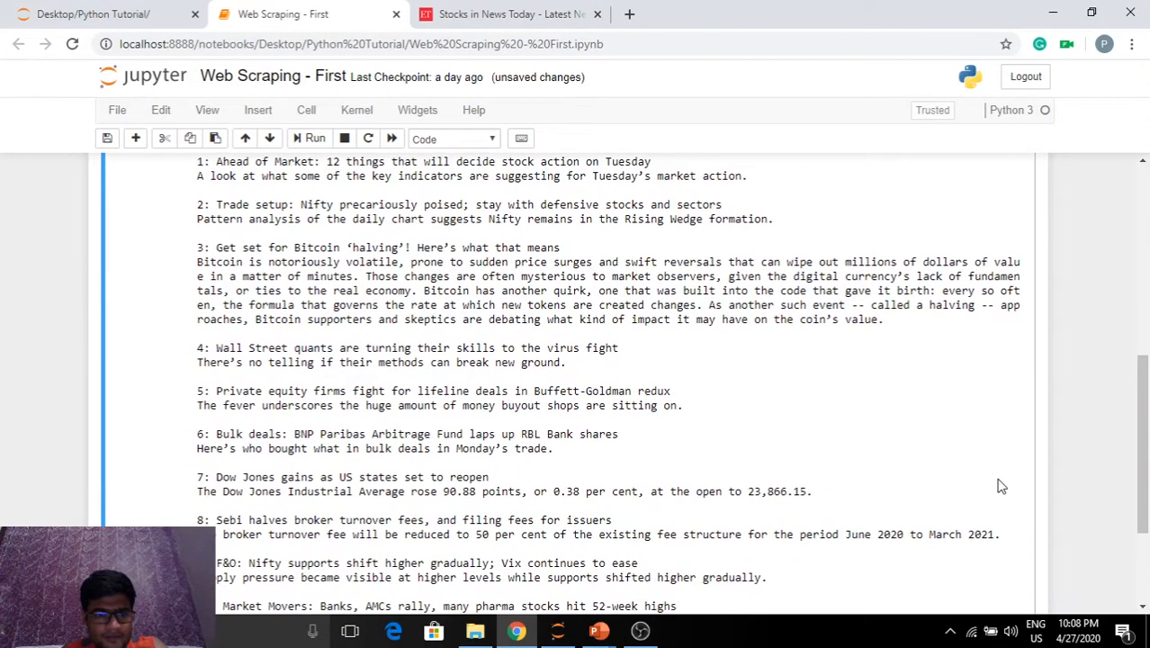
scroll("down", 3)
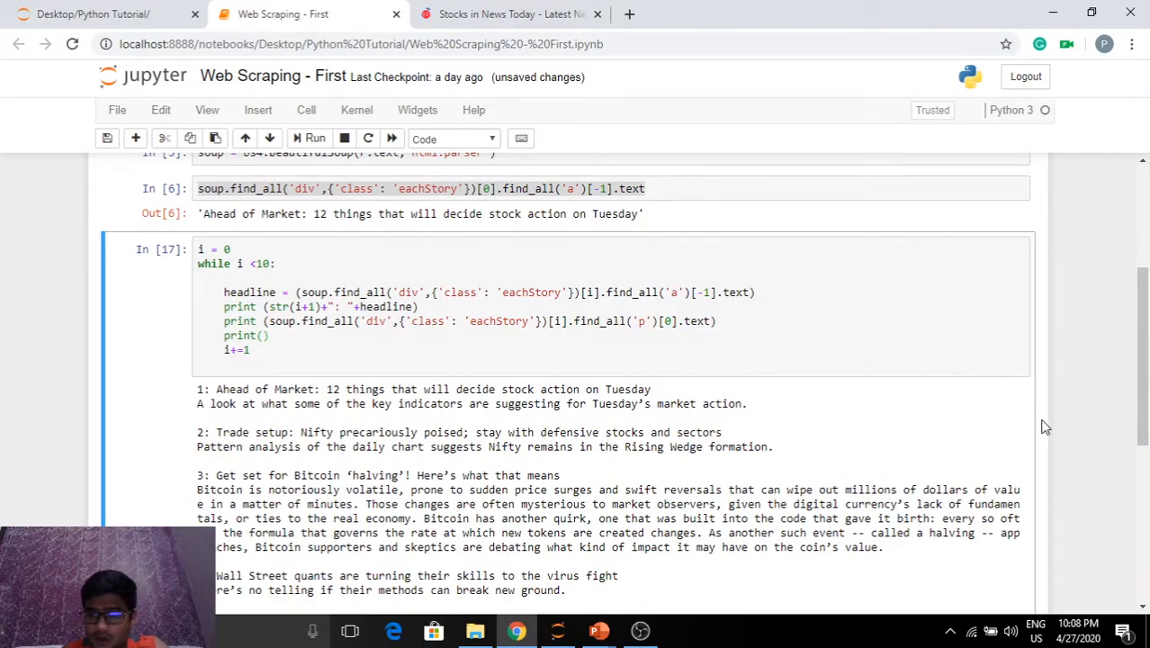
scroll("down", 3)
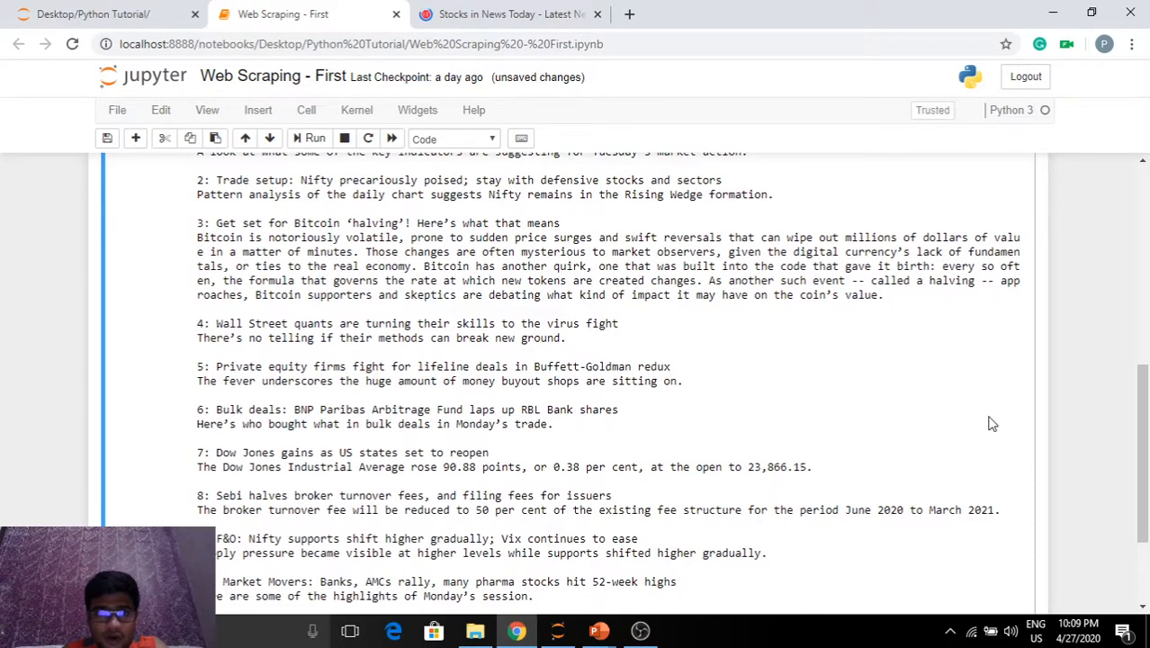
scroll("up", 3)
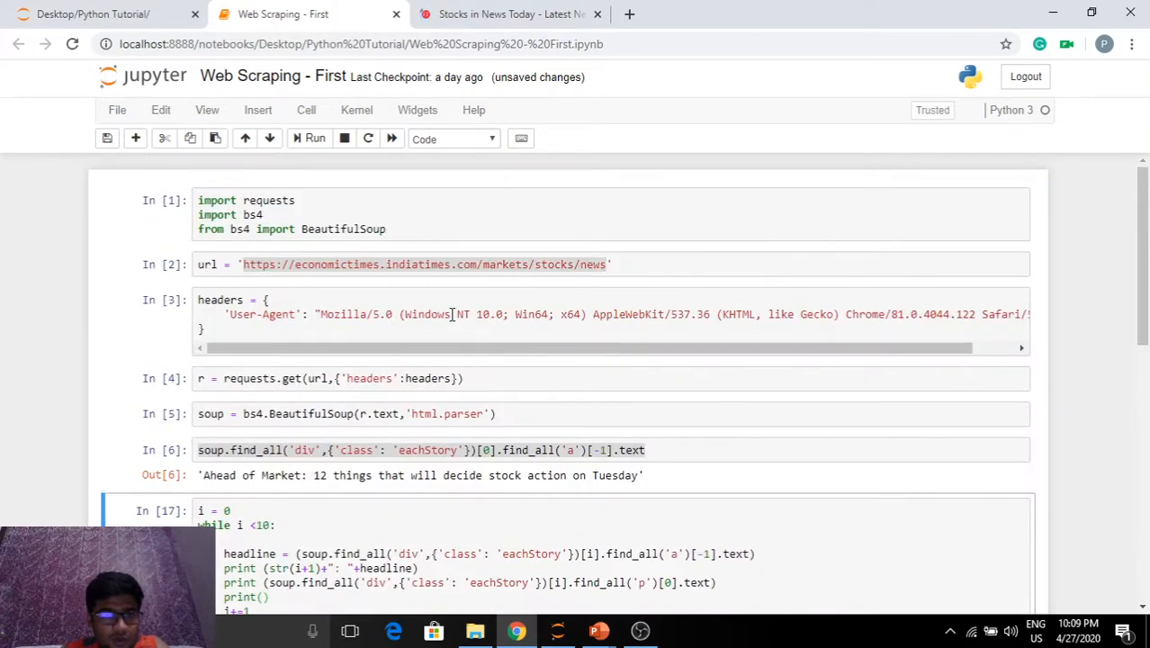
mouse_move(919, 441)
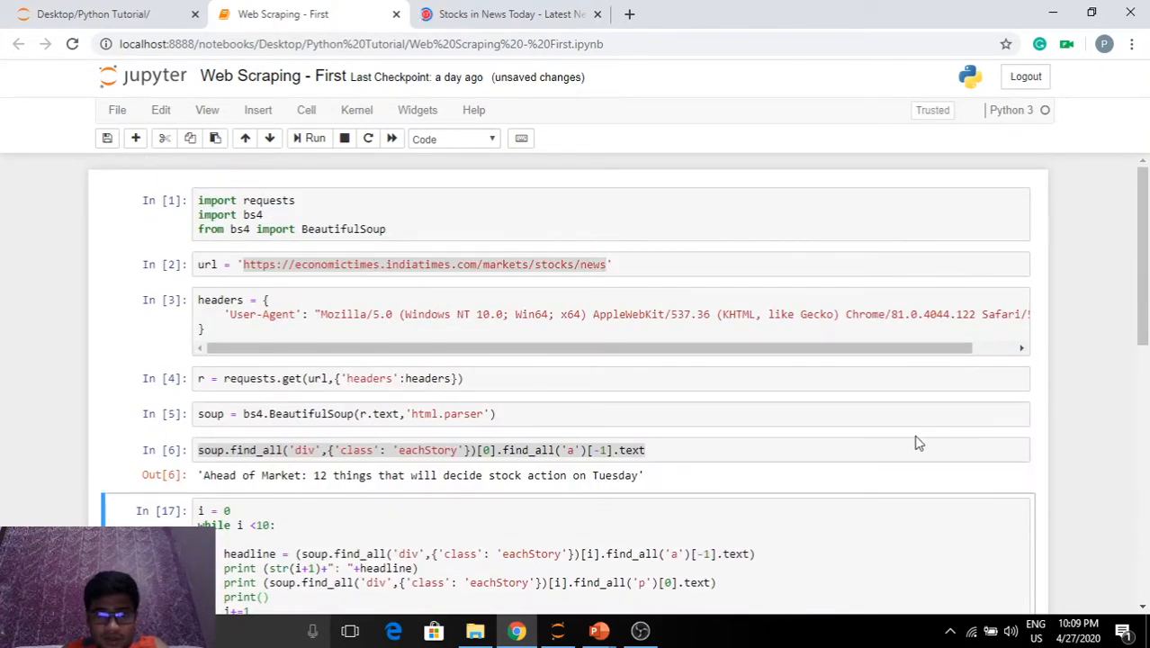
scroll("down", 3)
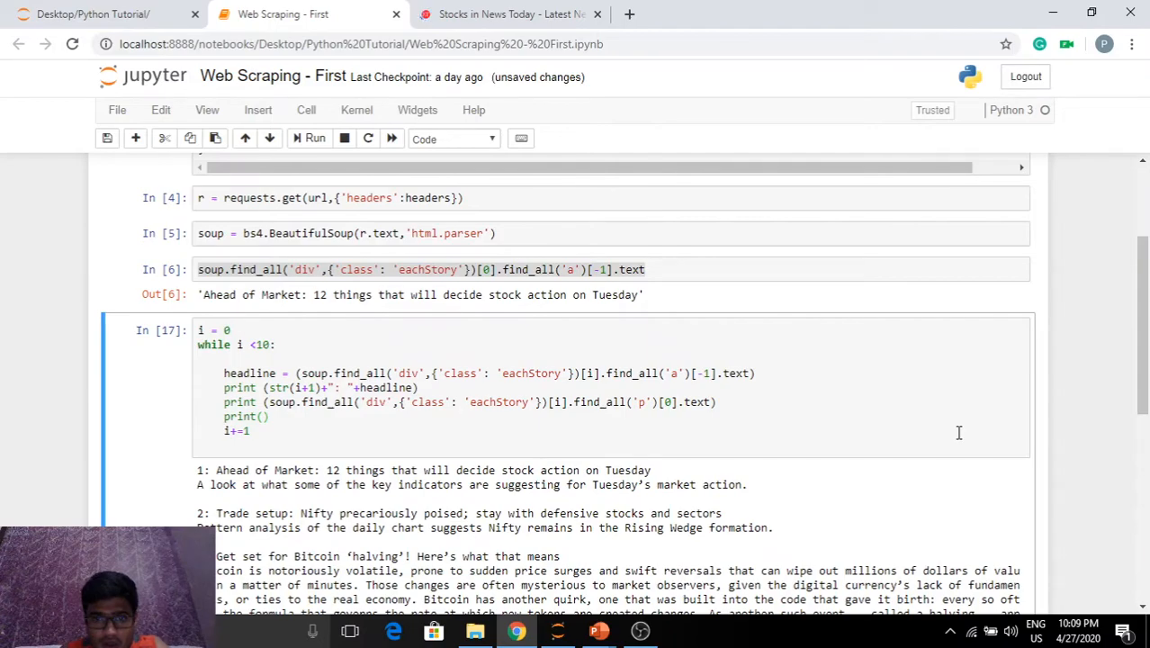
scroll("down", 3)
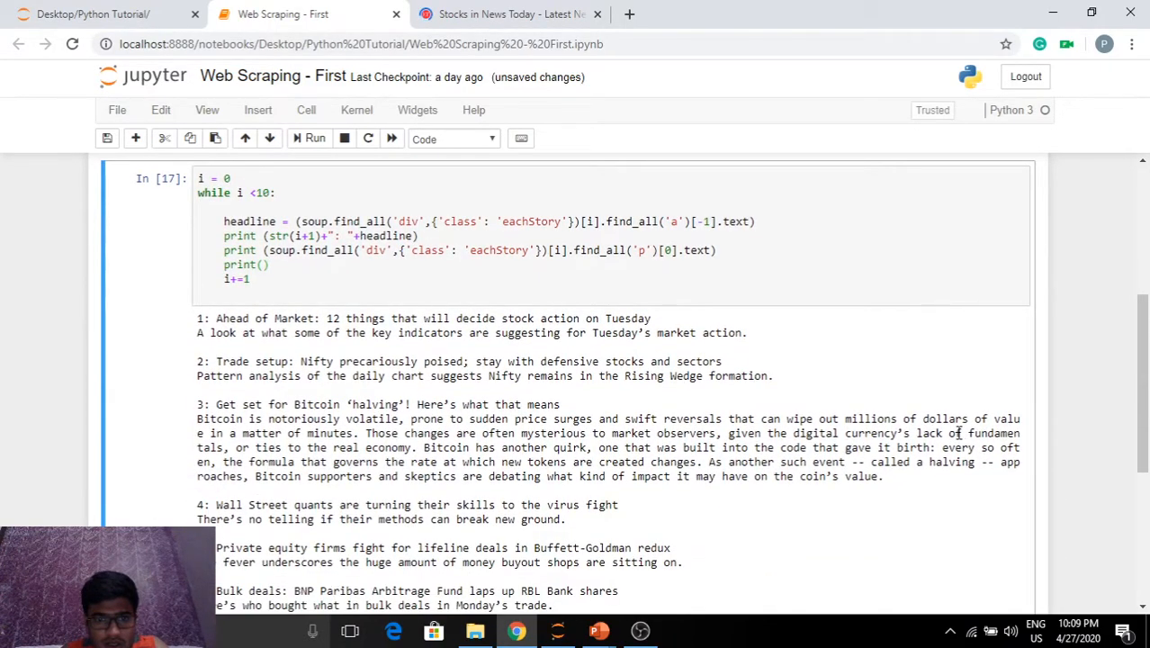
scroll("down", 3)
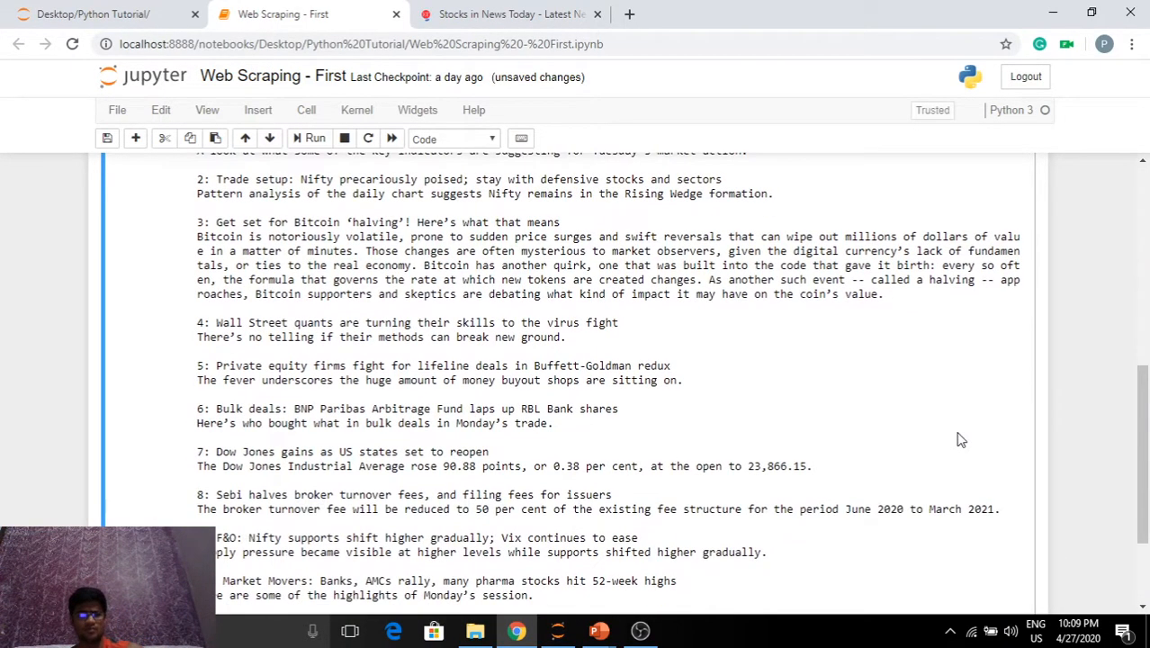
scroll("up", 3)
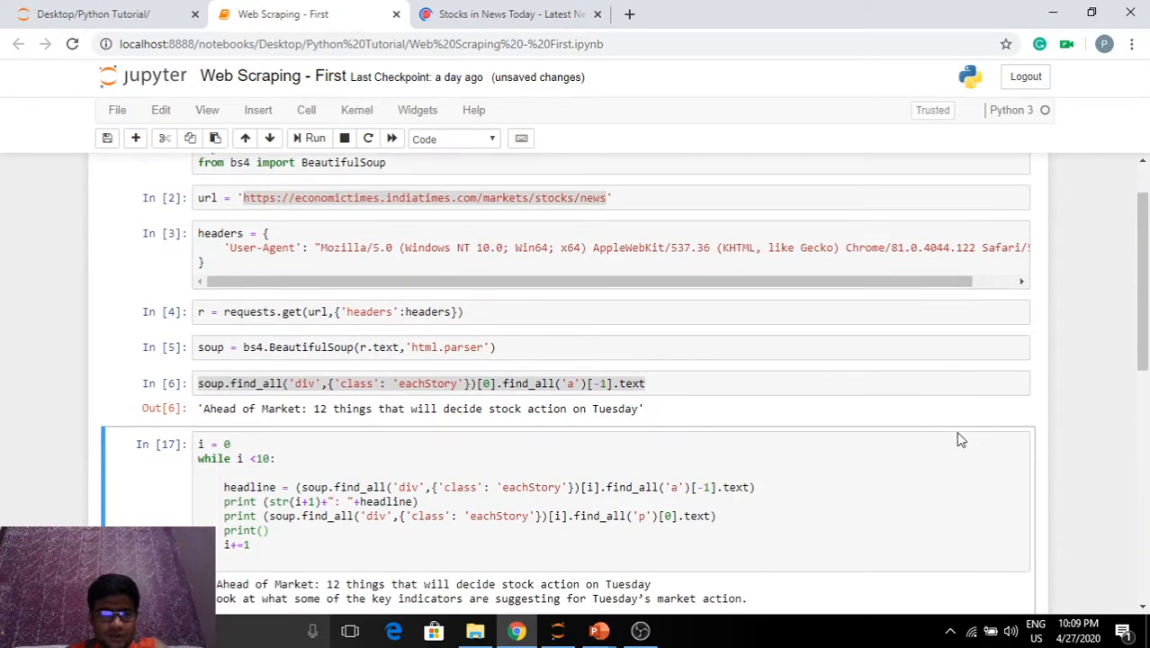
scroll("up", 3)
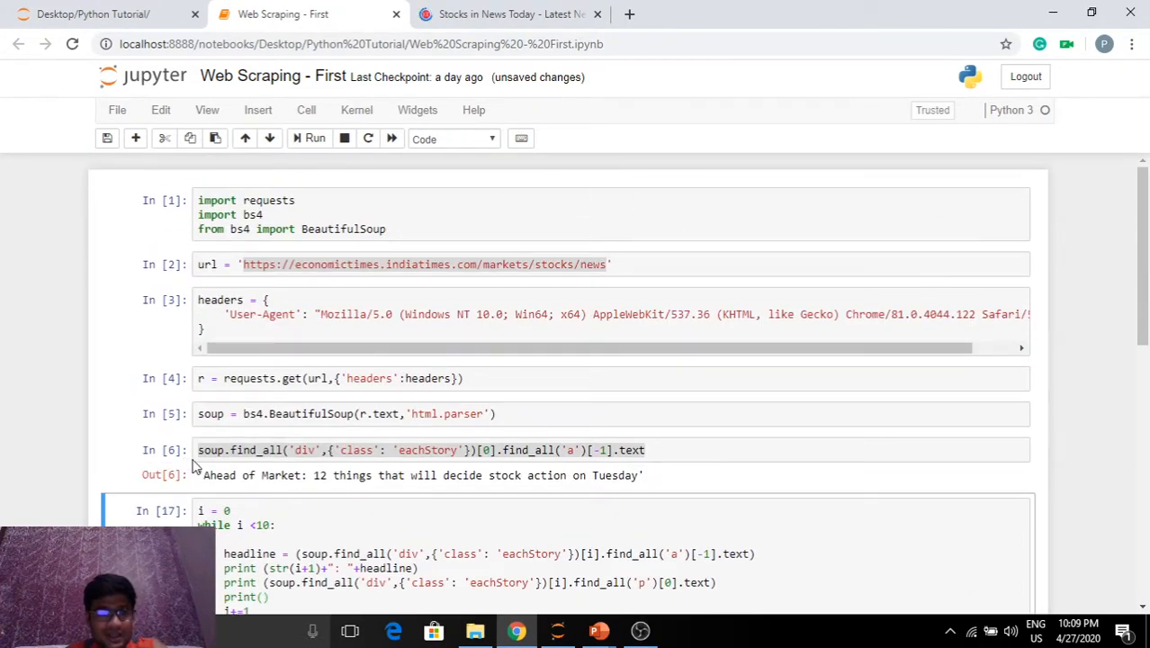
mouse_move(1092, 420)
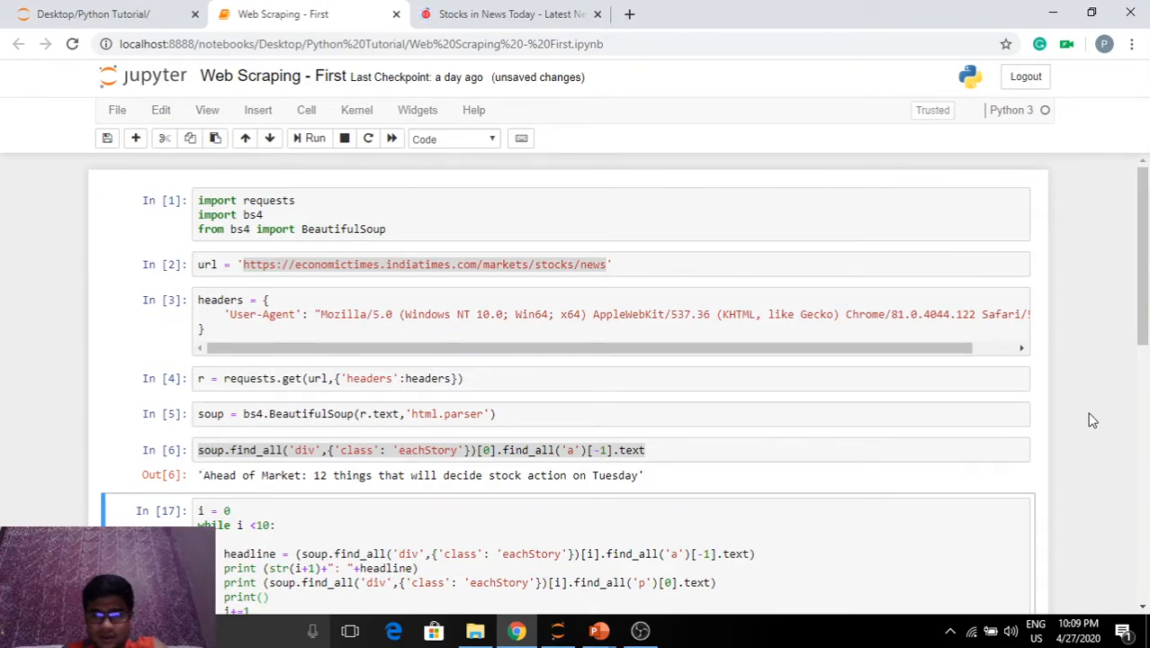
scroll("down", 3)
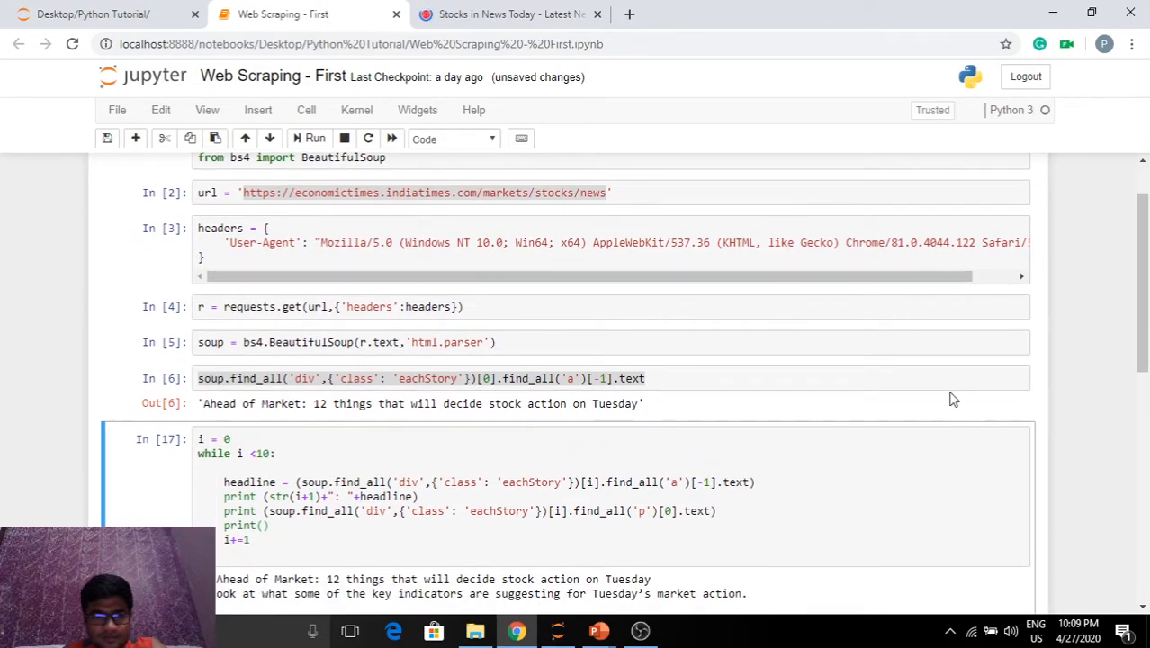
scroll("down", 3)
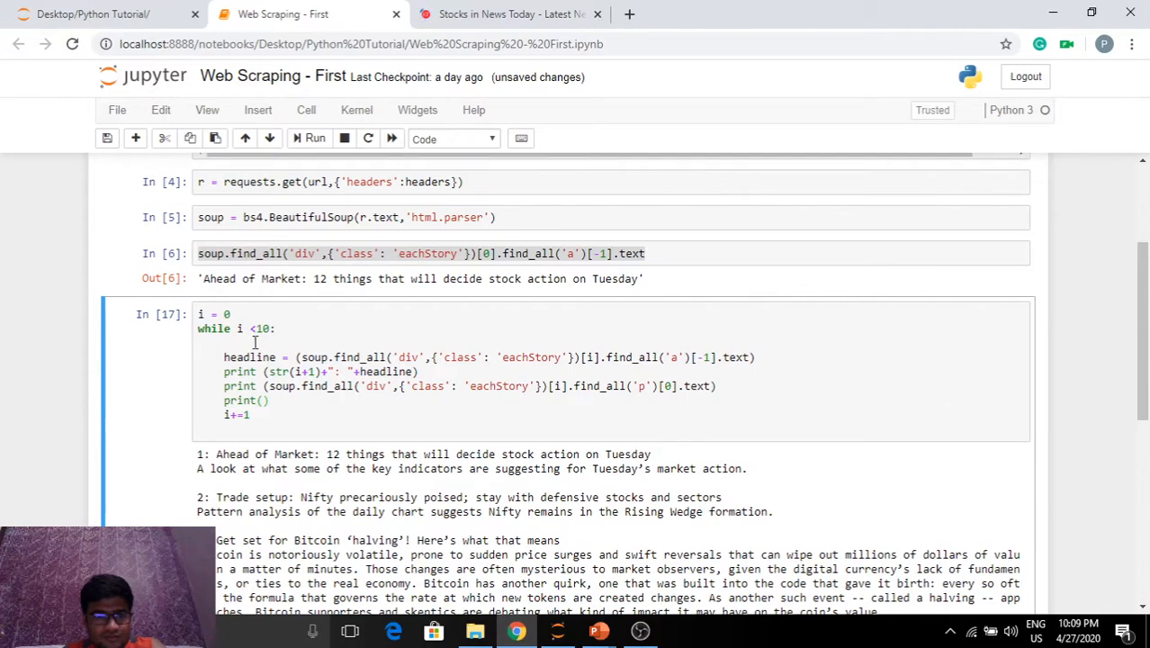
mouse_move(938, 374)
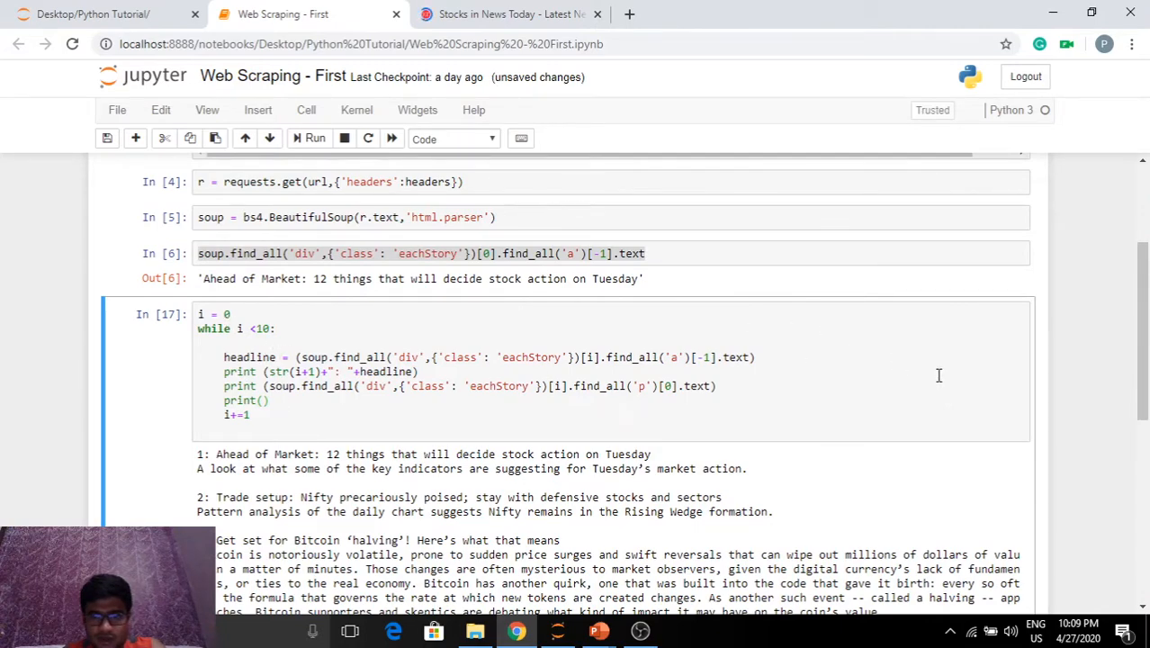
scroll("down", 3)
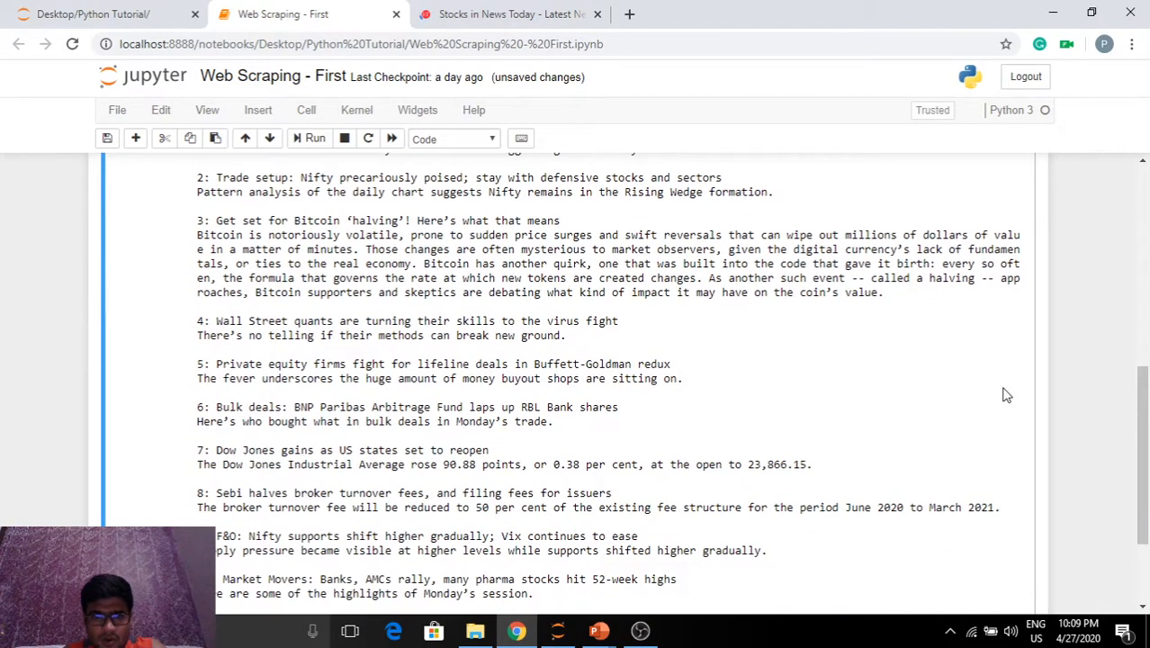
scroll("up", 3)
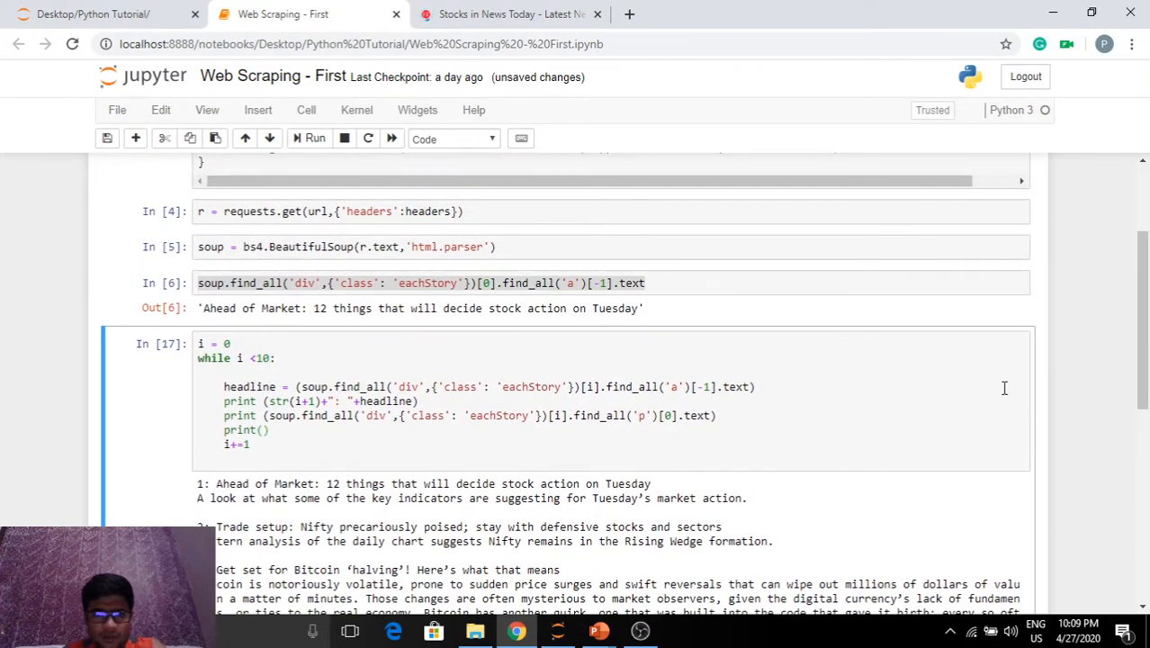
mouse_move(950, 428)
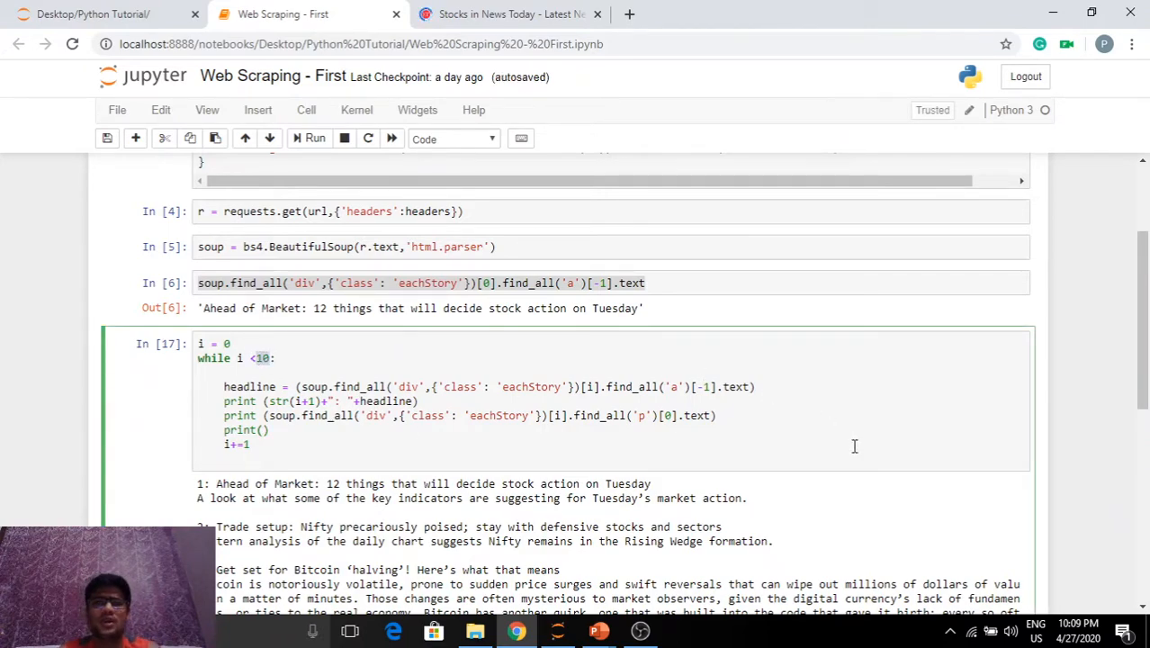
mouse_move(934, 448)
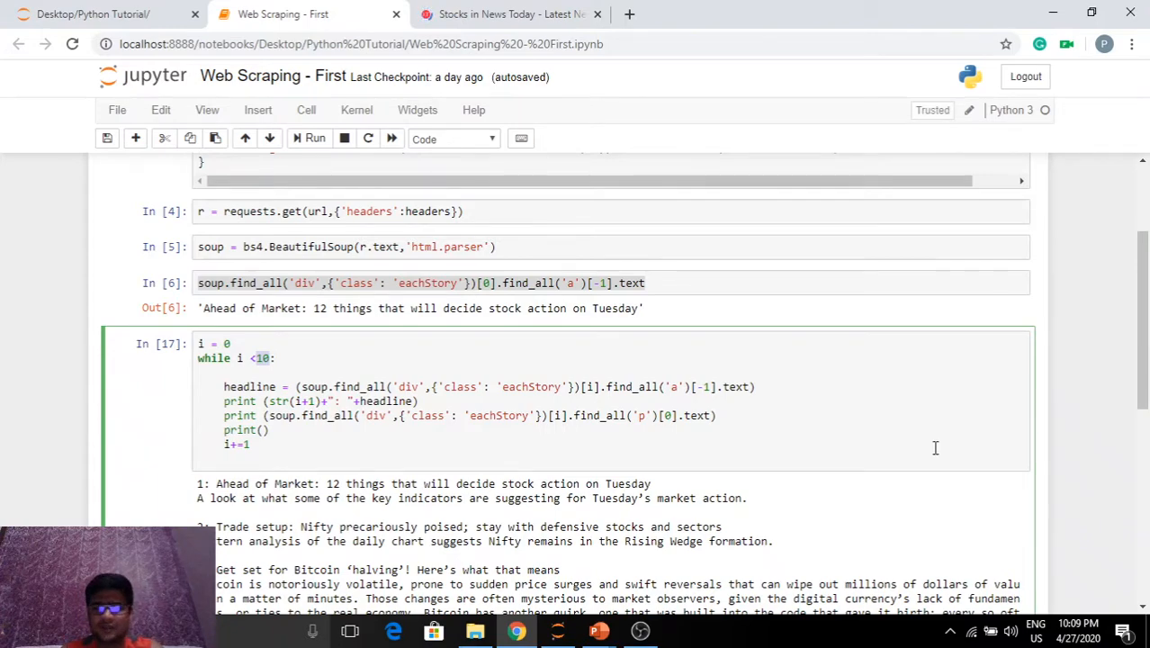
scroll("down", 3)
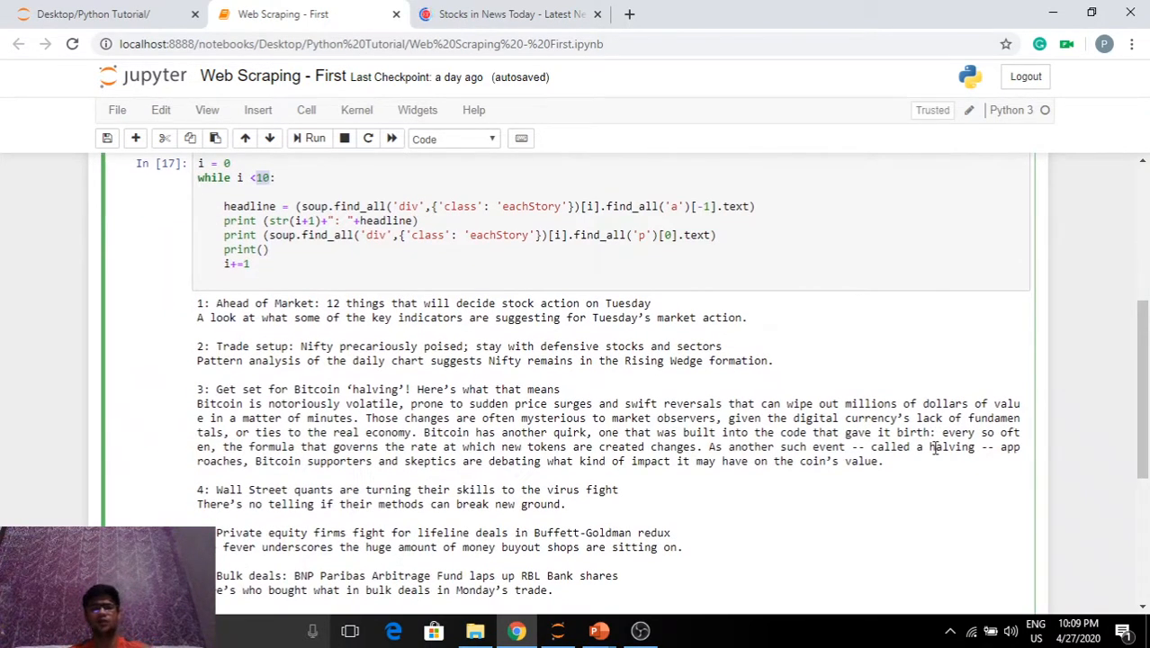